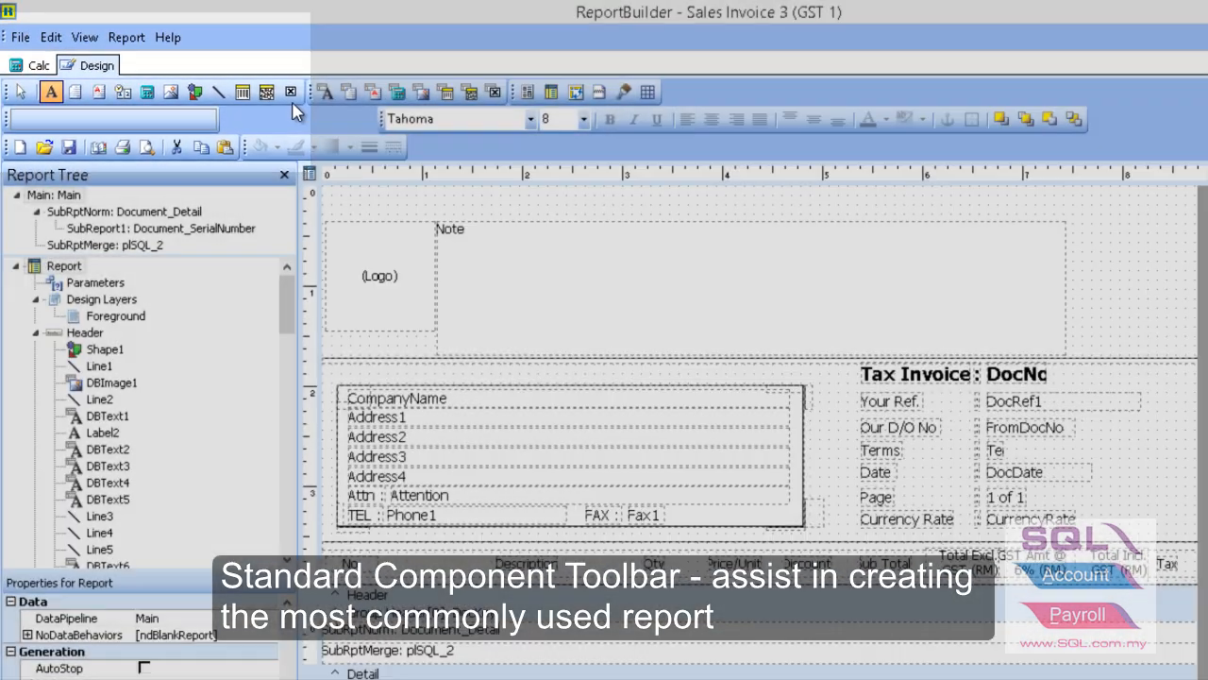
- Show the Standard Components toolbar from the View toolbars list
click(84, 38)
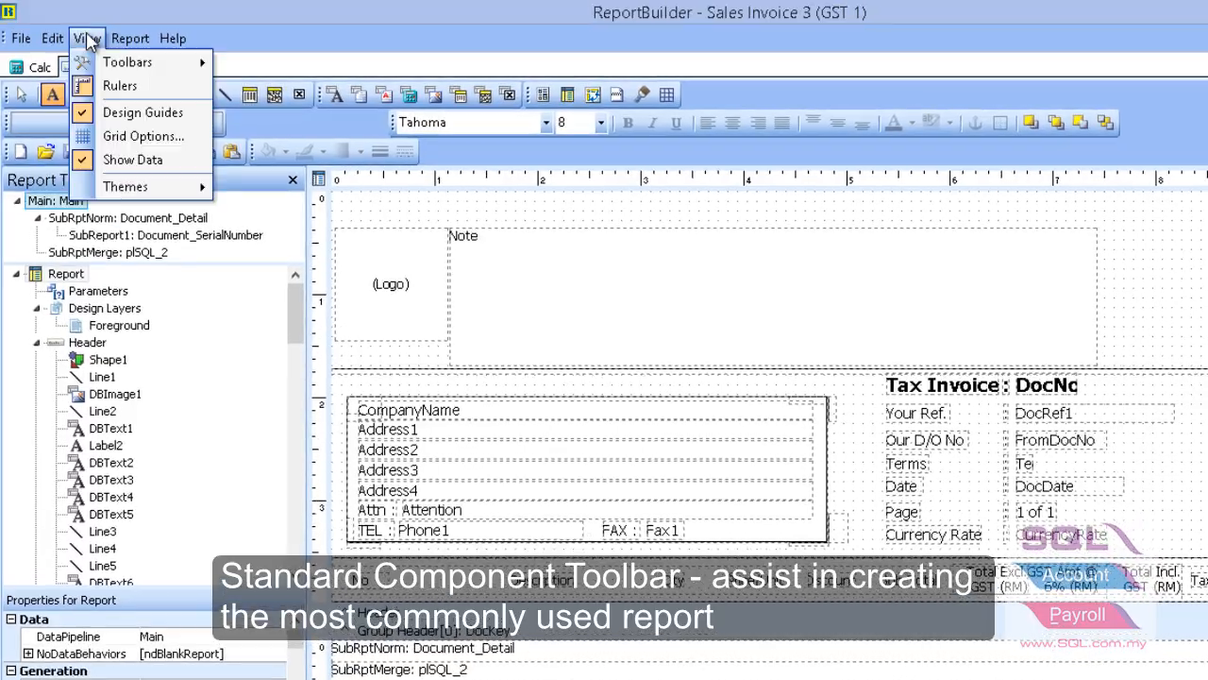
click(128, 62)
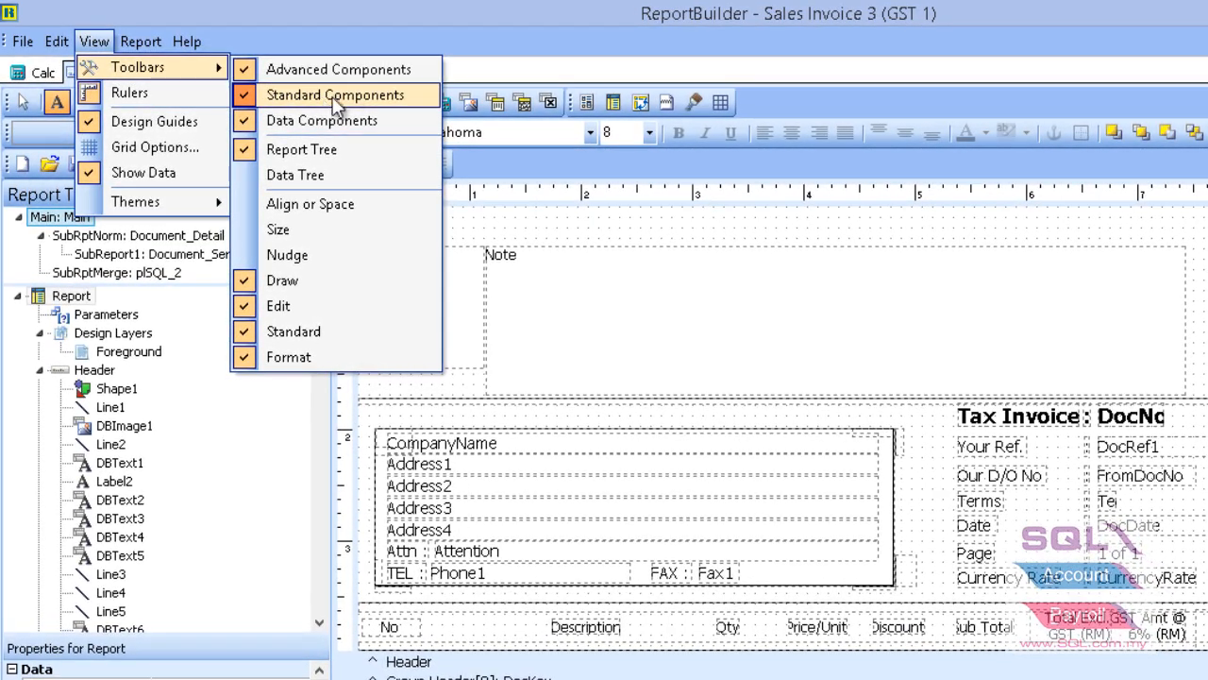
click(336, 94)
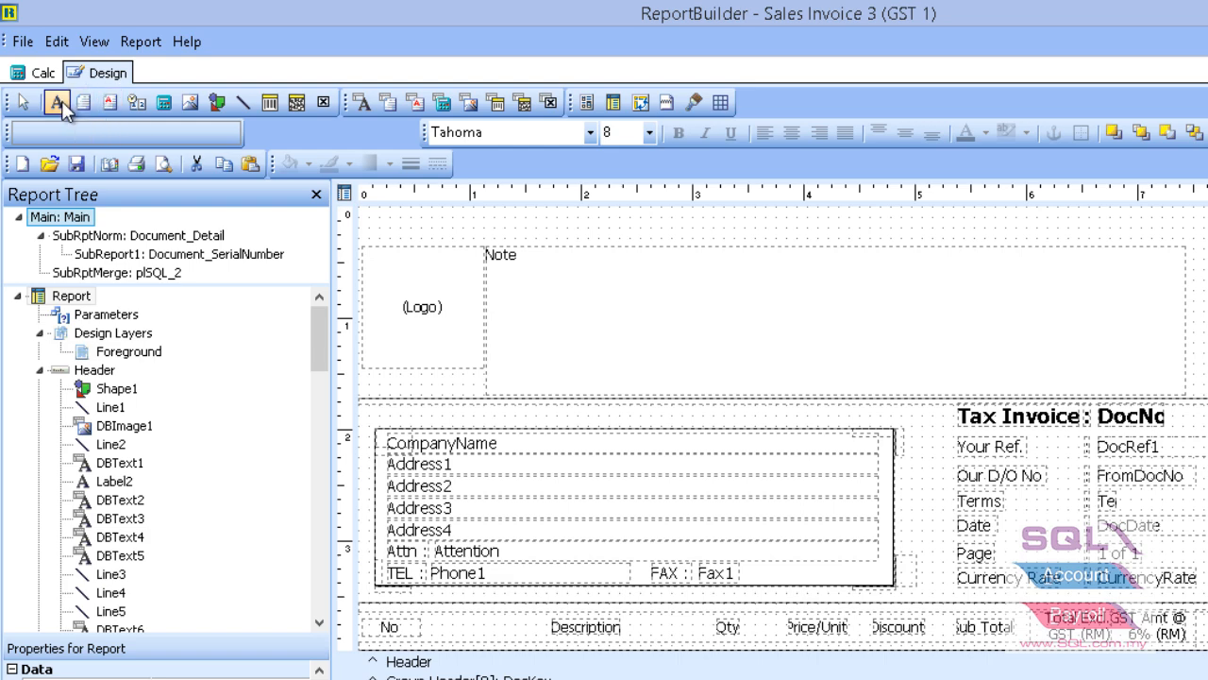
- Add a header label above the address block reading 'Sent to'
click(434, 417)
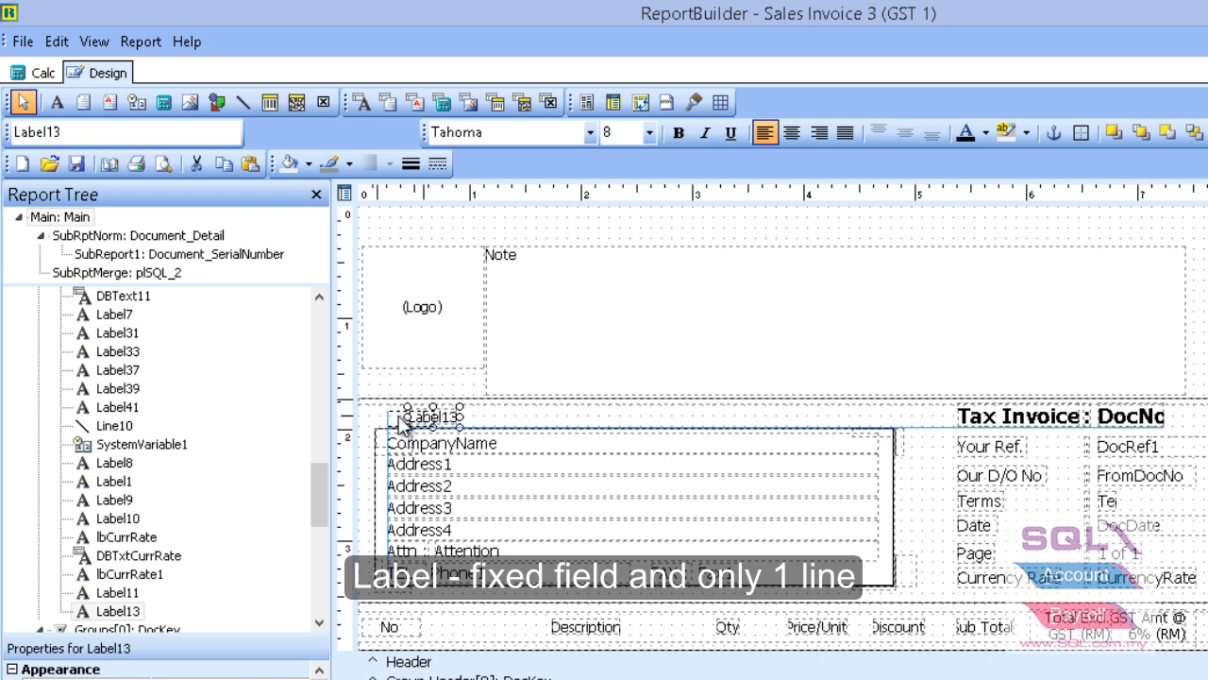
triple_click(123, 132)
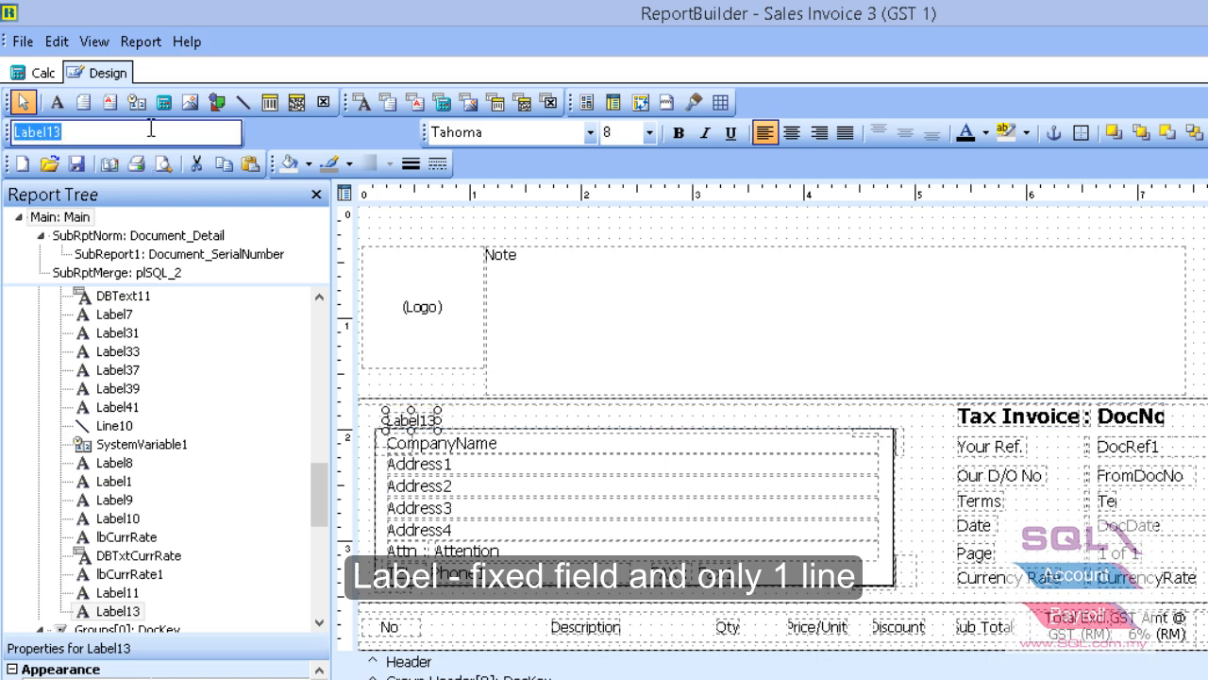
text(Sen)
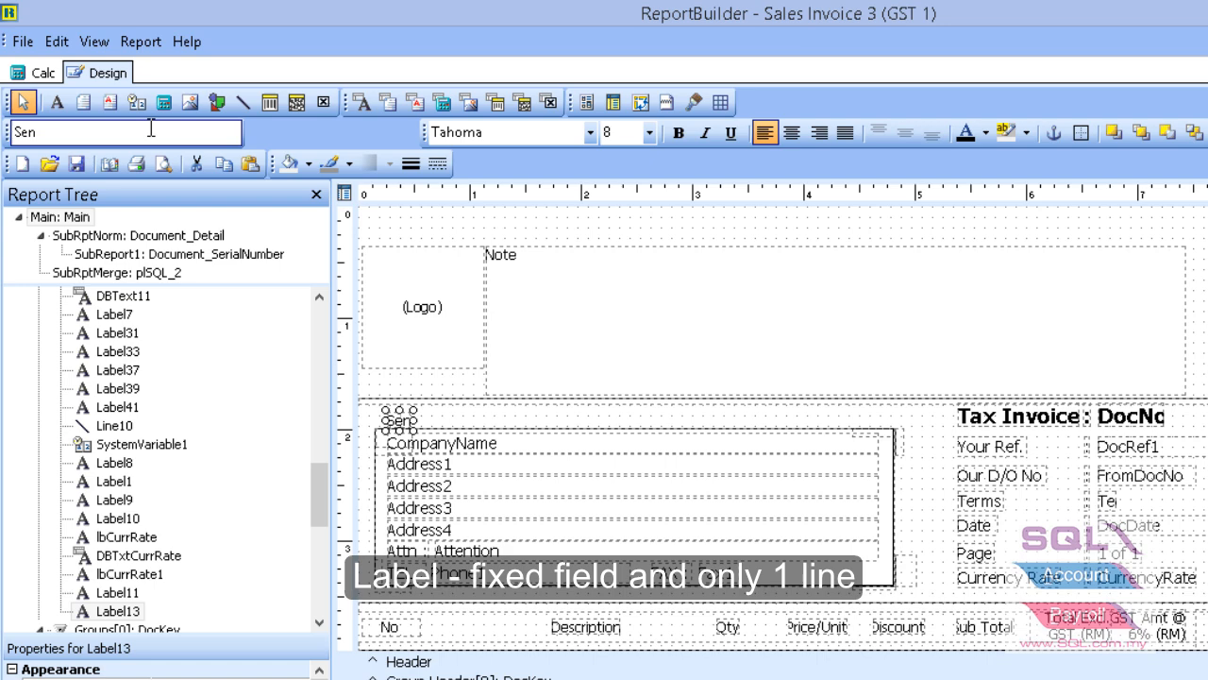
text(t to)
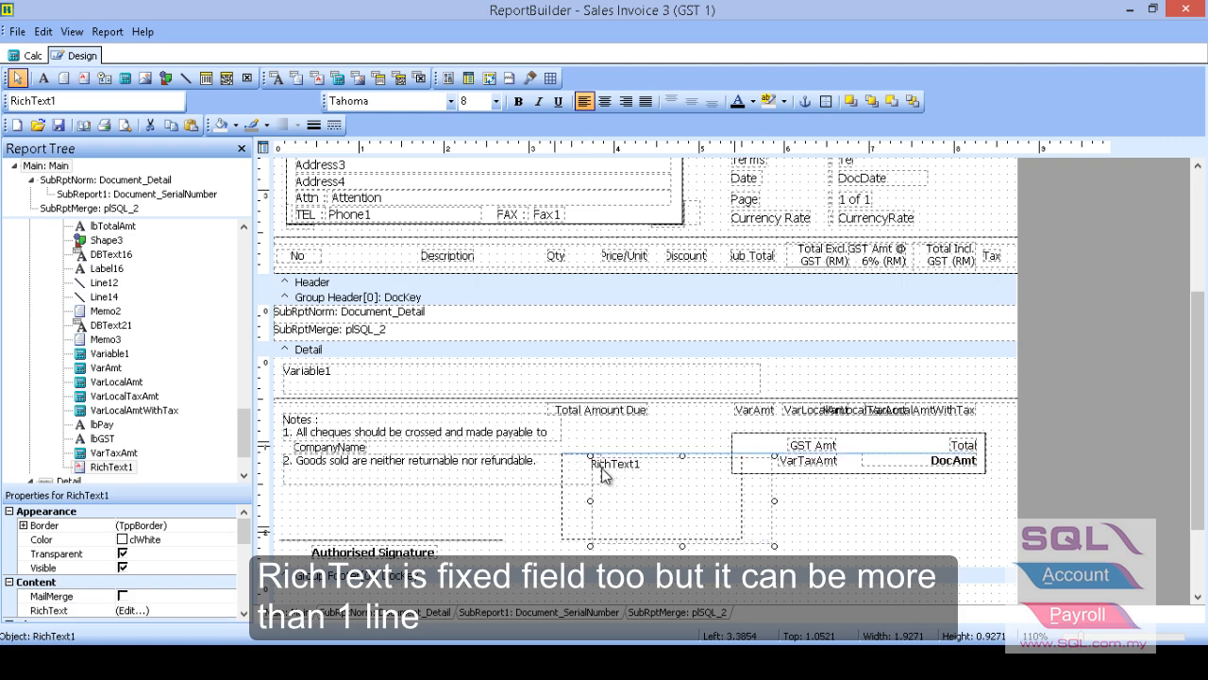
- Edit RichText1, bold its last line and save the rich text changes
right_click(614, 465)
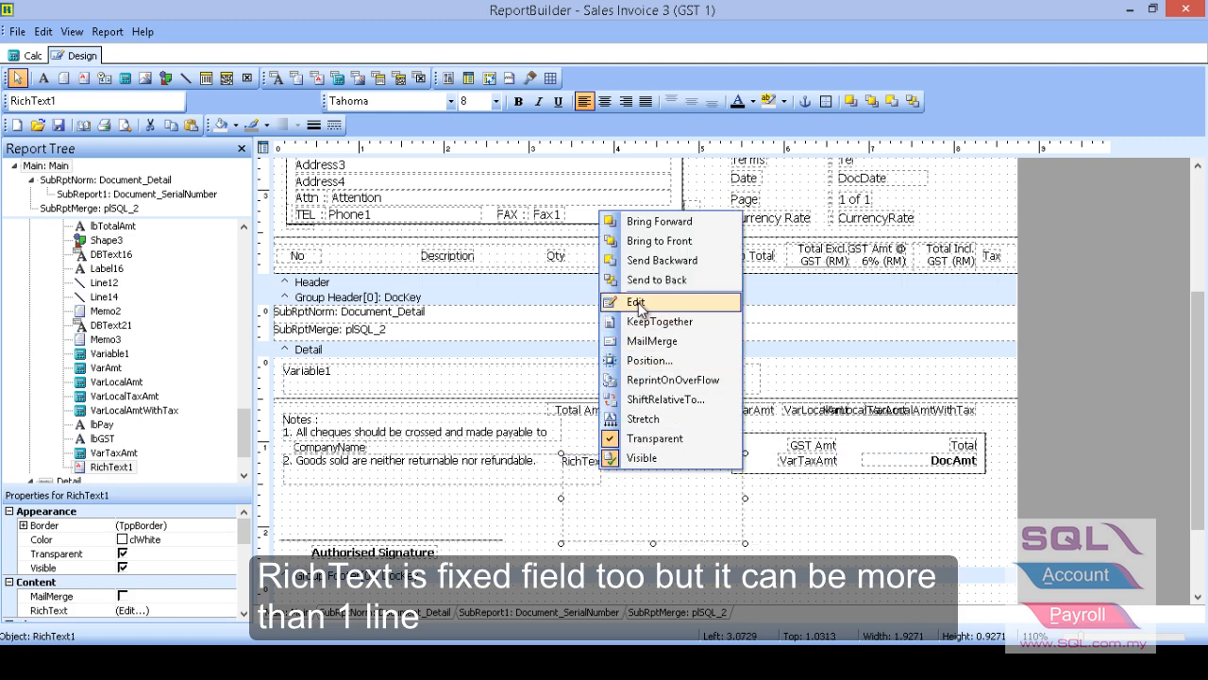
click(636, 302)
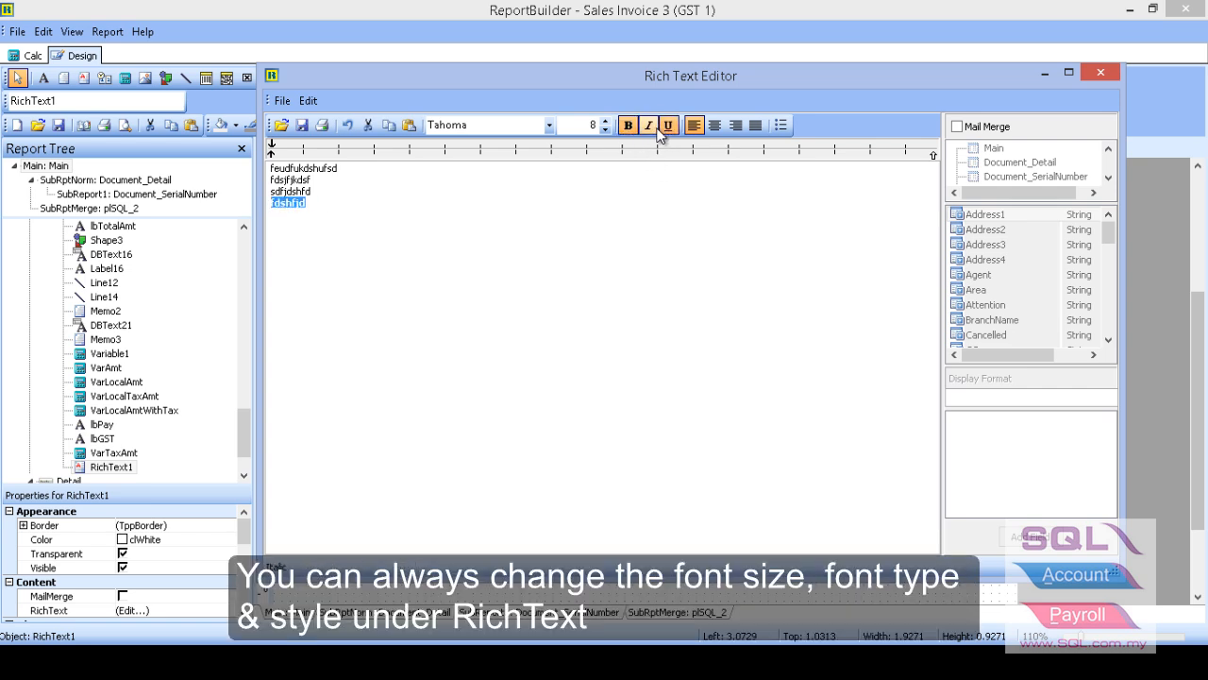
click(627, 124)
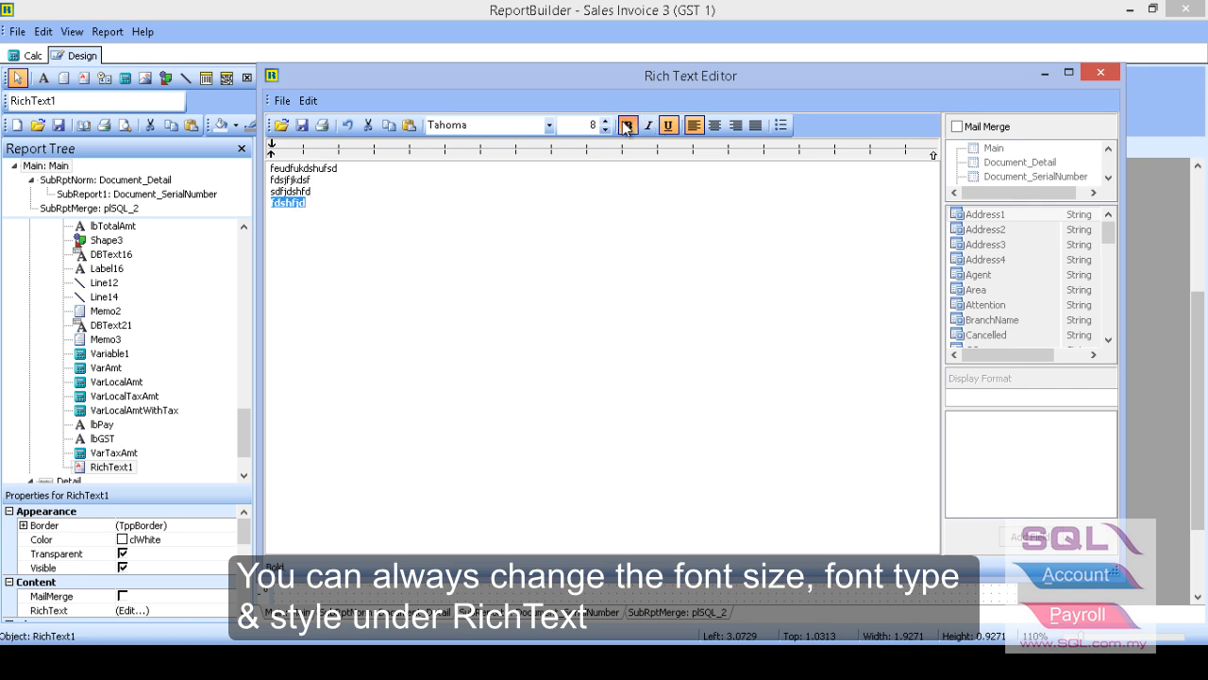
click(627, 125)
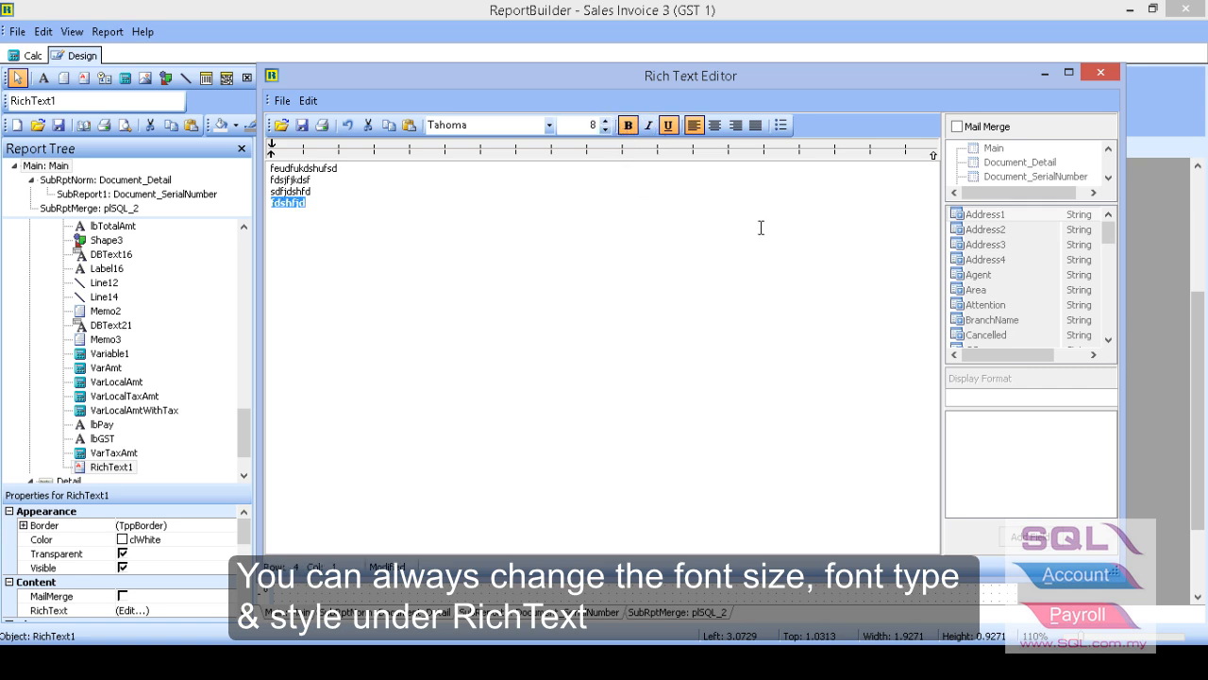
mouse_move(1099, 72)
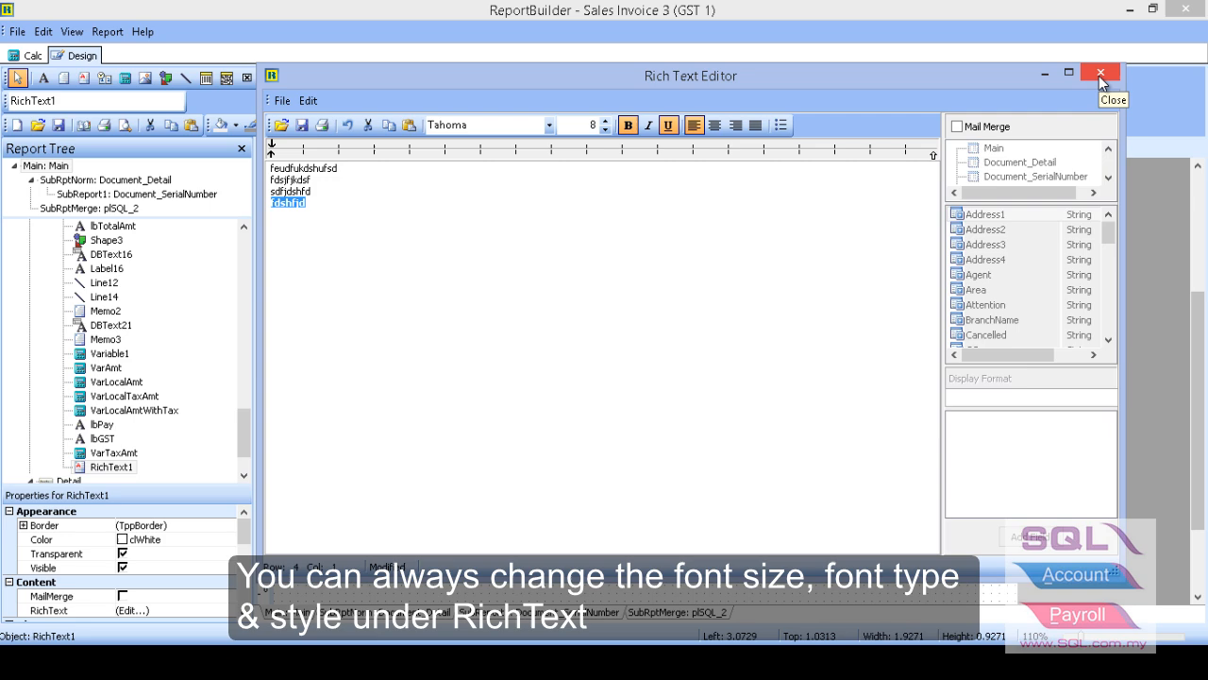
click(1099, 72)
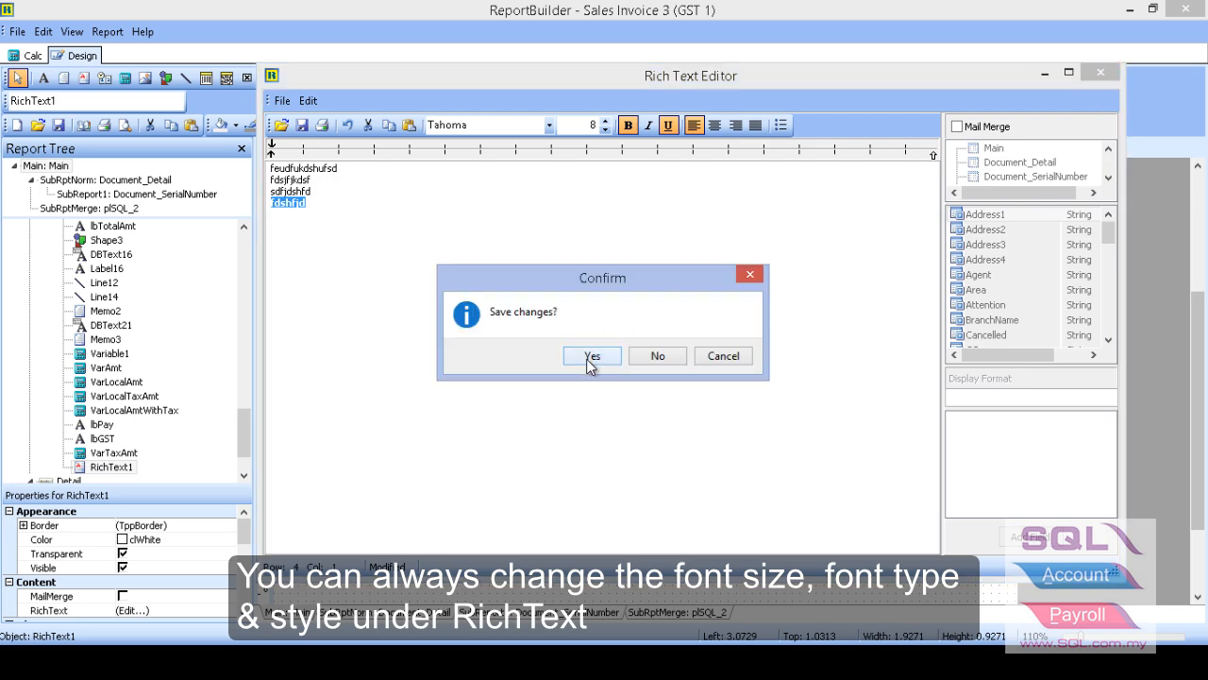
click(591, 355)
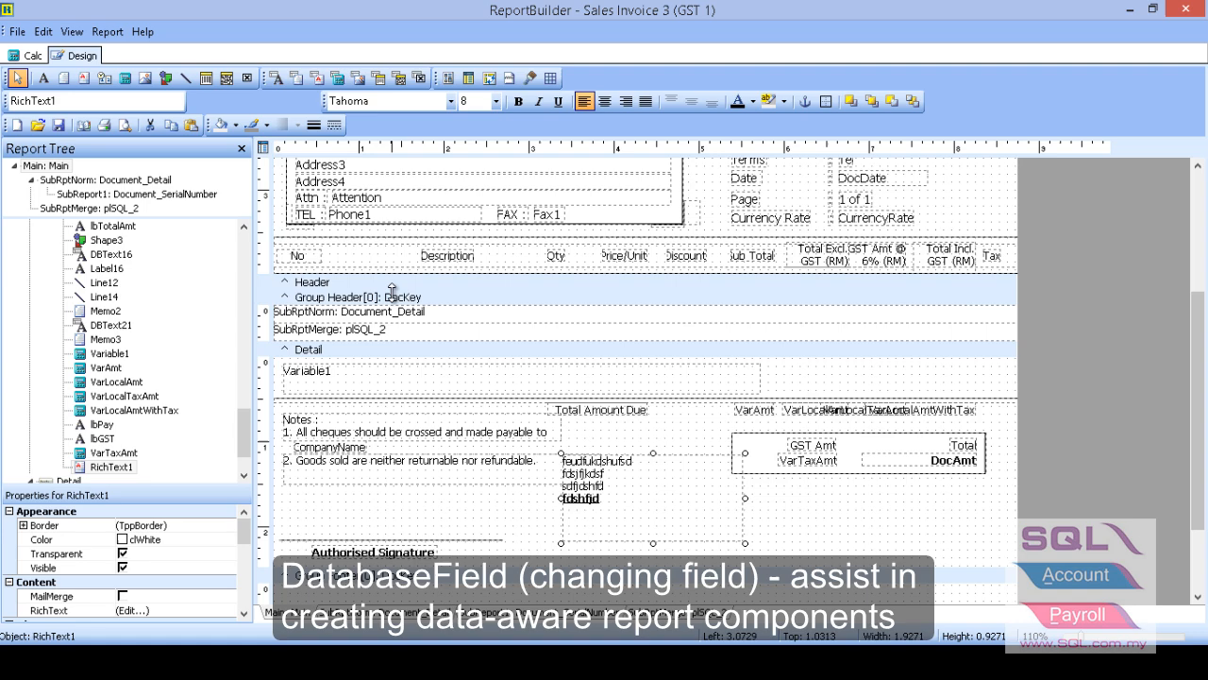
- Draw a DBText field (DBText13) in the detail band below the GST Amt box
scroll(up, 3)
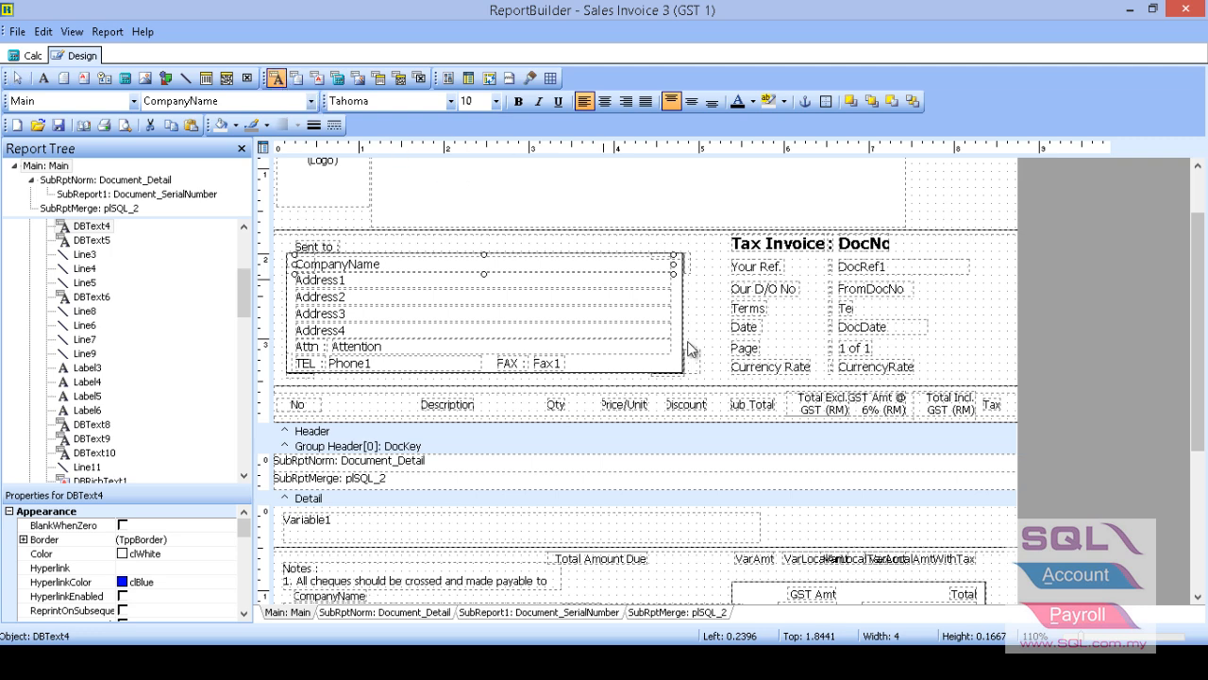
scroll(down, 3)
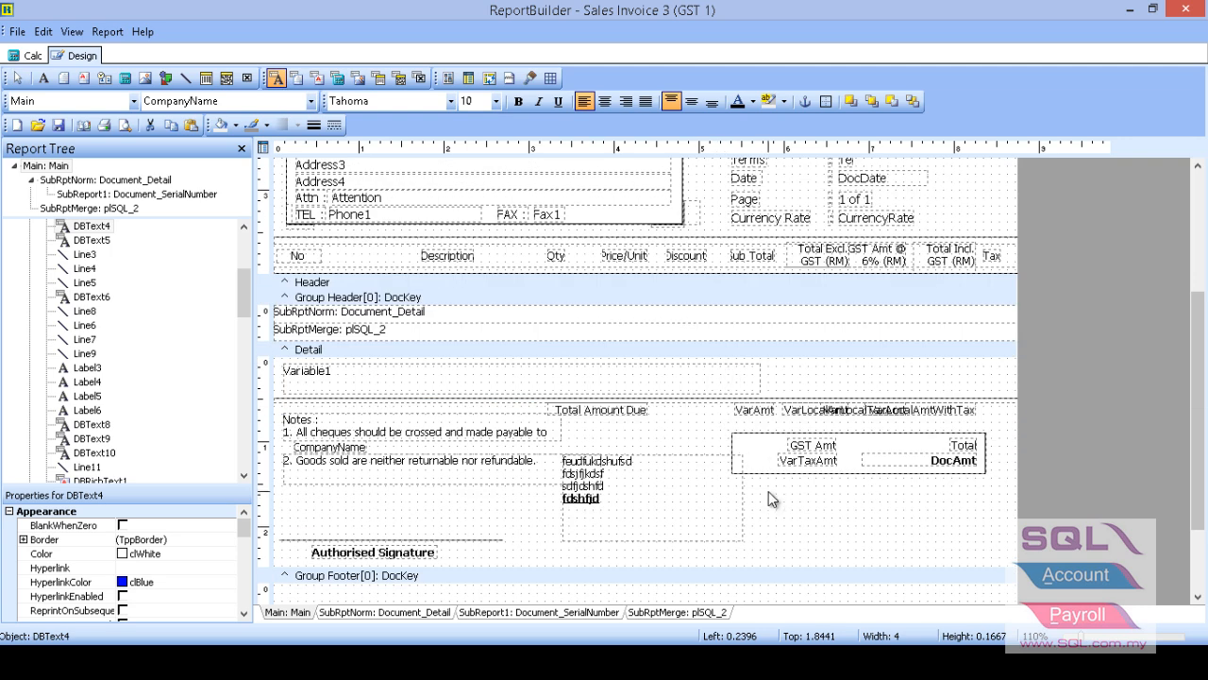
click(800, 501)
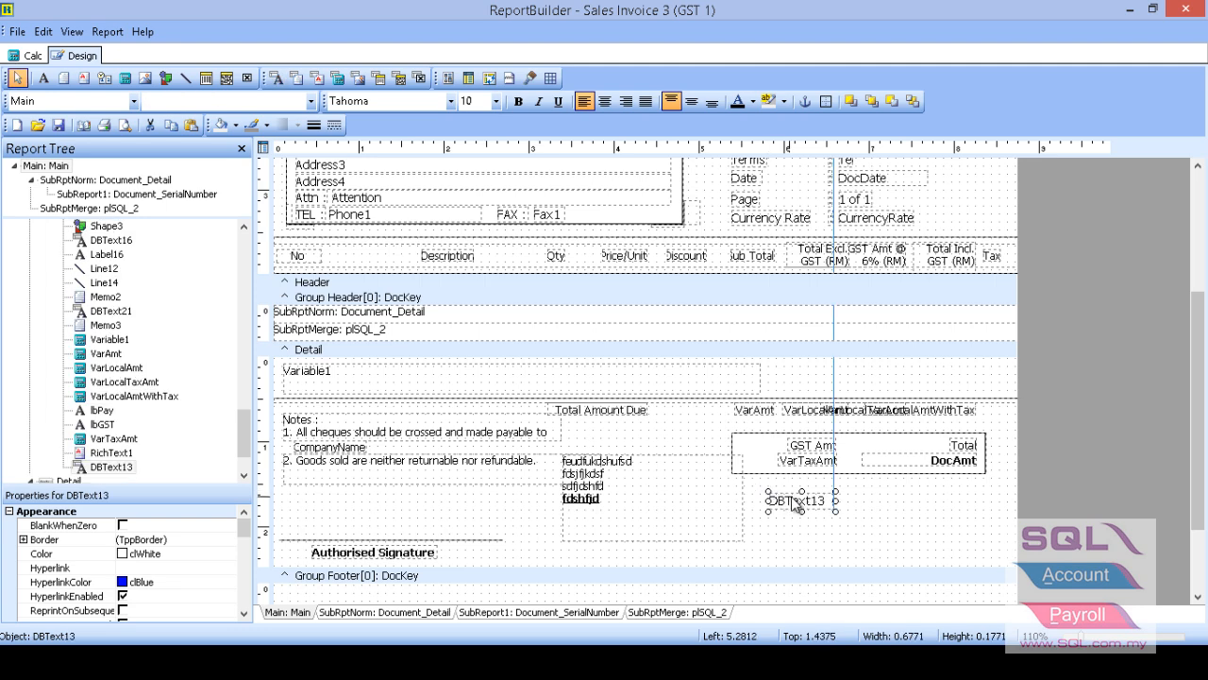
drag(801, 500, 959, 219)
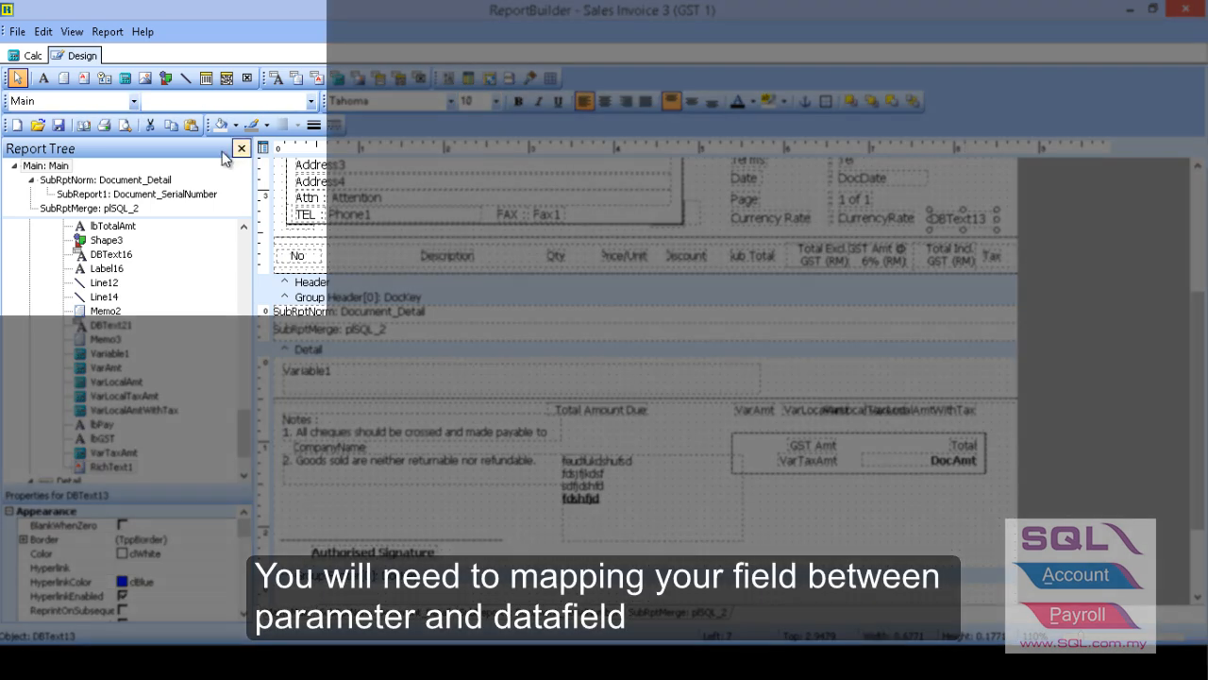
- Map DBText13 to Agent and assign a data field to the new DBRichText box
click(135, 102)
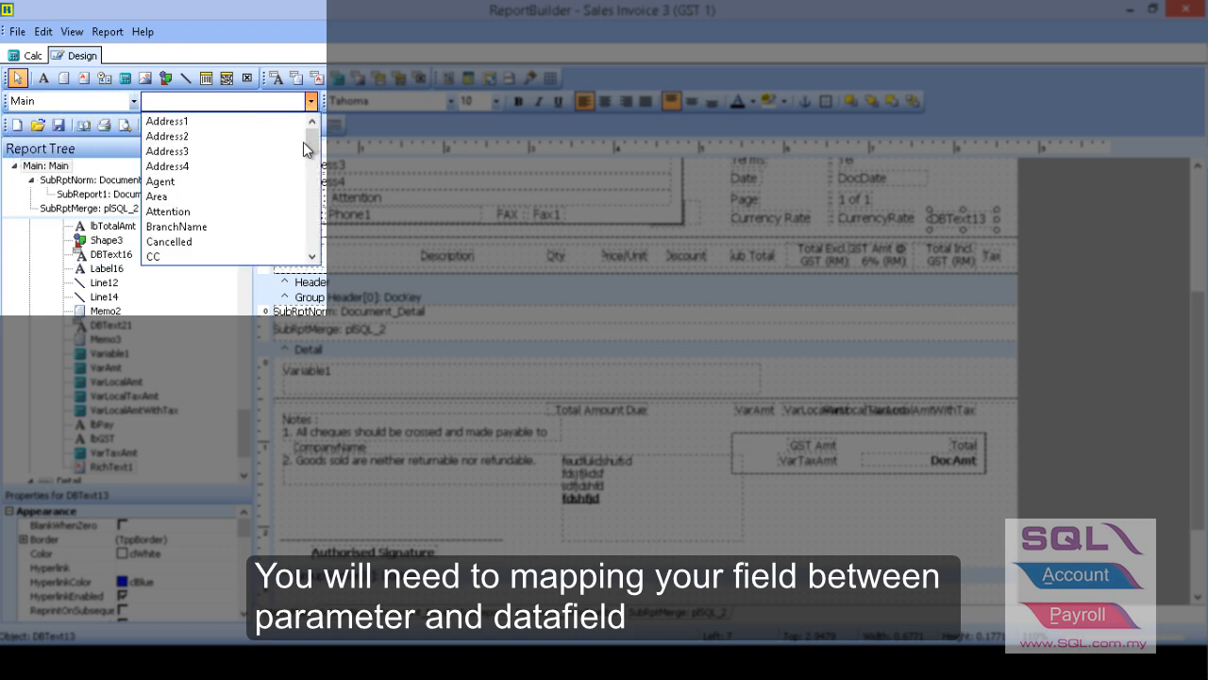
click(161, 182)
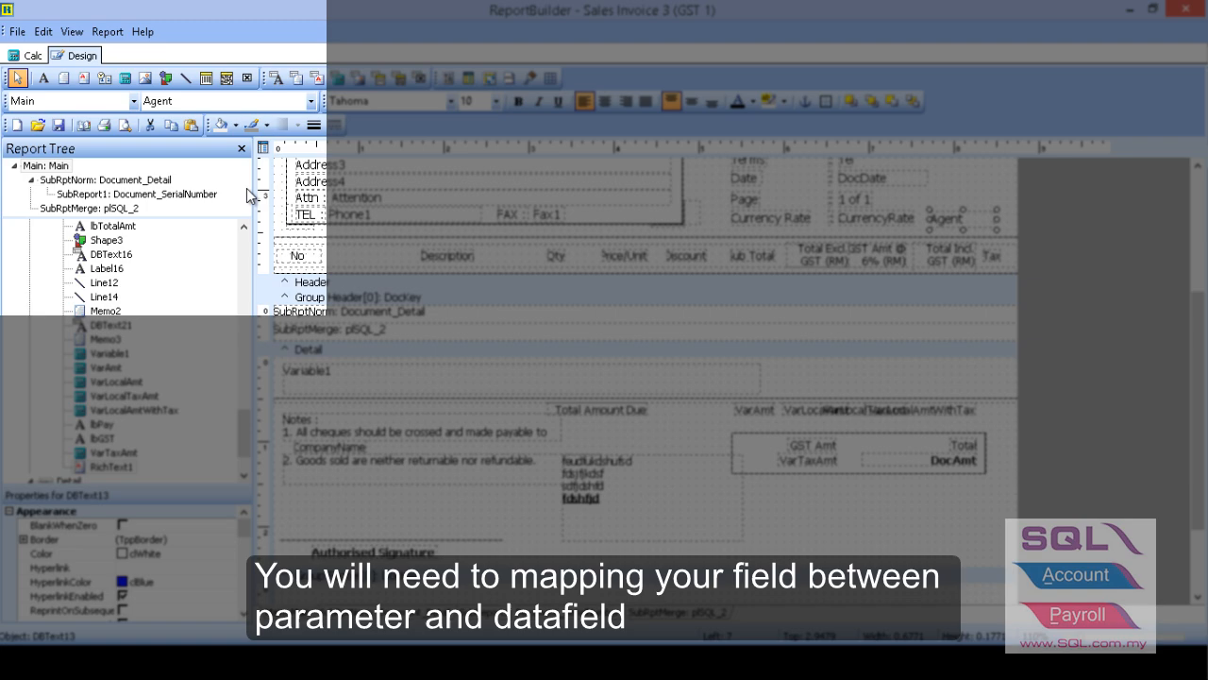
scroll(down, 3)
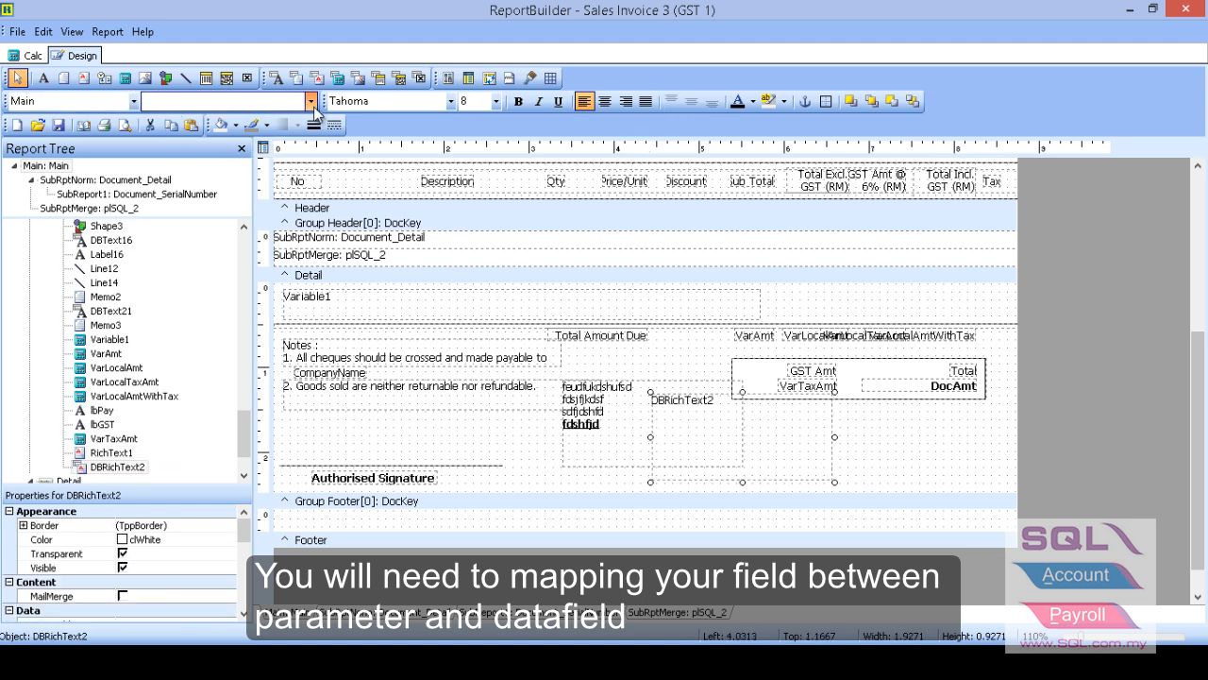
click(309, 102)
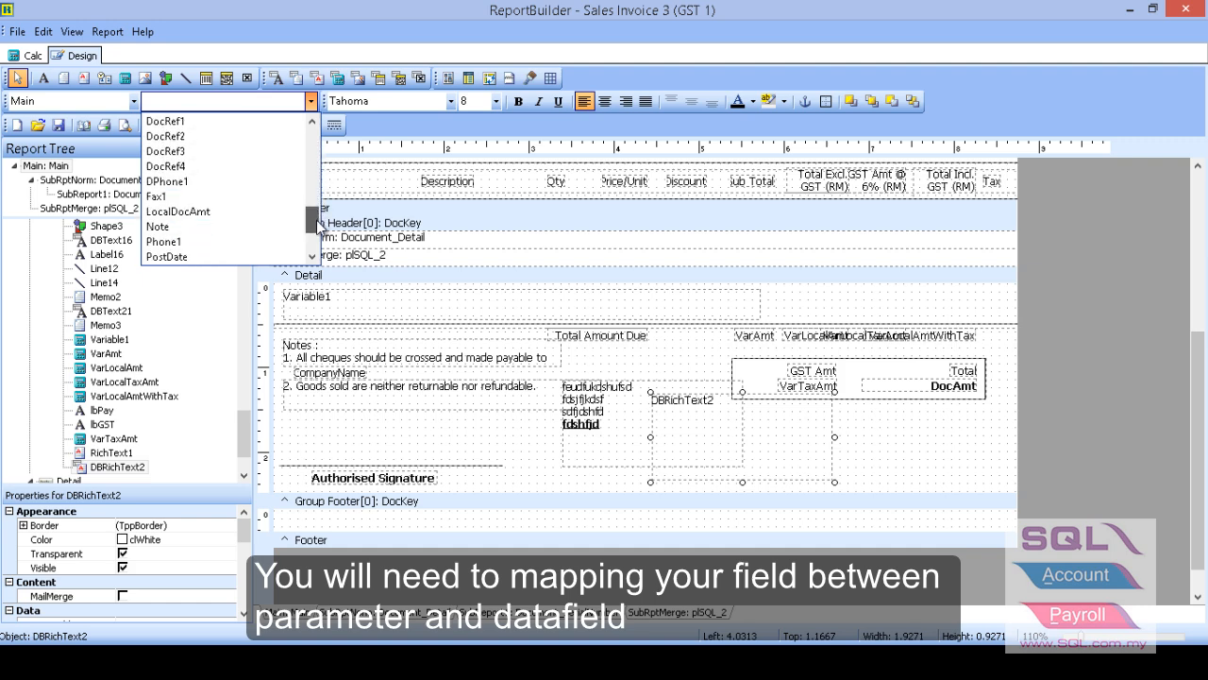
click(159, 226)
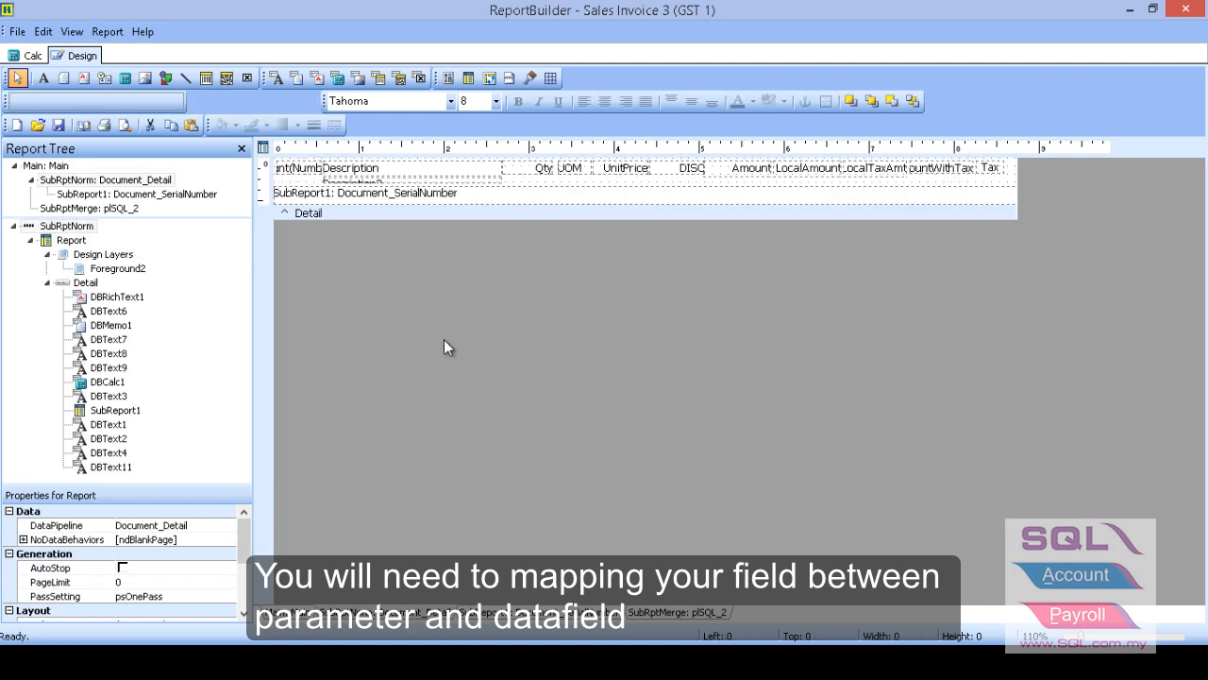
click(377, 177)
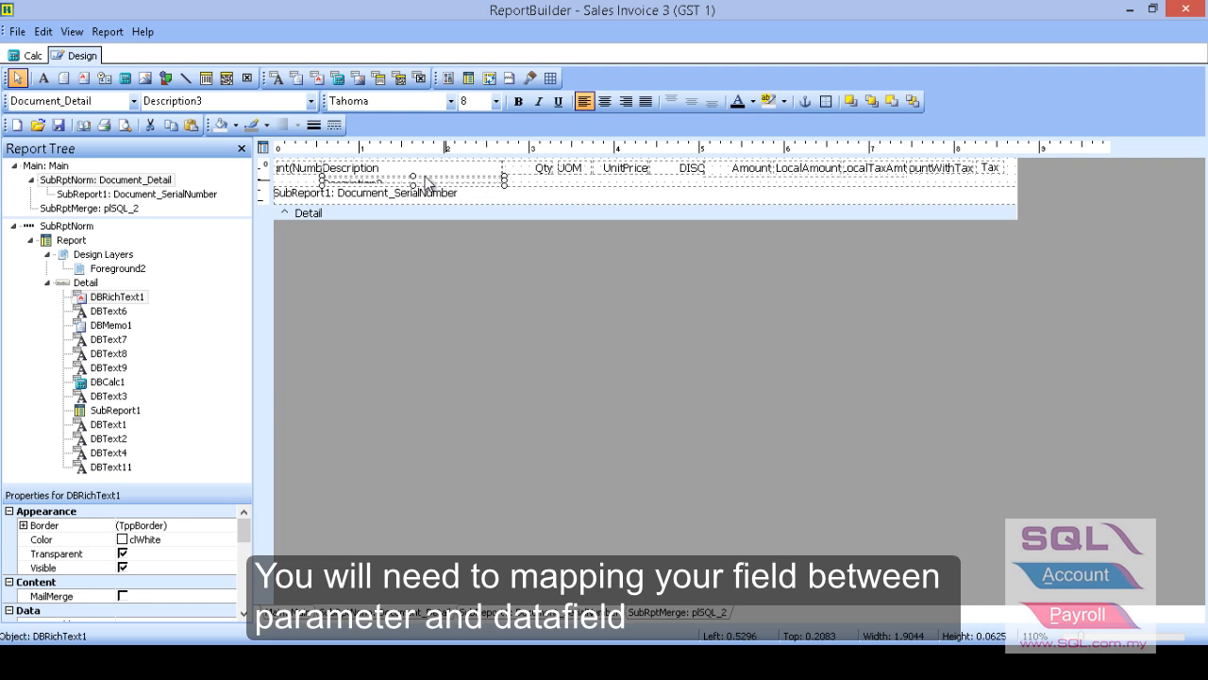
click(130, 102)
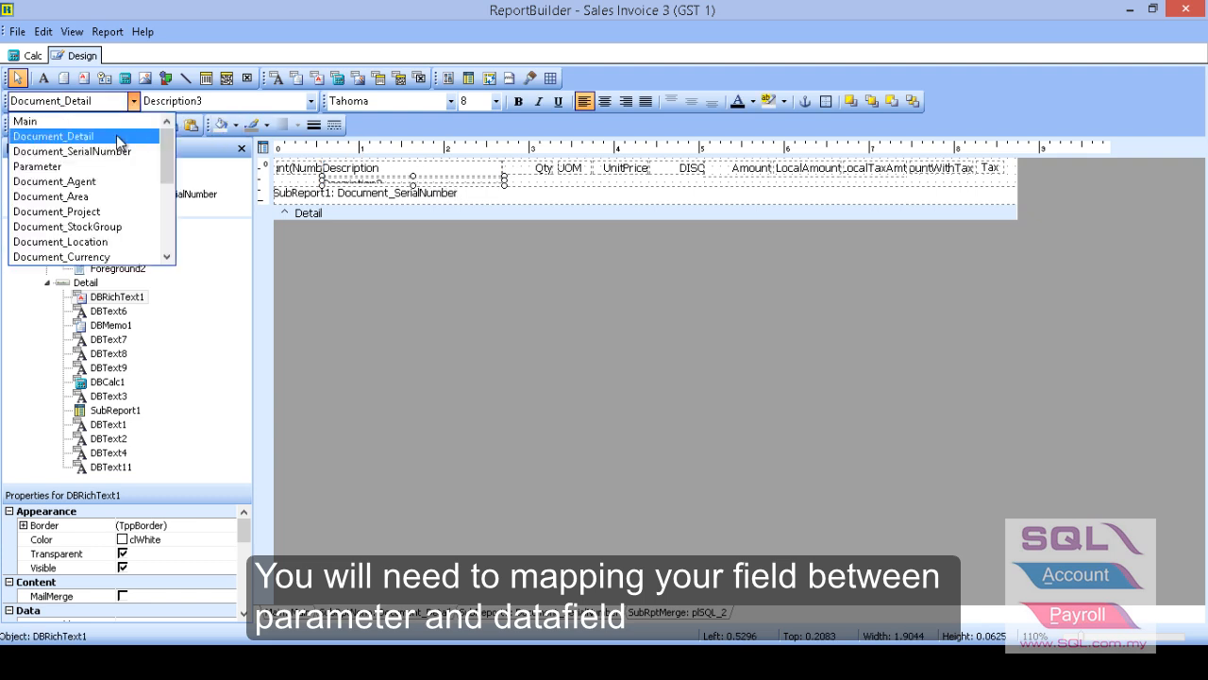
click(310, 102)
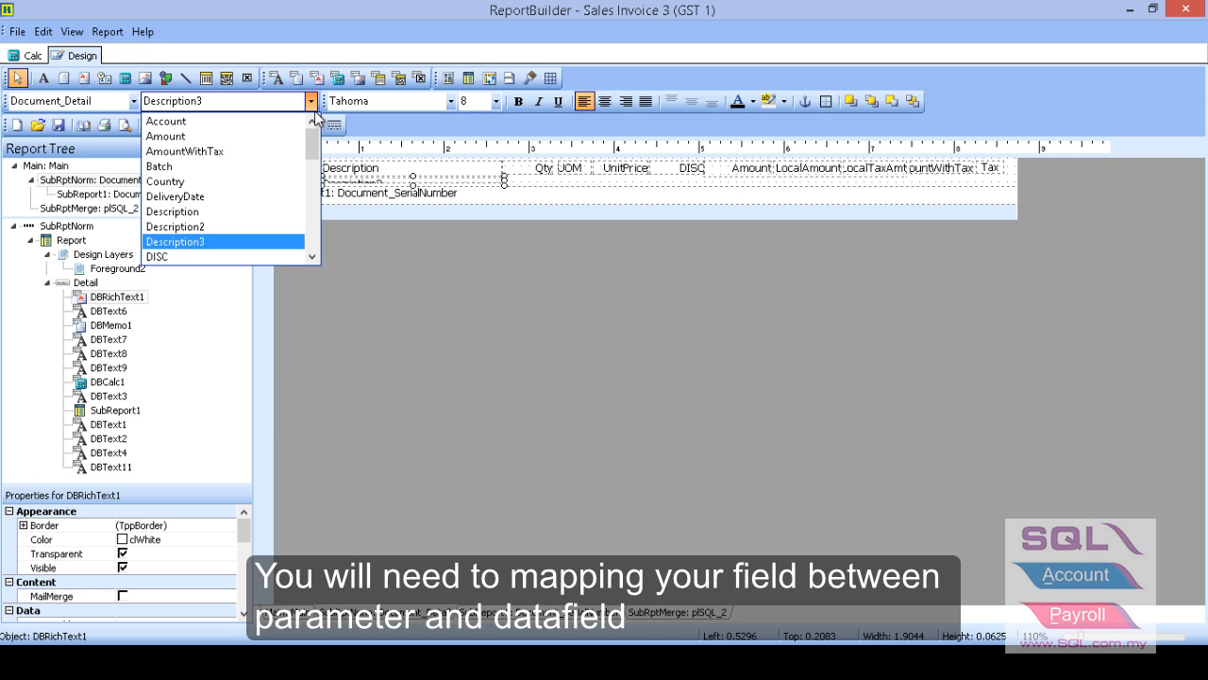
mouse_move(480, 194)
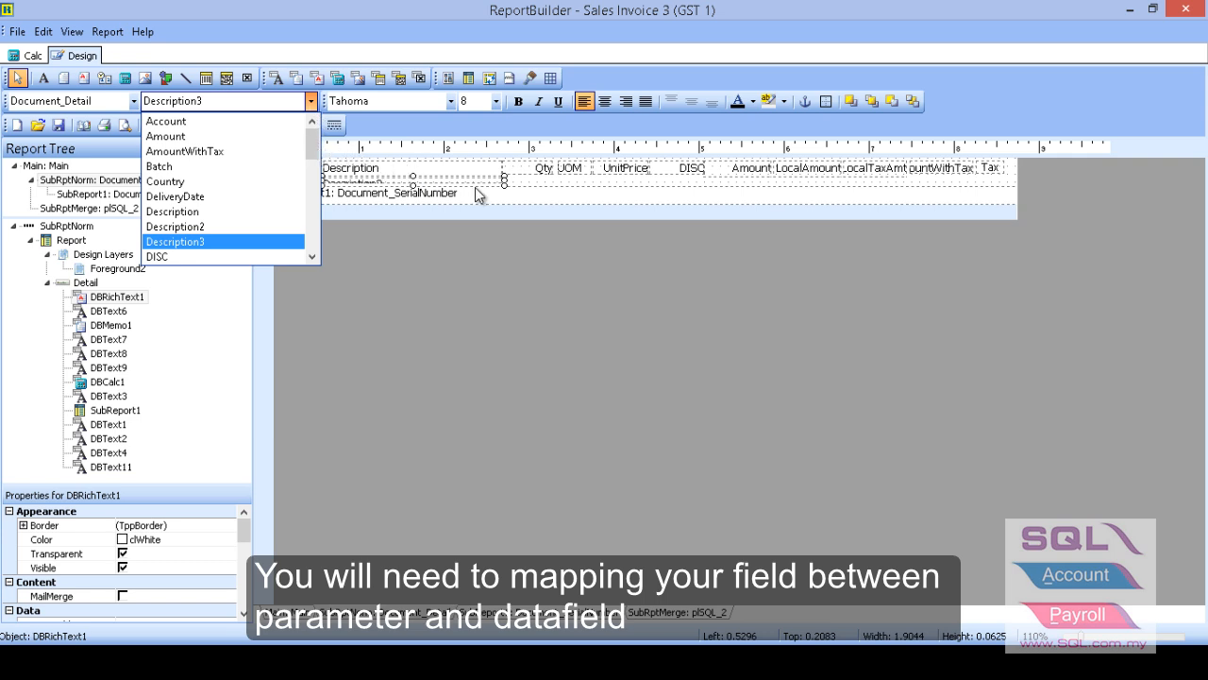
click(174, 242)
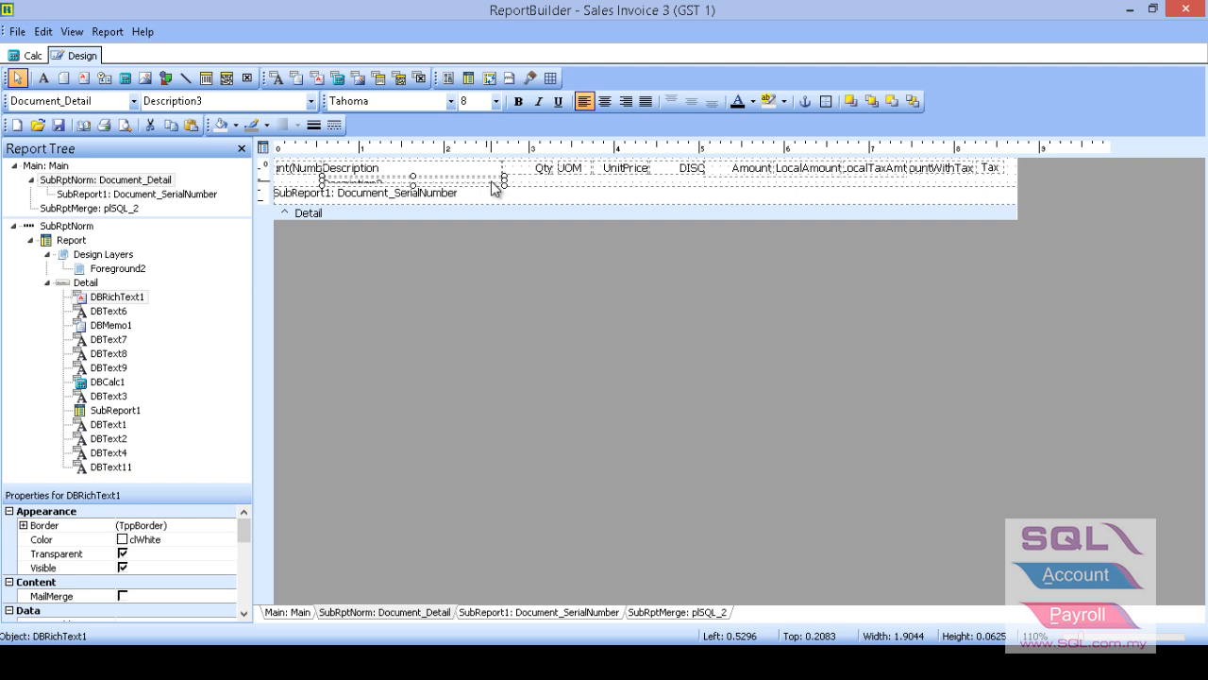
right_click(495, 187)
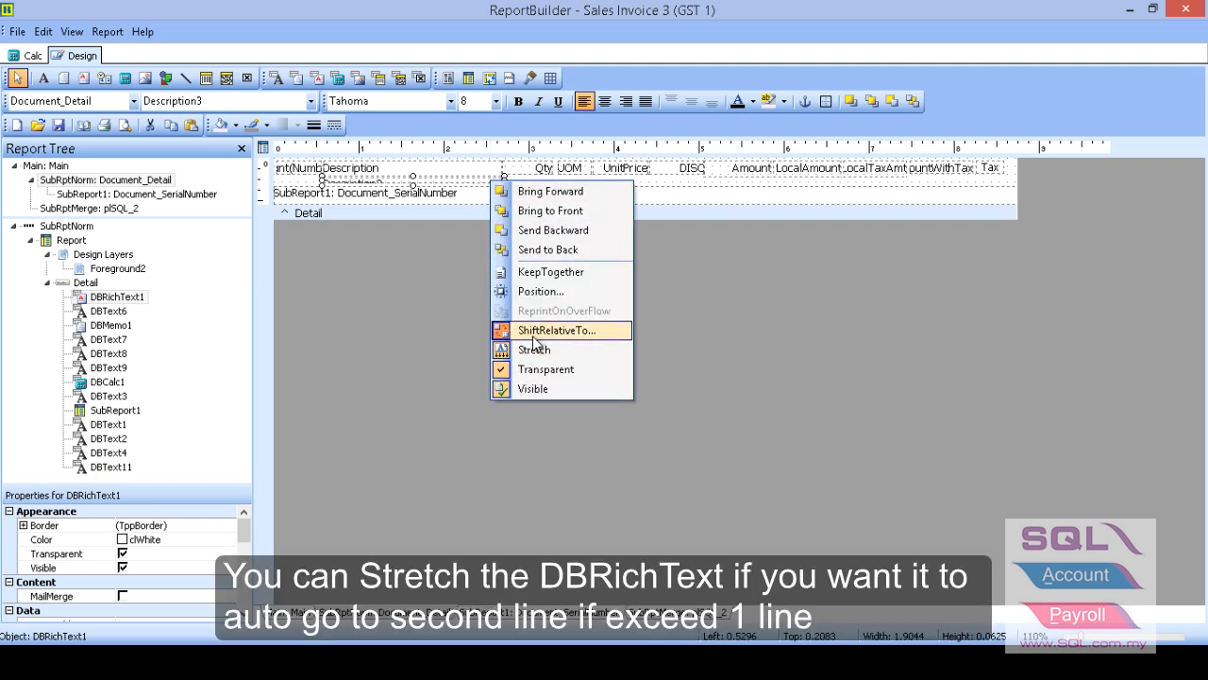
mouse_move(536, 368)
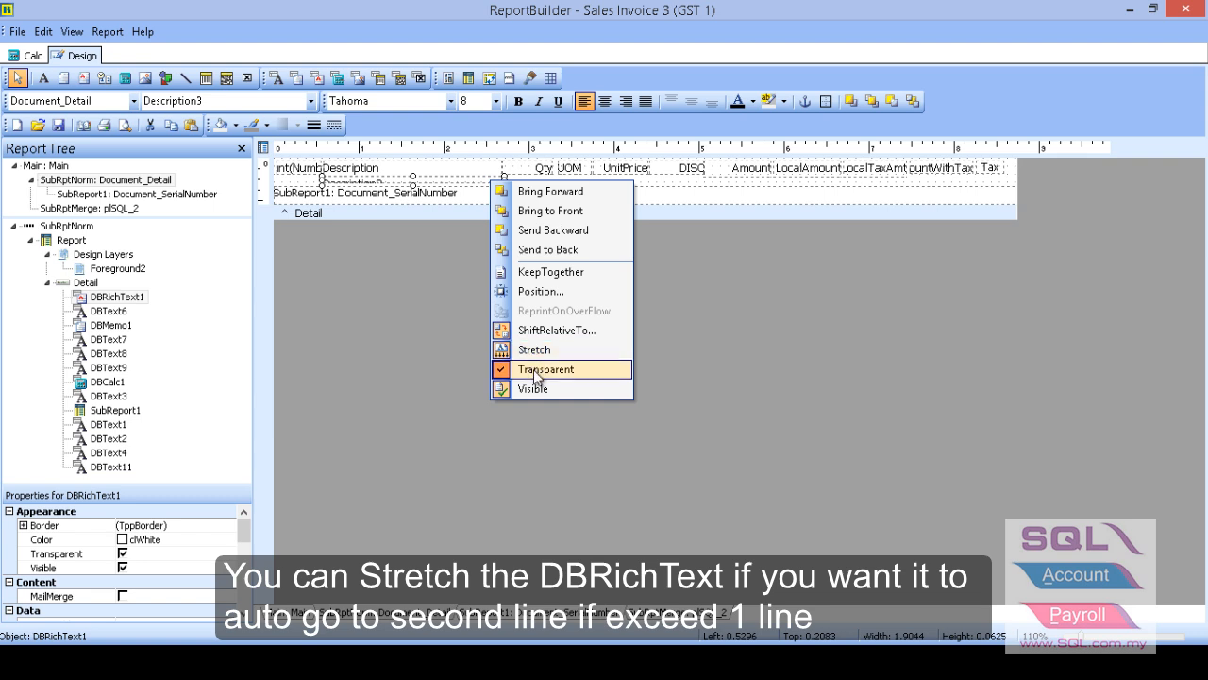
mouse_move(563, 330)
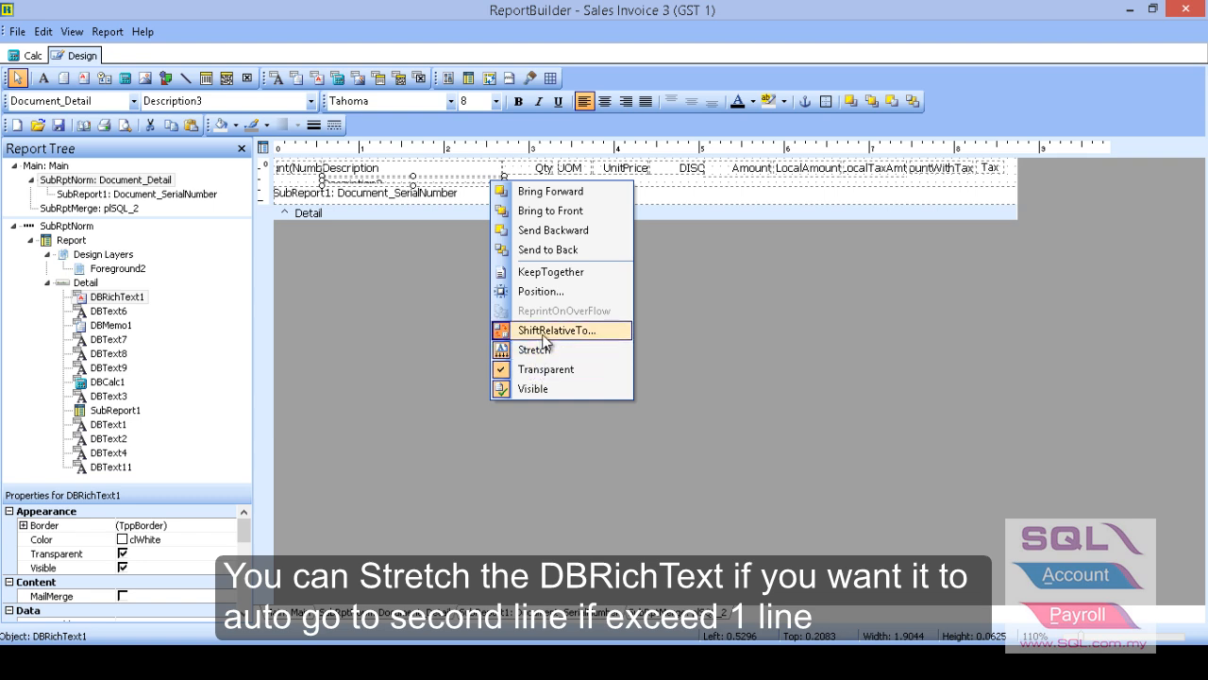
mouse_move(470, 187)
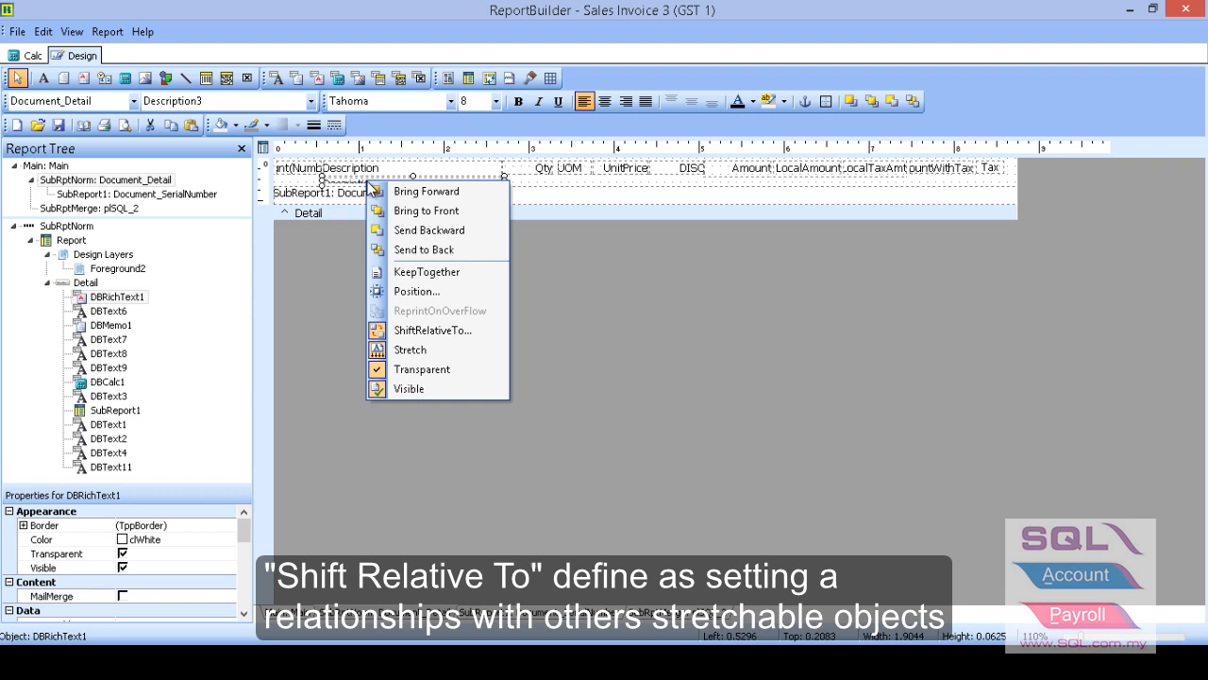
mouse_move(422, 249)
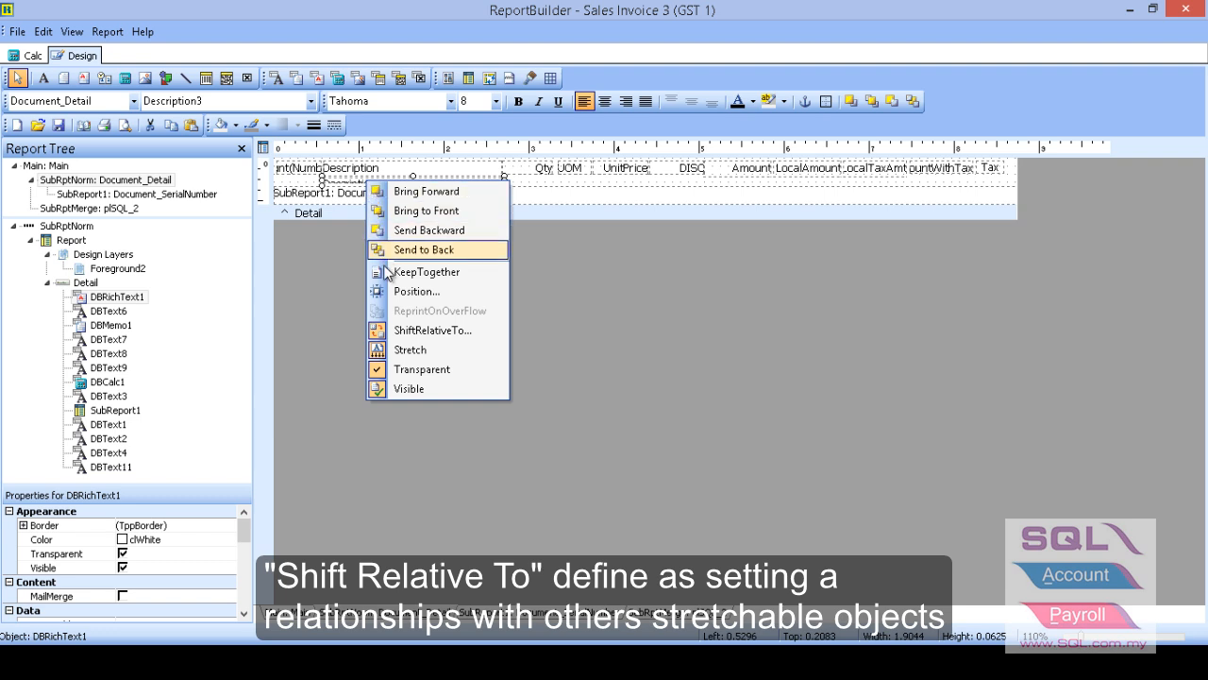
- Set DBRichText1 to shift relative to DBMemo1
click(435, 330)
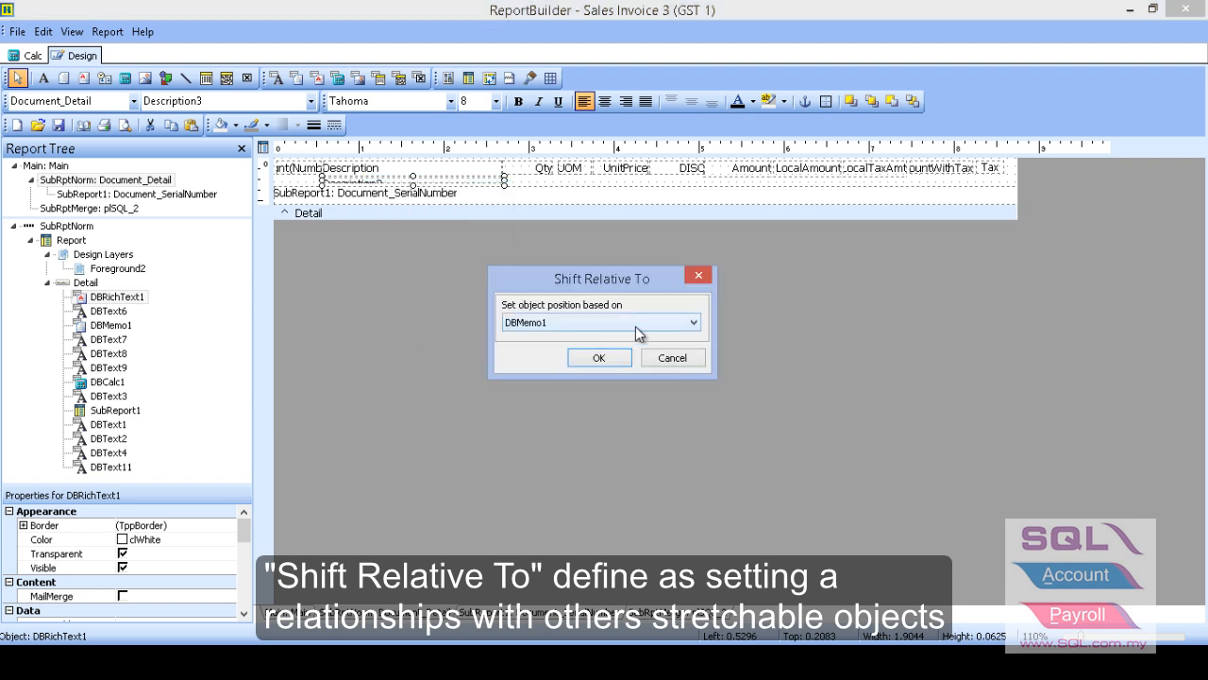
click(698, 321)
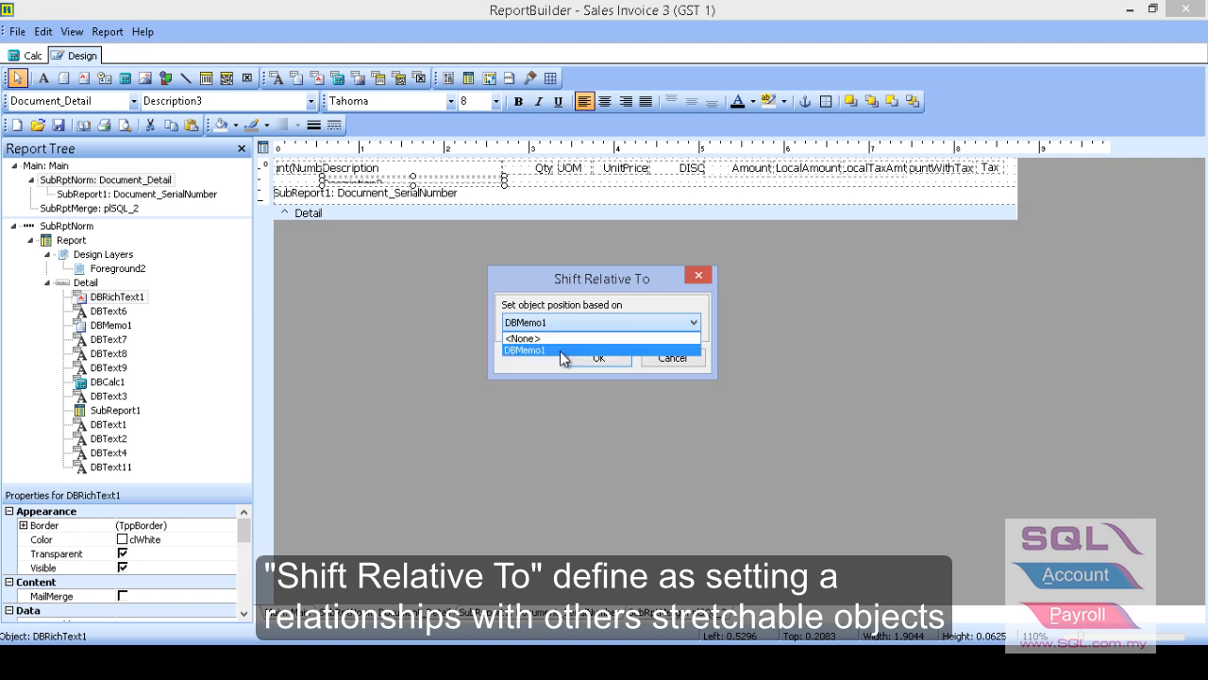
click(525, 349)
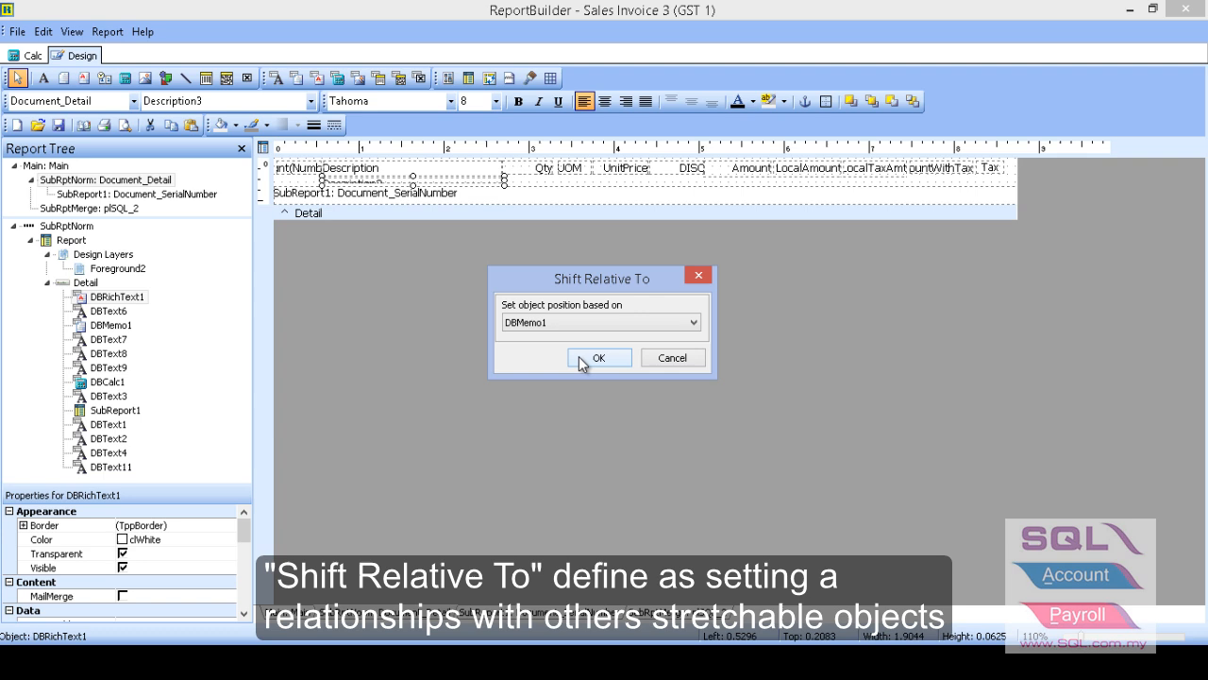
click(598, 357)
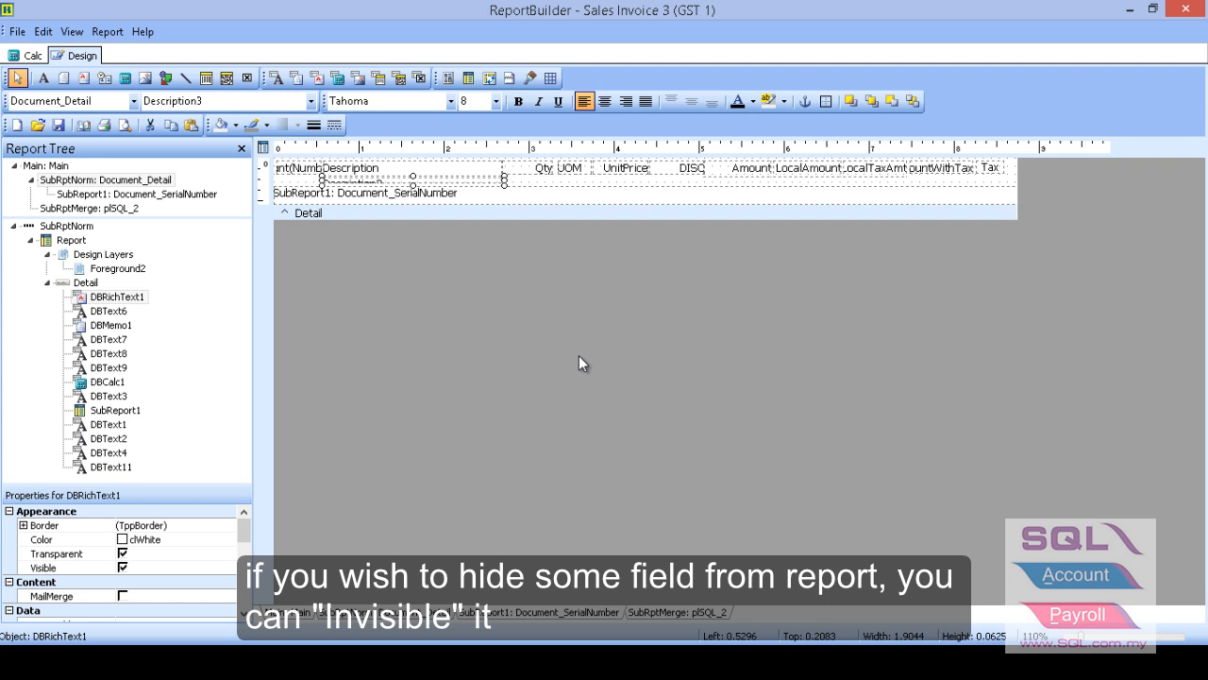
mouse_move(687, 236)
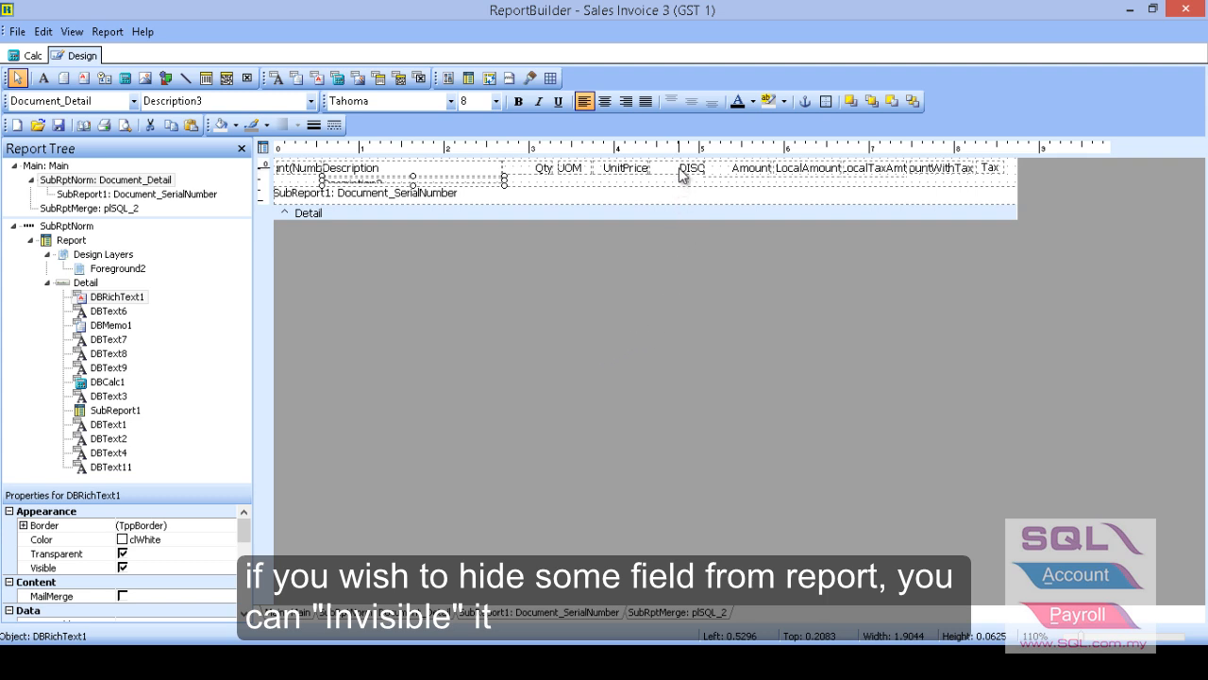
- Untick Visible on the DISC field so it no longer prints
click(691, 166)
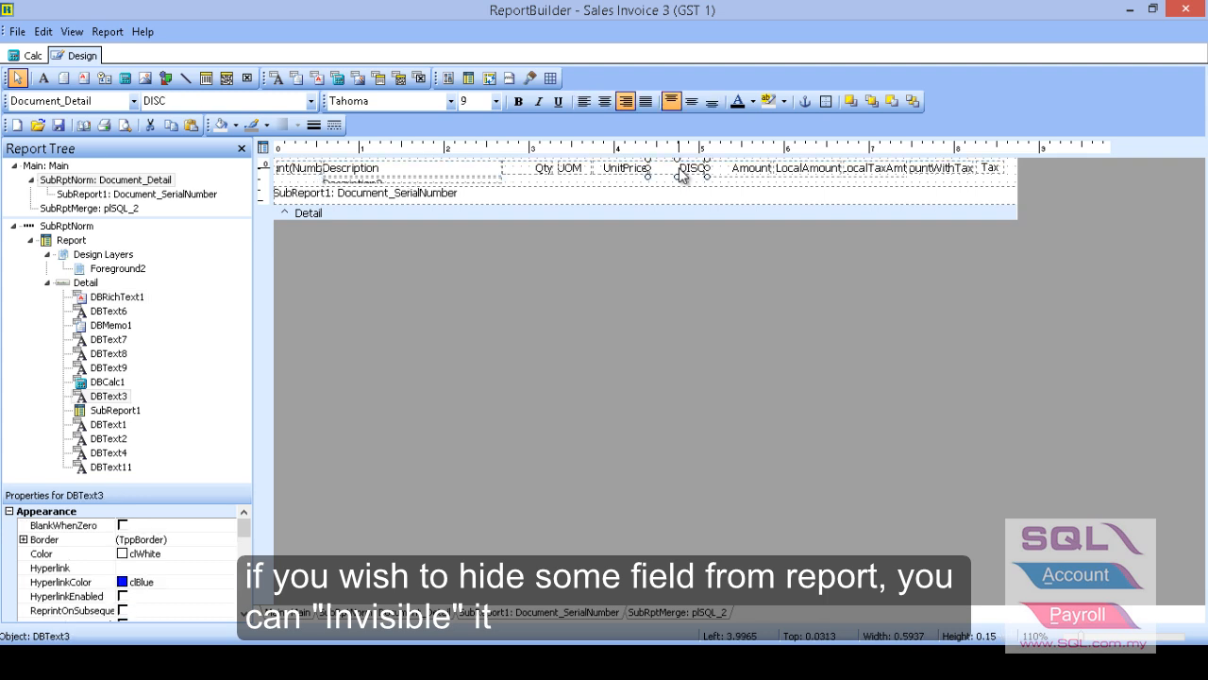
right_click(695, 168)
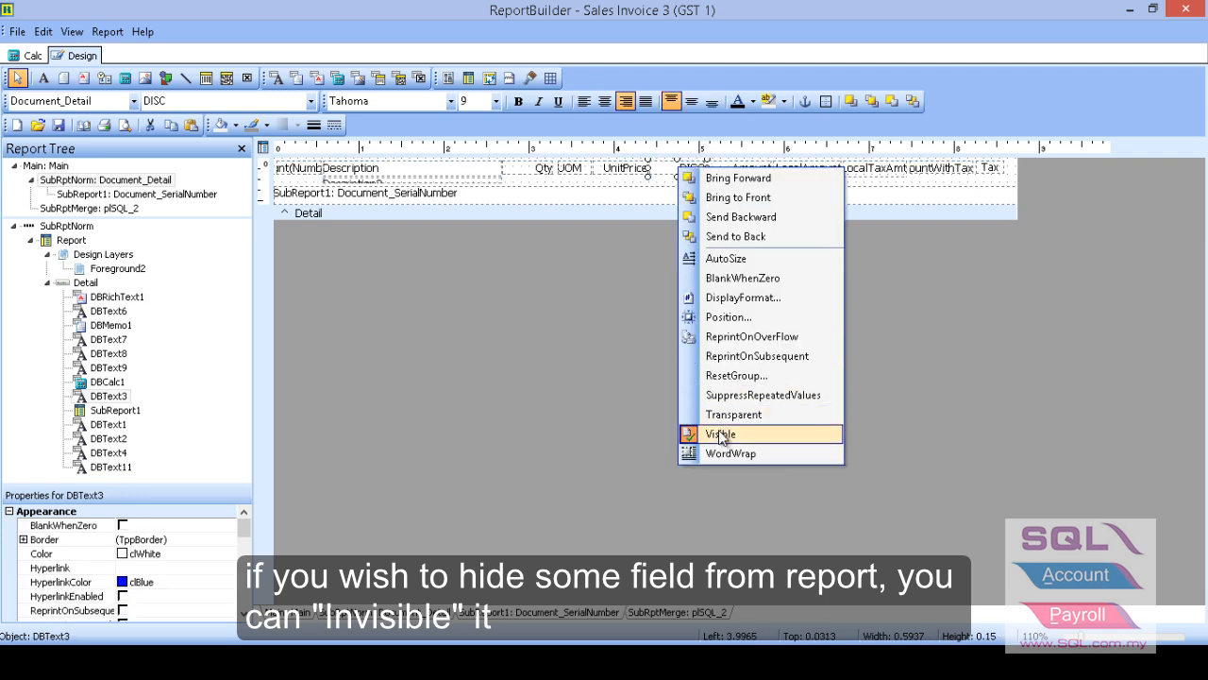
click(722, 432)
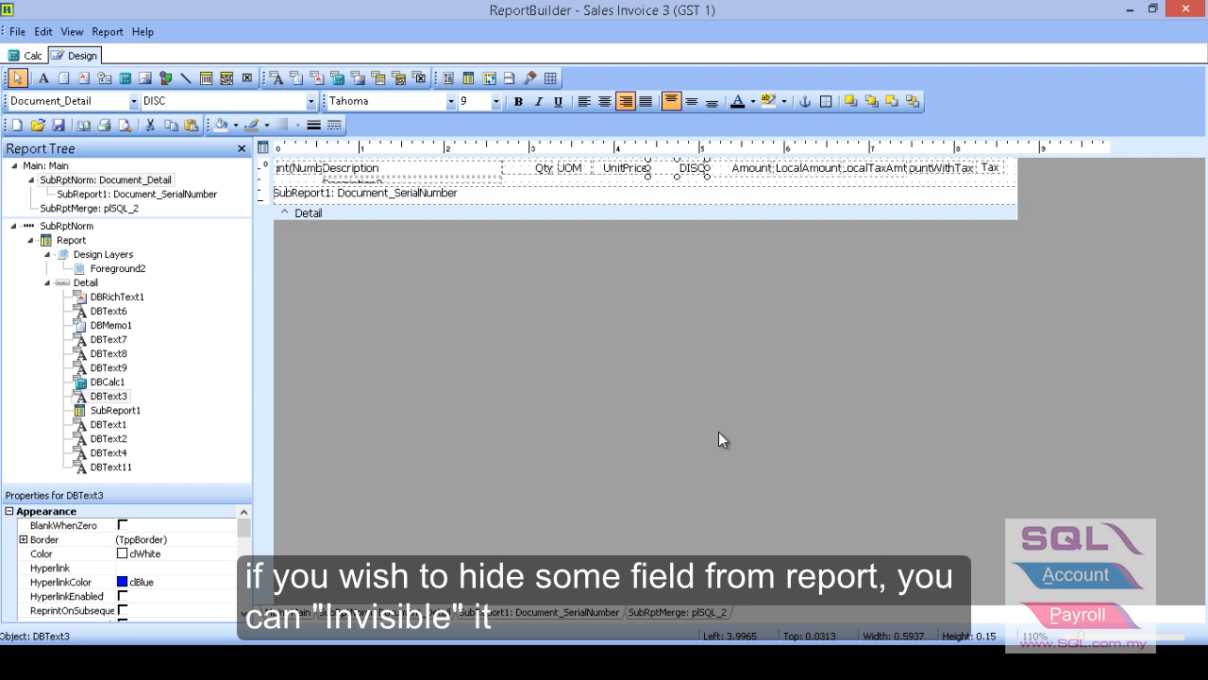
mouse_move(702, 344)
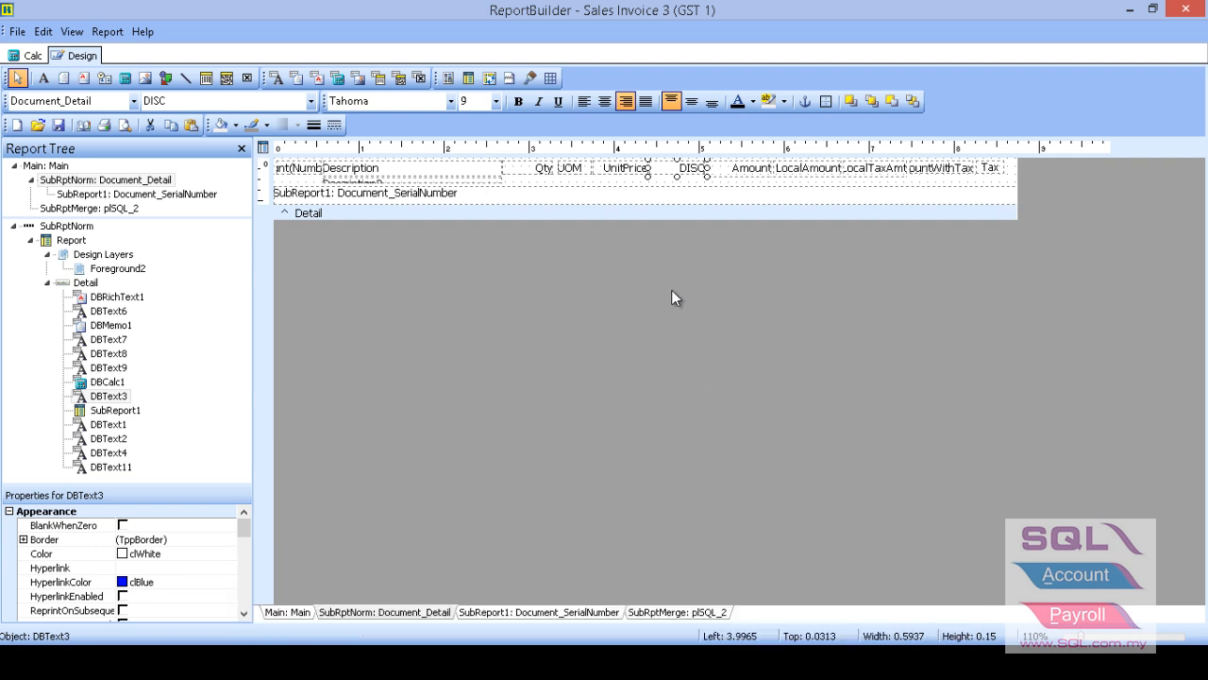
mouse_move(640, 173)
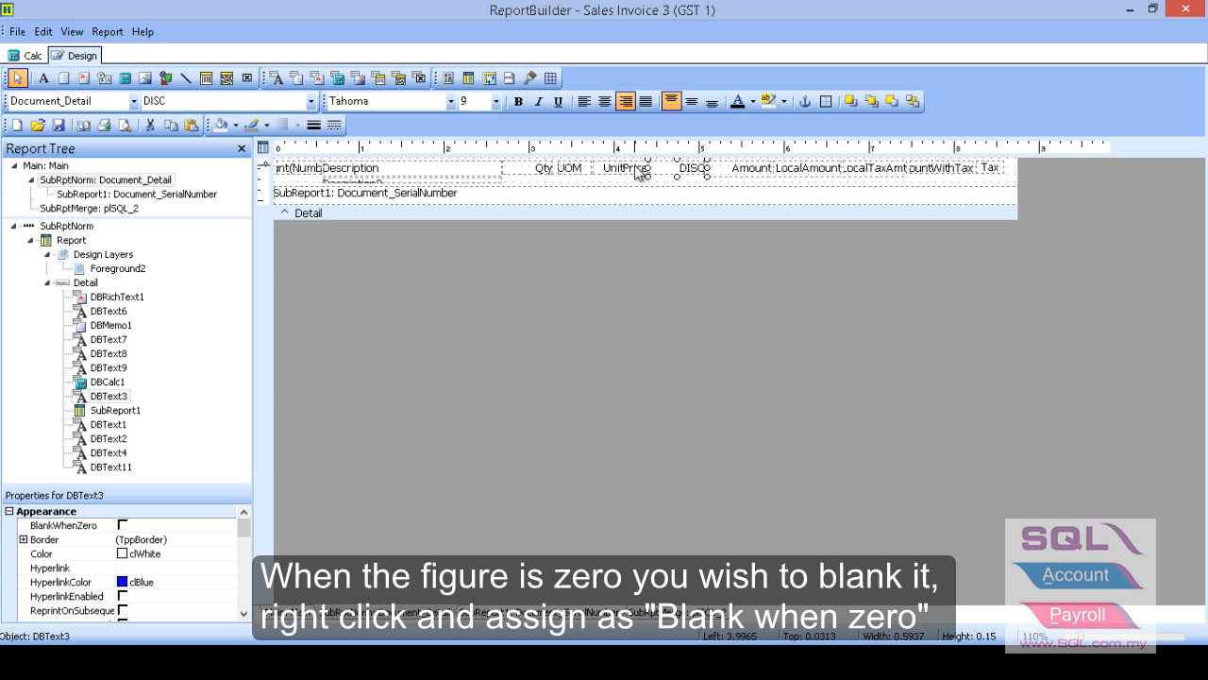
right_click(642, 168)
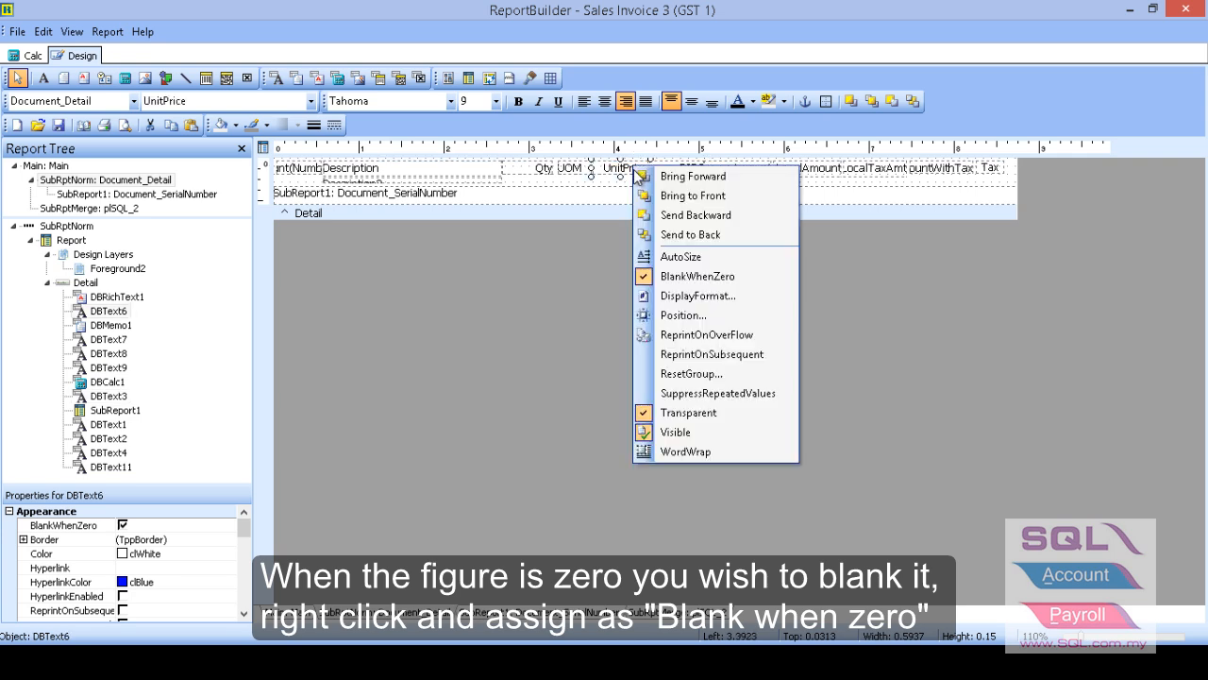
mouse_move(697, 275)
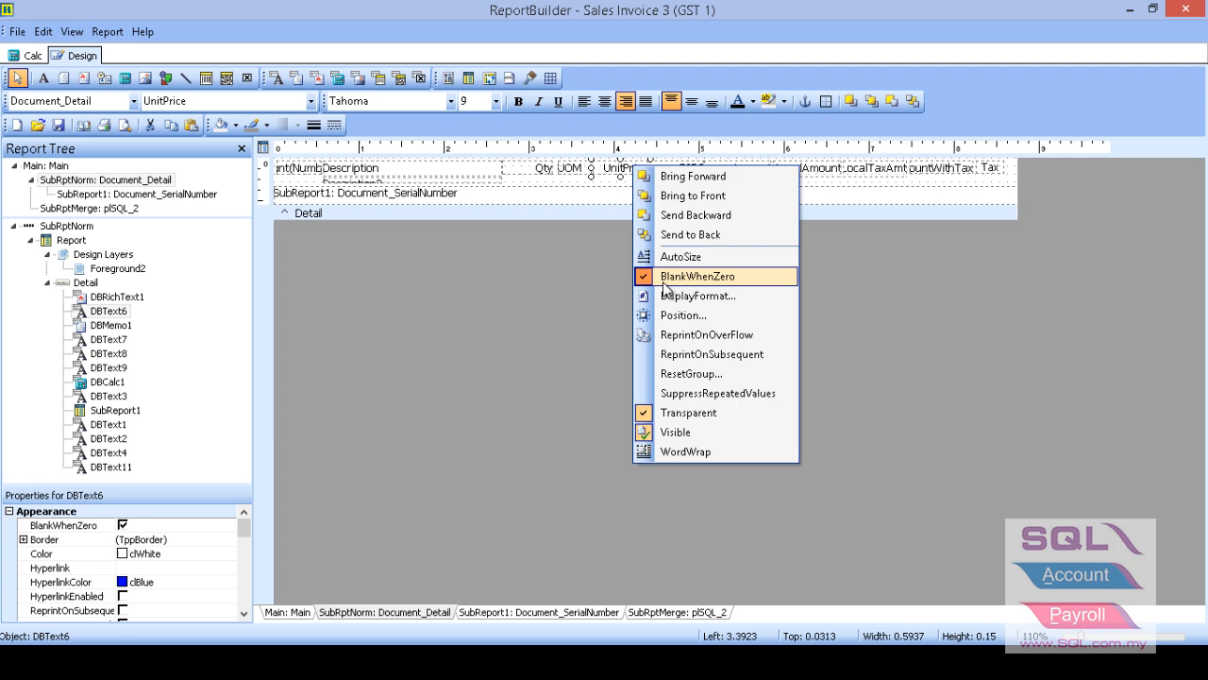
mouse_move(698, 295)
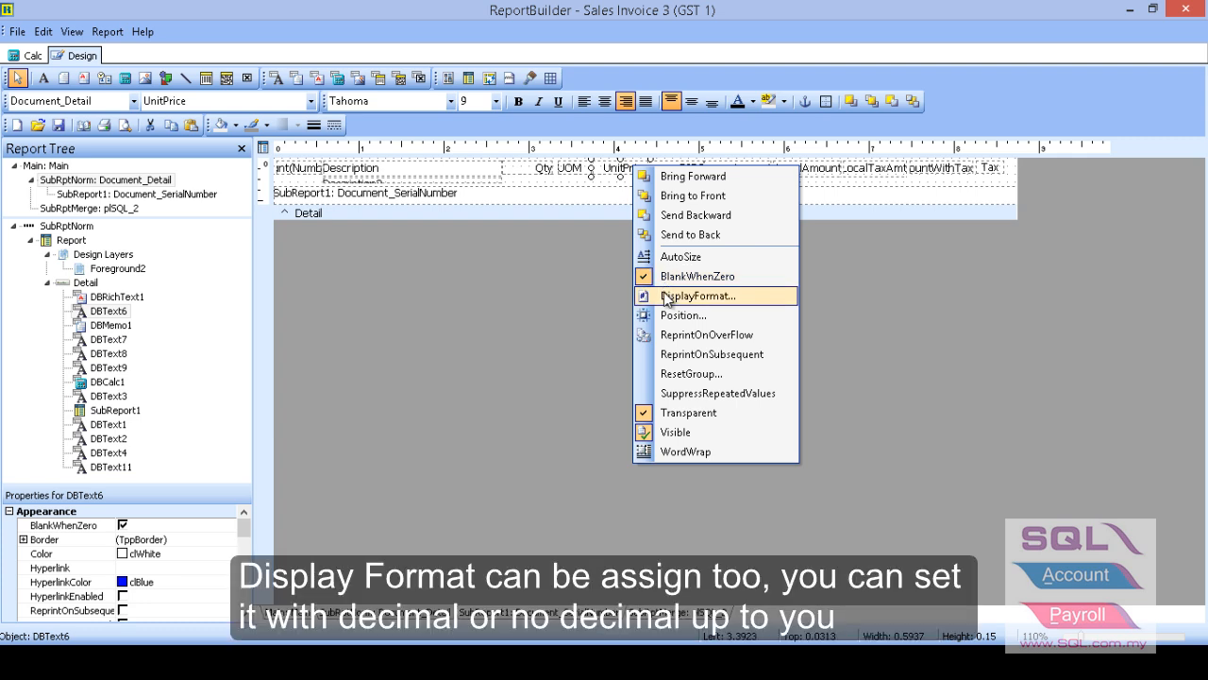
- Give UnitPrice the display format #,0.000;-#,0.000 with Blank When Zero kept
click(694, 294)
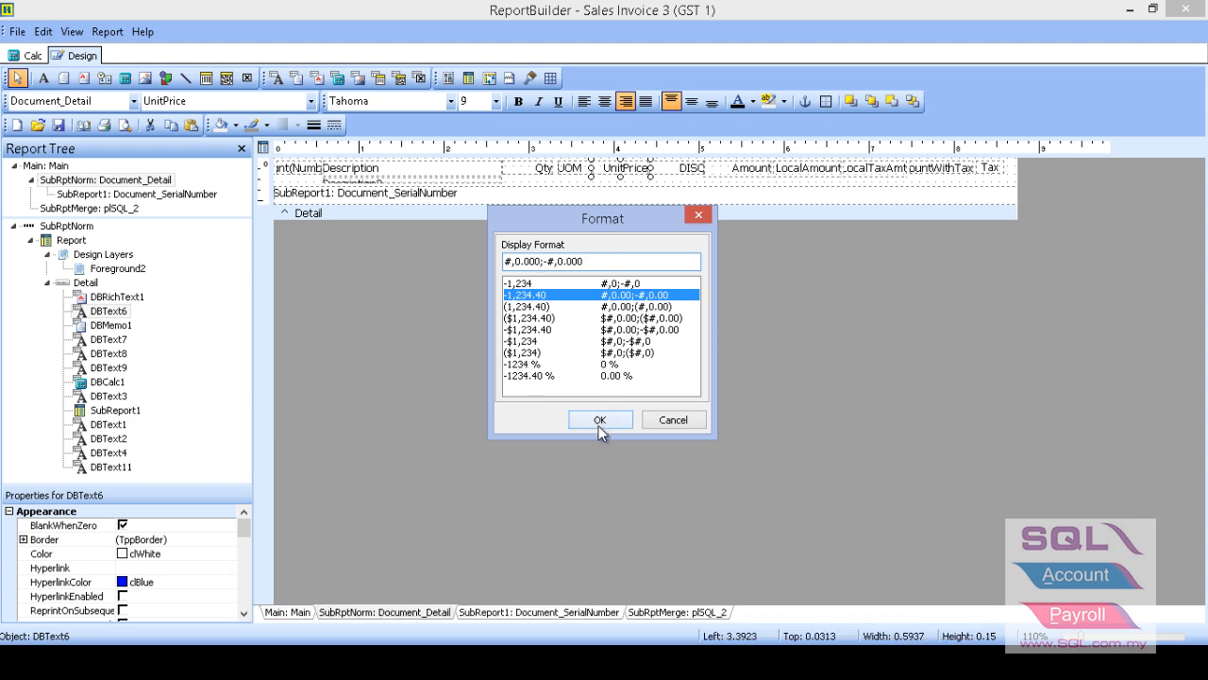
click(600, 419)
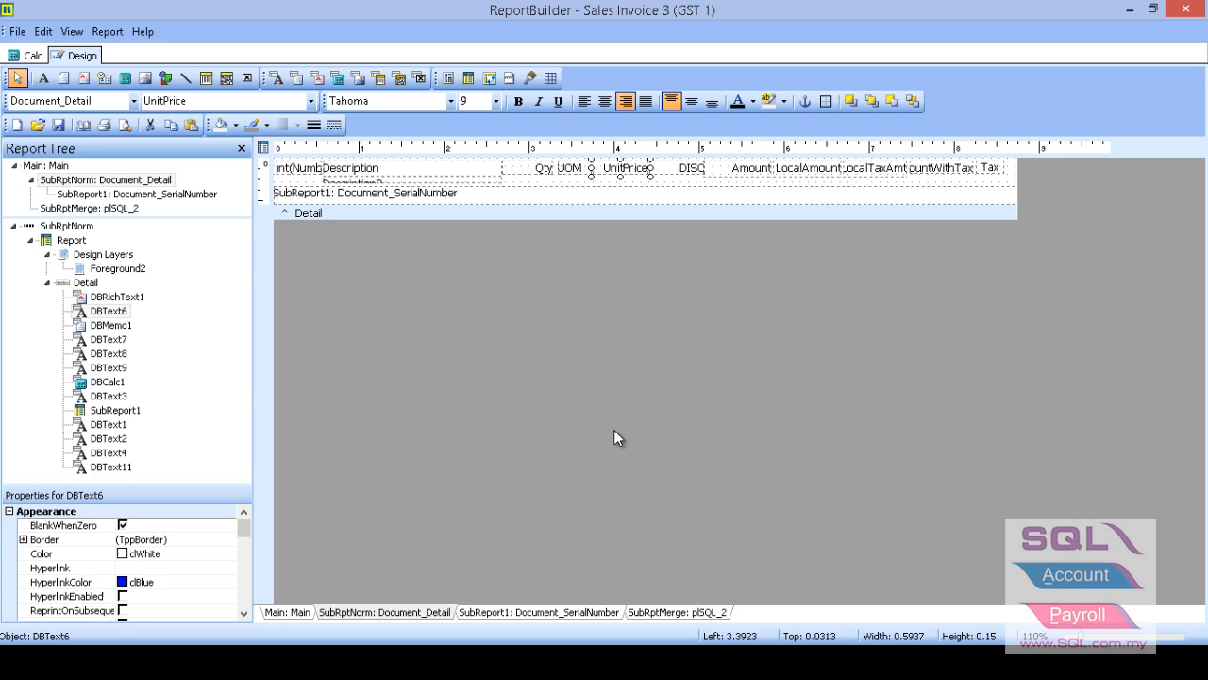
mouse_move(41, 31)
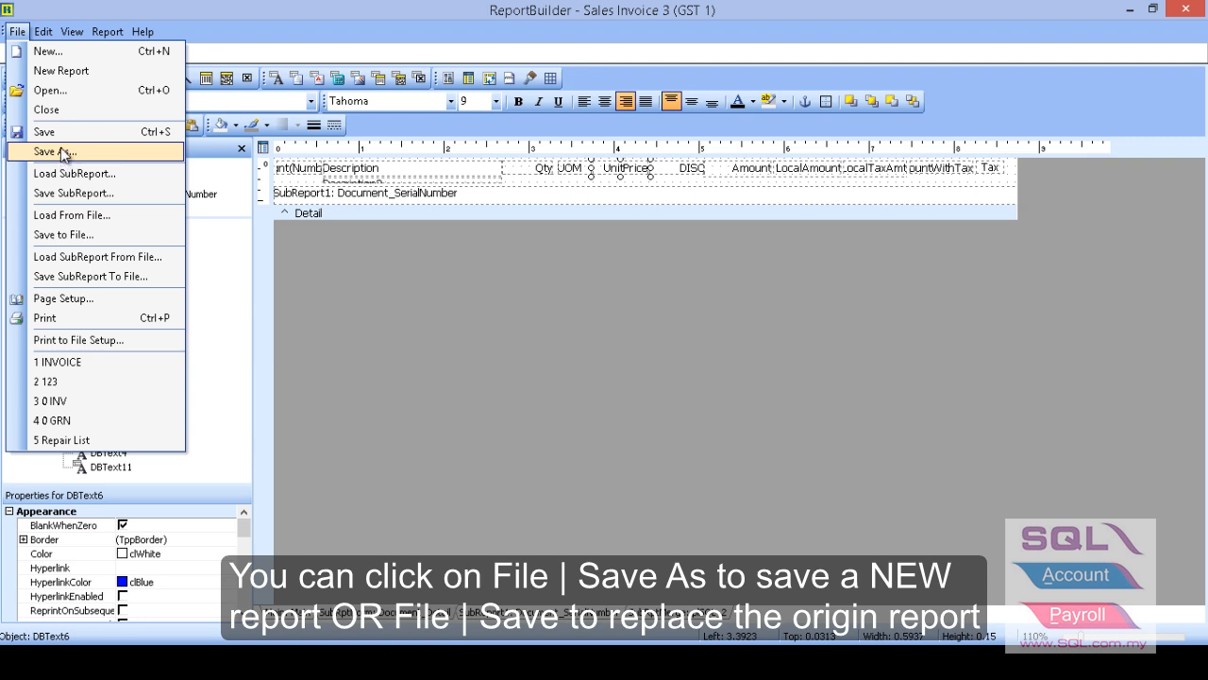
mouse_move(45, 132)
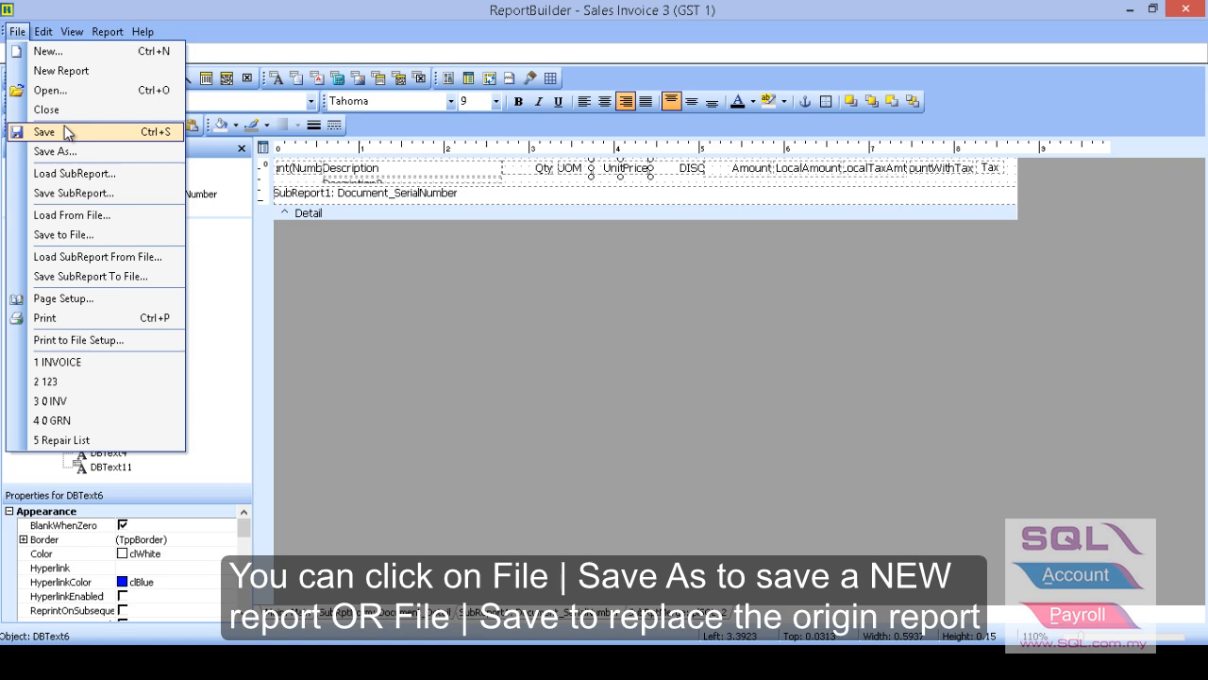
- Save the Sales Invoice 3 (GST 1) template over the original report
click(45, 132)
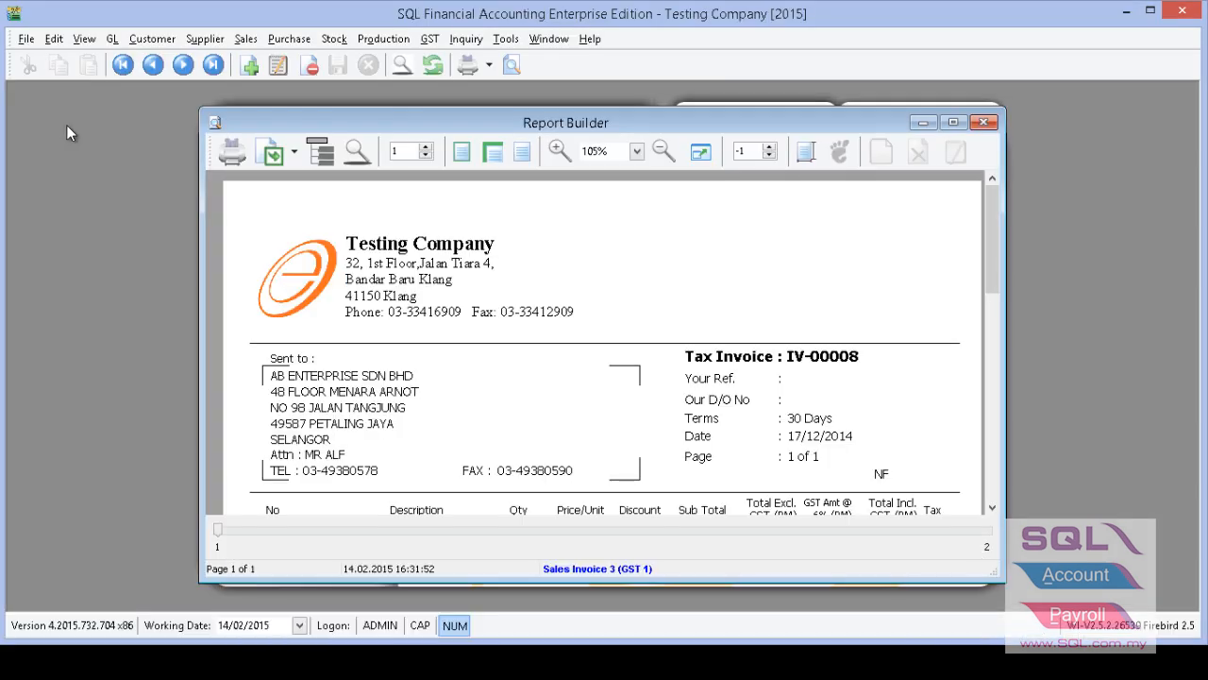
mouse_move(387, 283)
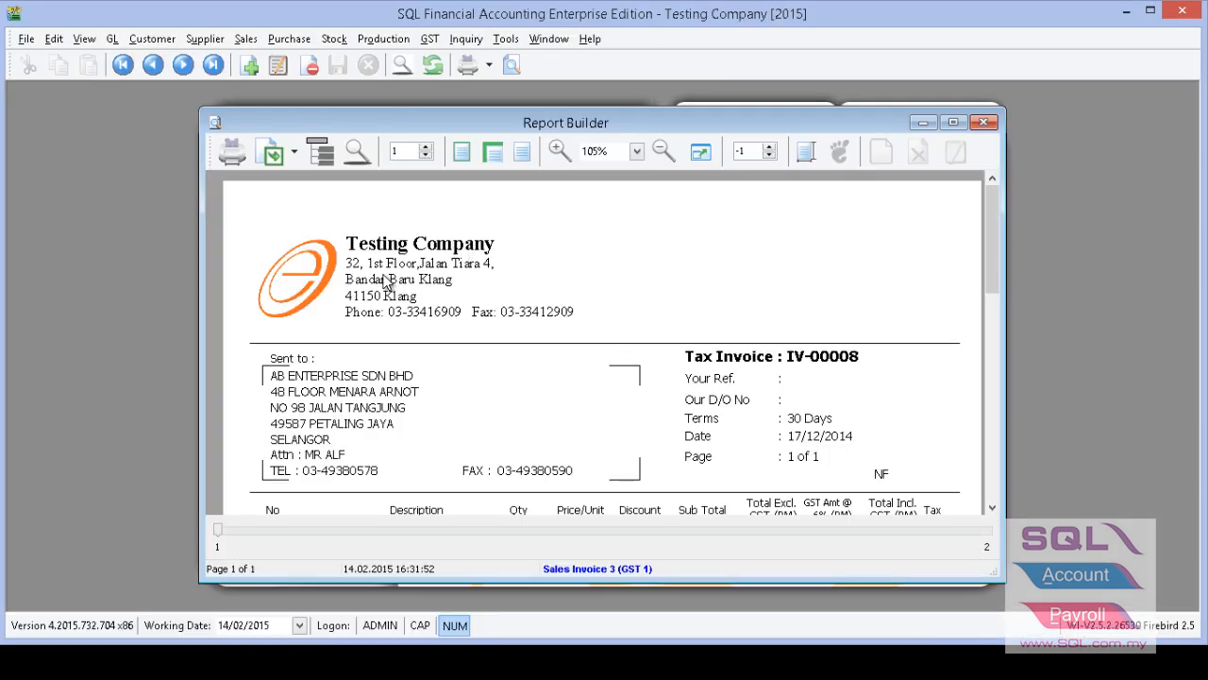
- Scroll the invoice preview to check the item lines, notes and Total Payable 1,595.00
scroll(up, 3)
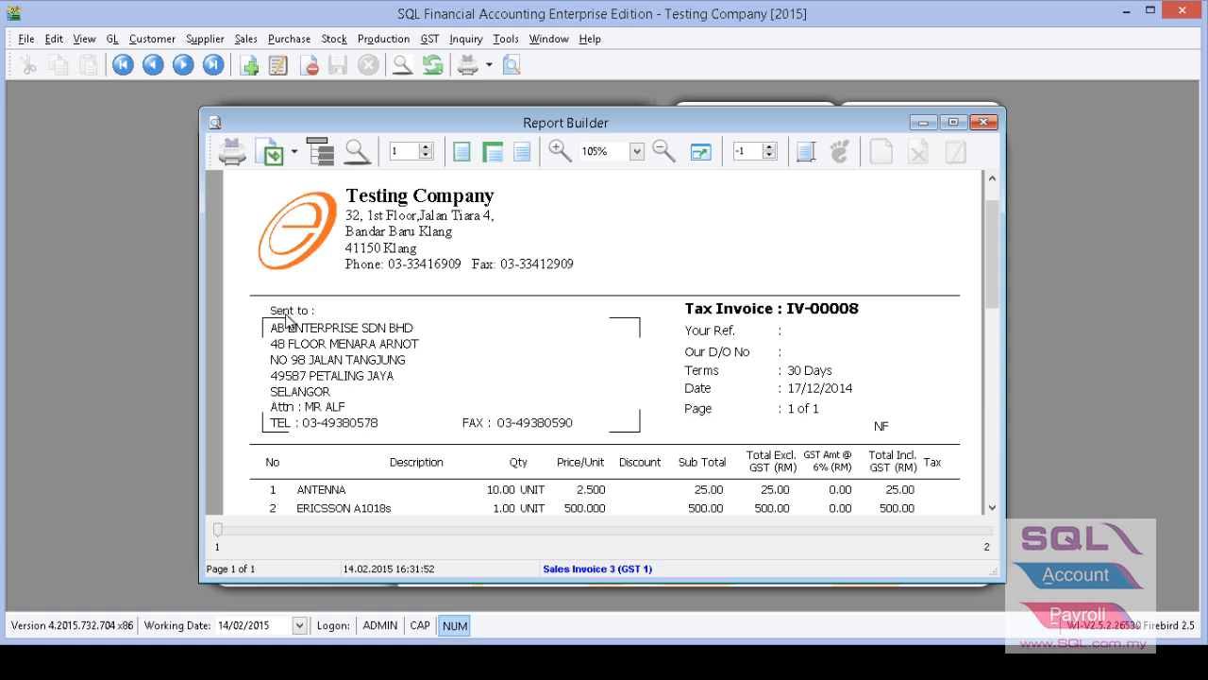
mouse_move(872, 423)
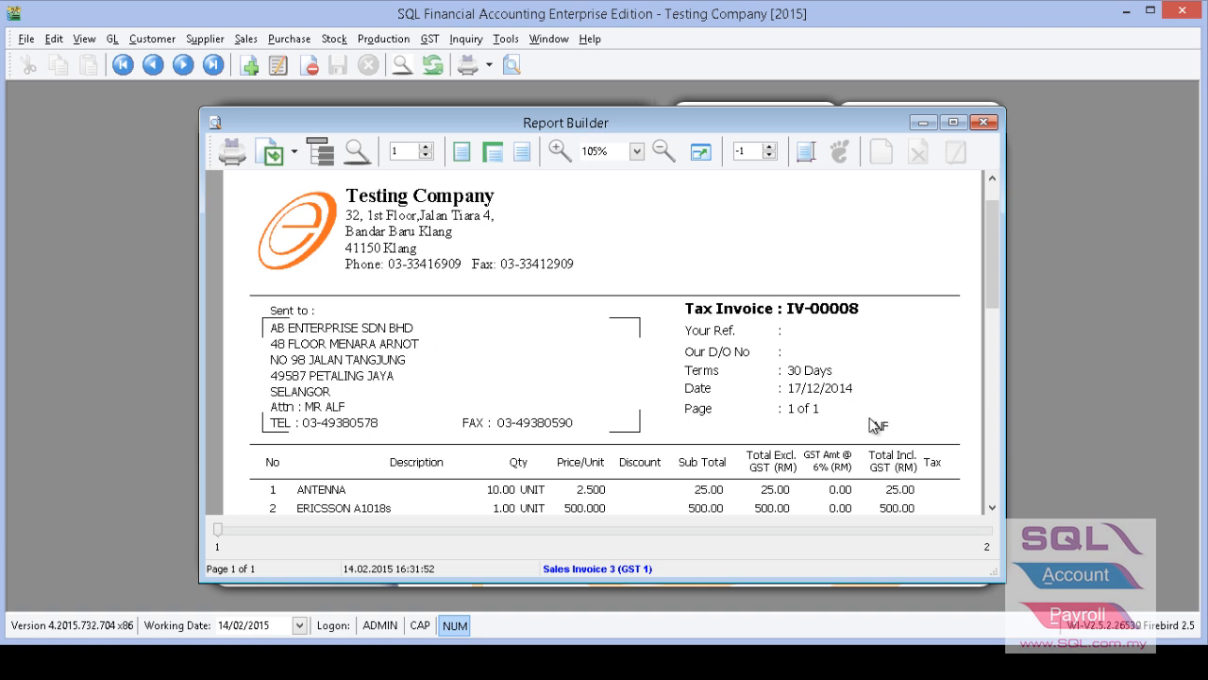
mouse_move(714, 377)
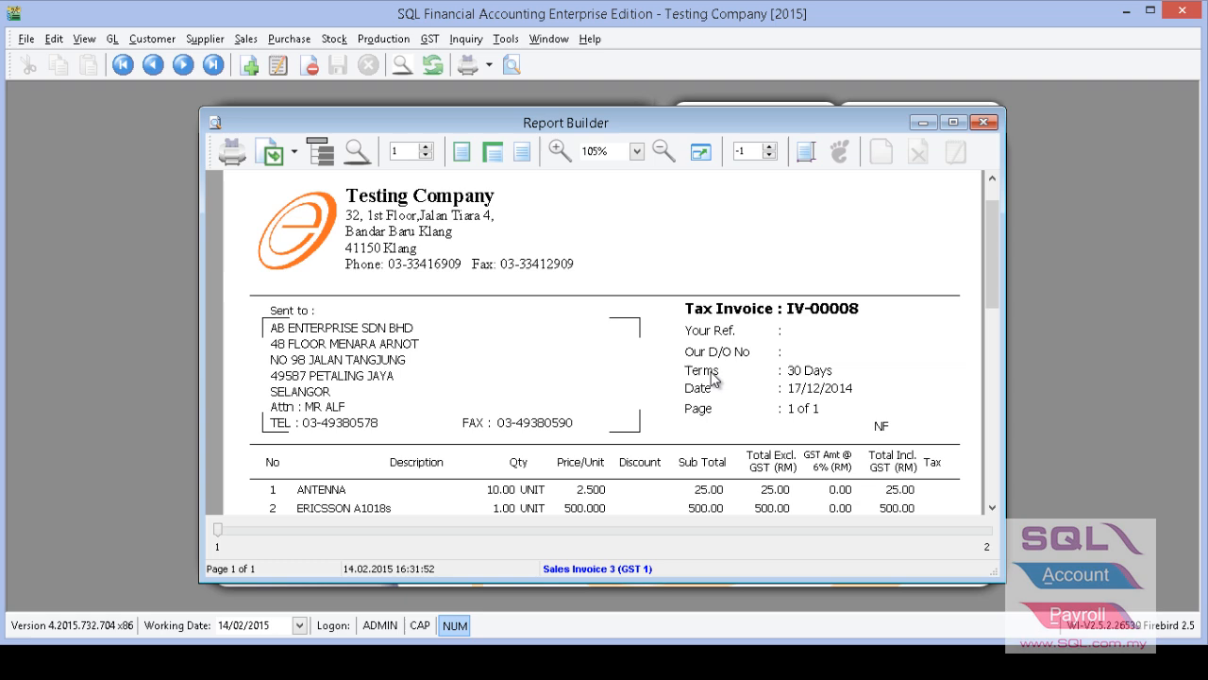
scroll(down, 3)
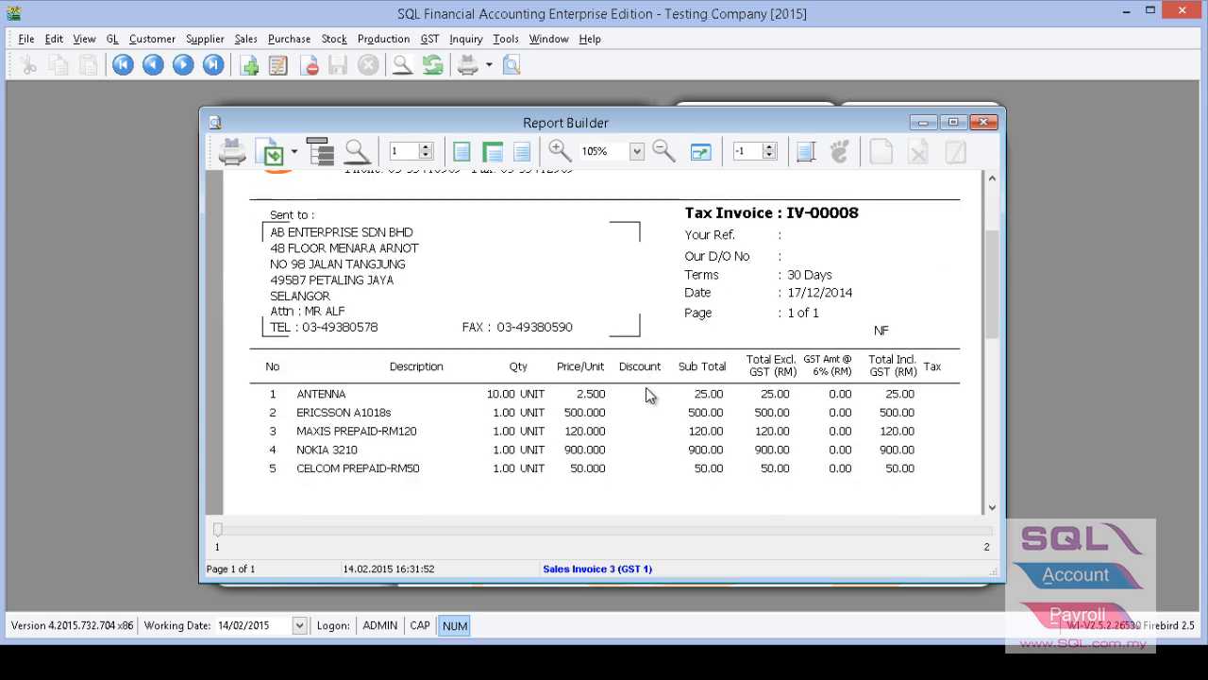
scroll(down, 3)
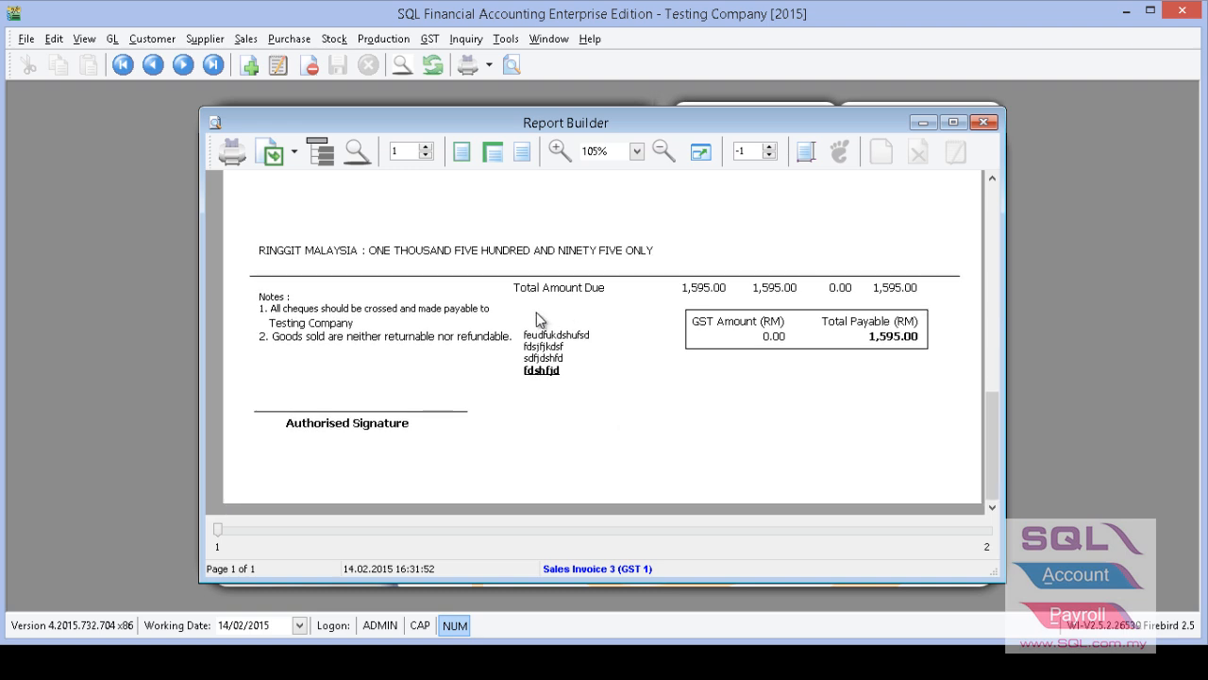
mouse_move(526, 385)
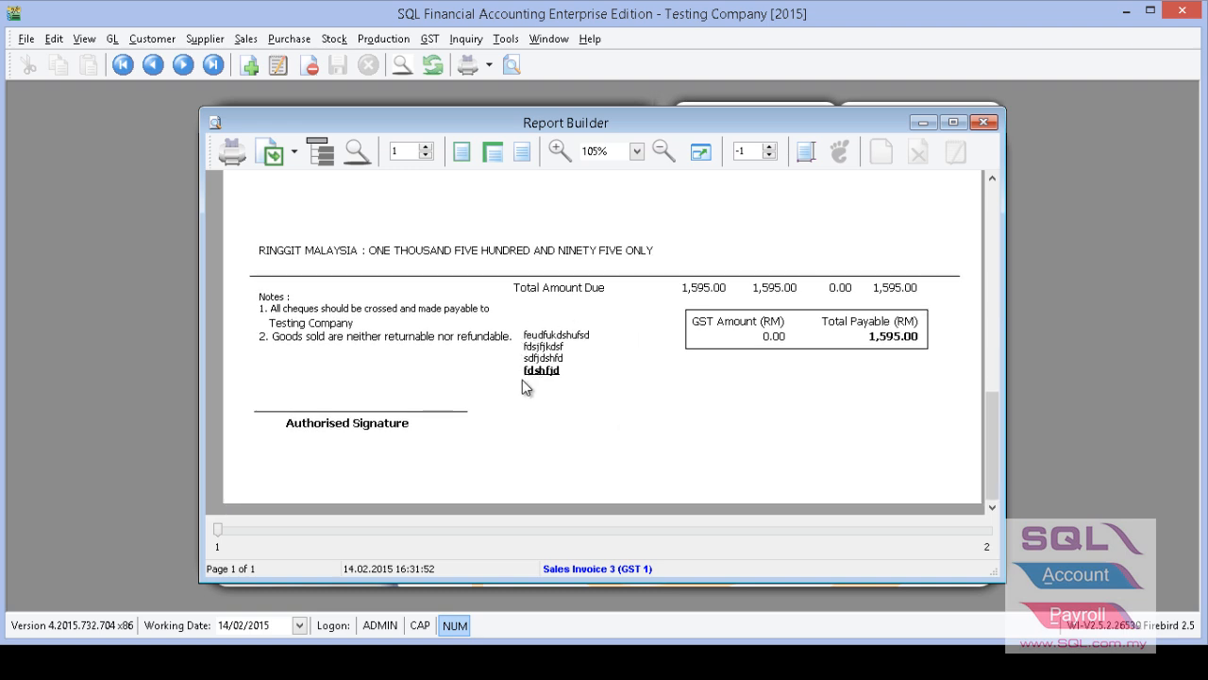
mouse_move(615, 383)
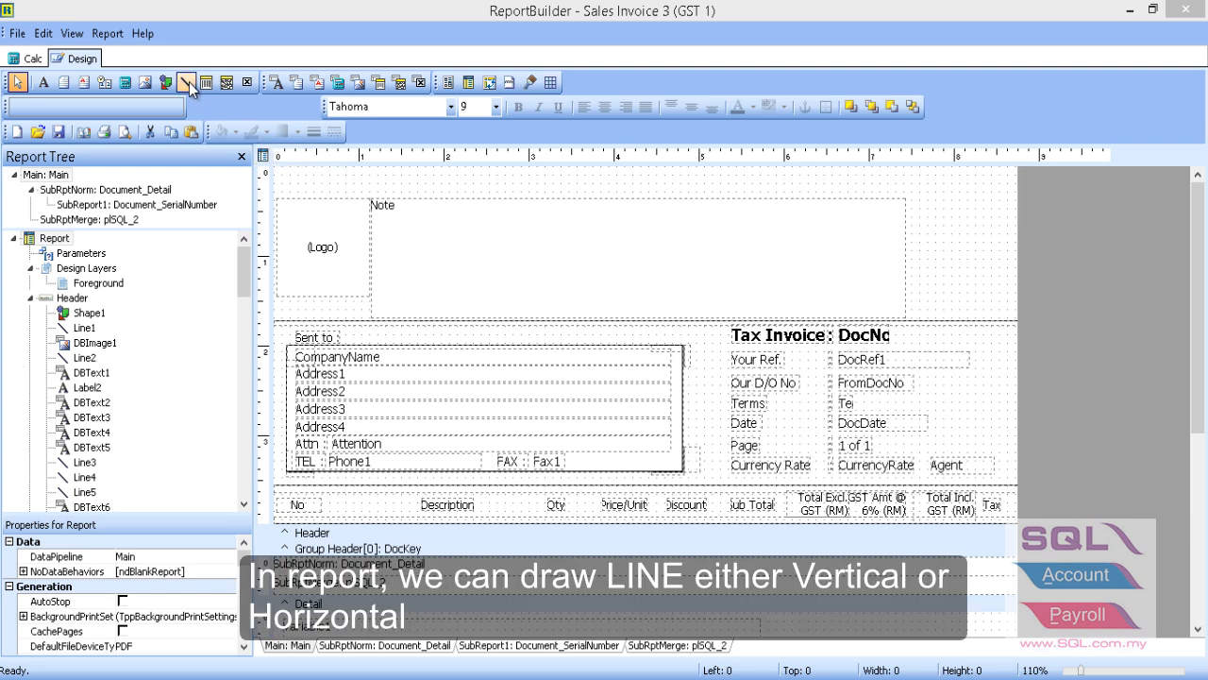
- Draw a line in the header beside the Note box and stretch it wider
click(185, 83)
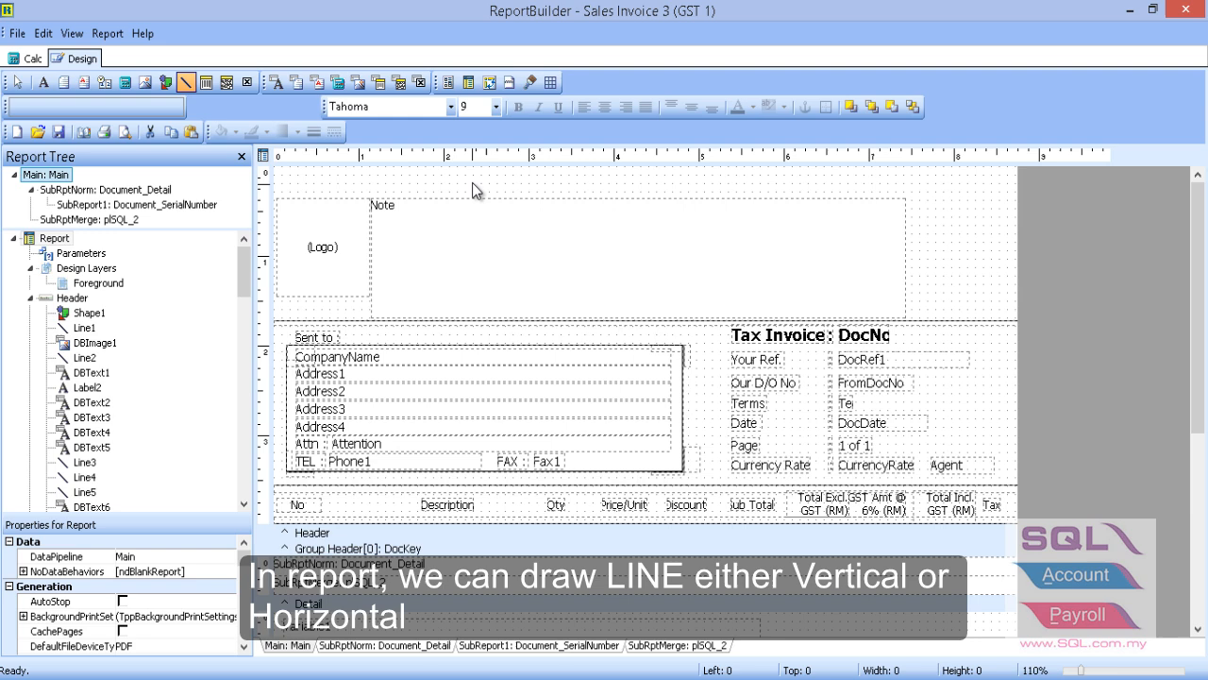
drag(472, 187, 519, 187)
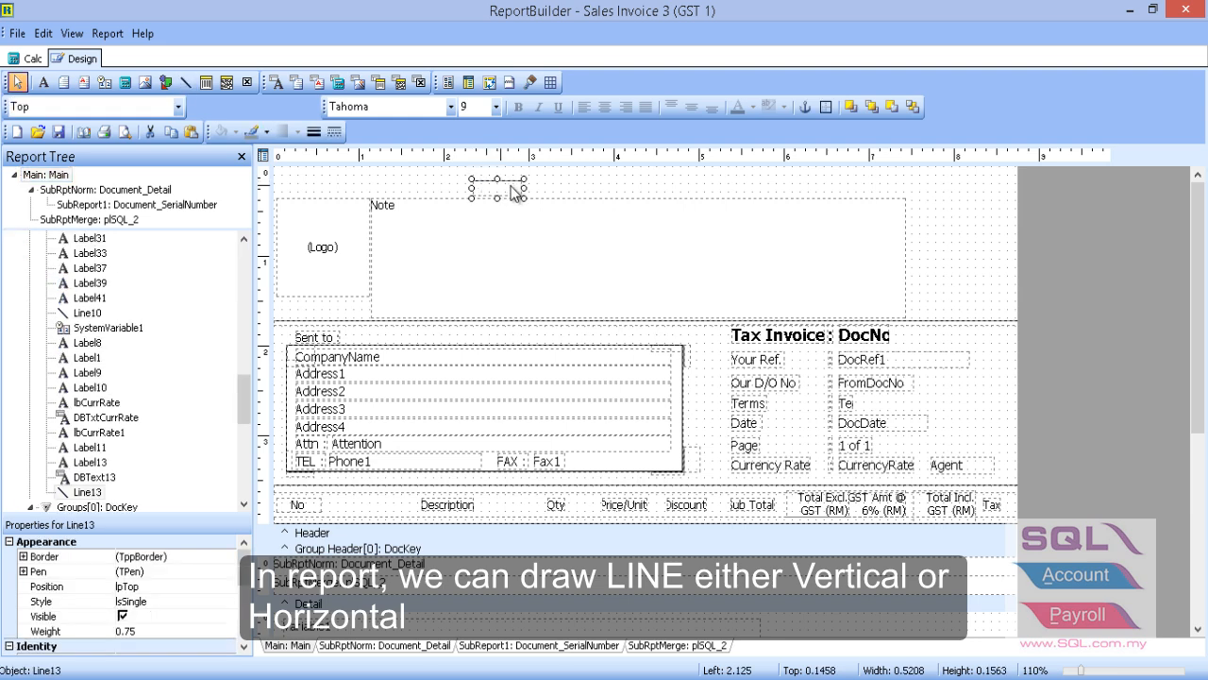
drag(514, 192, 702, 189)
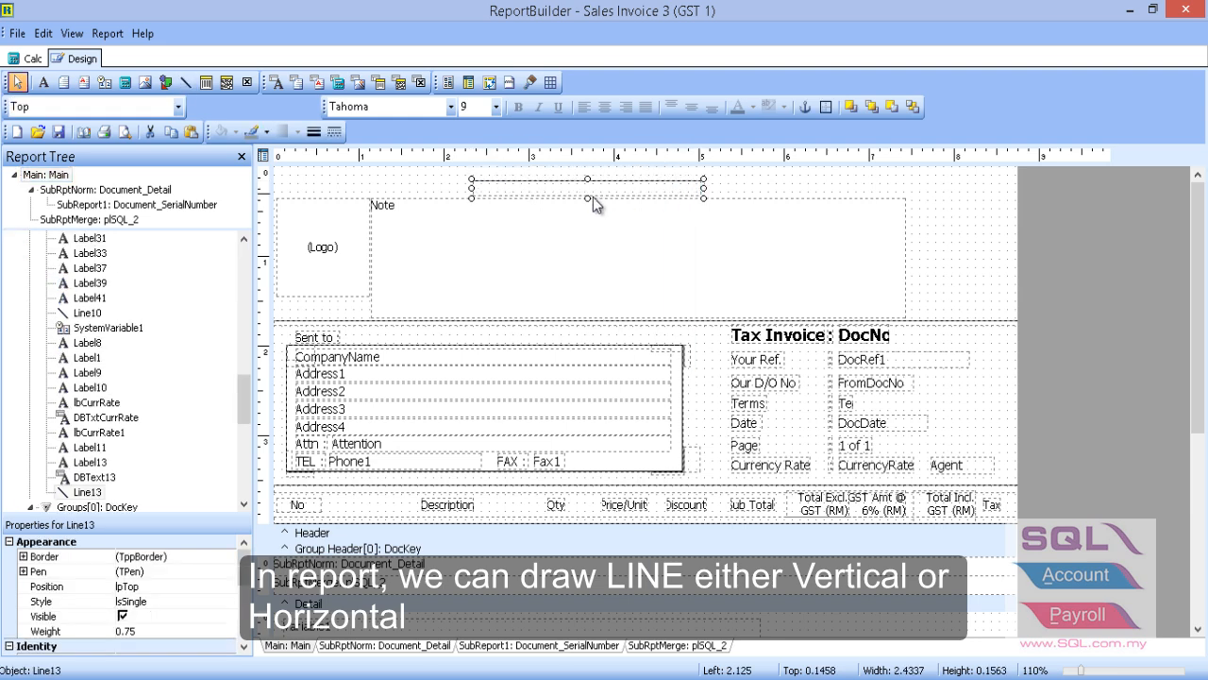
mouse_move(585, 198)
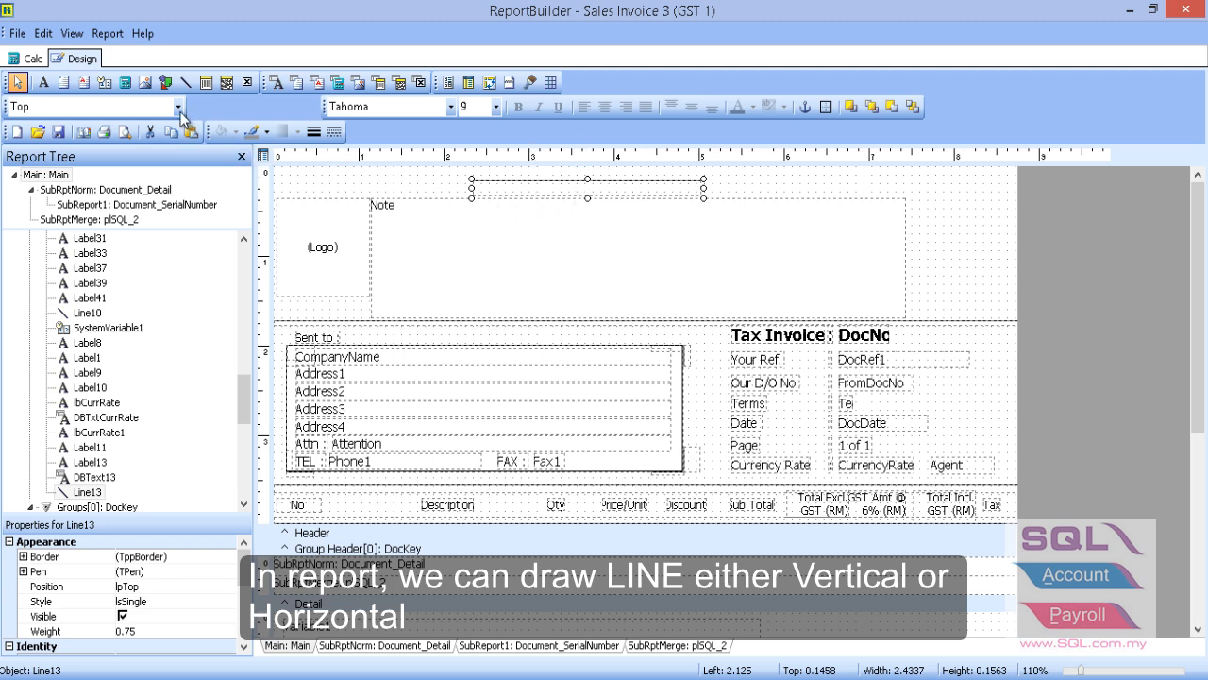
- Change the new line's edge position in the line toolbar dropdown
click(177, 106)
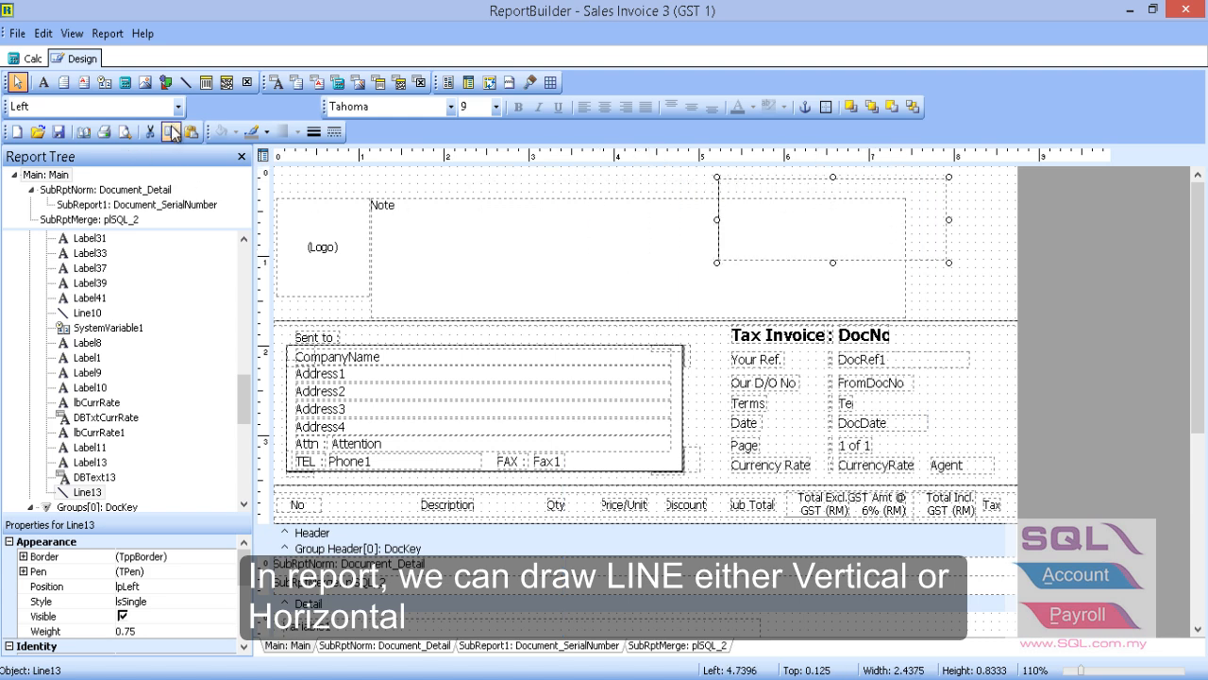
click(178, 106)
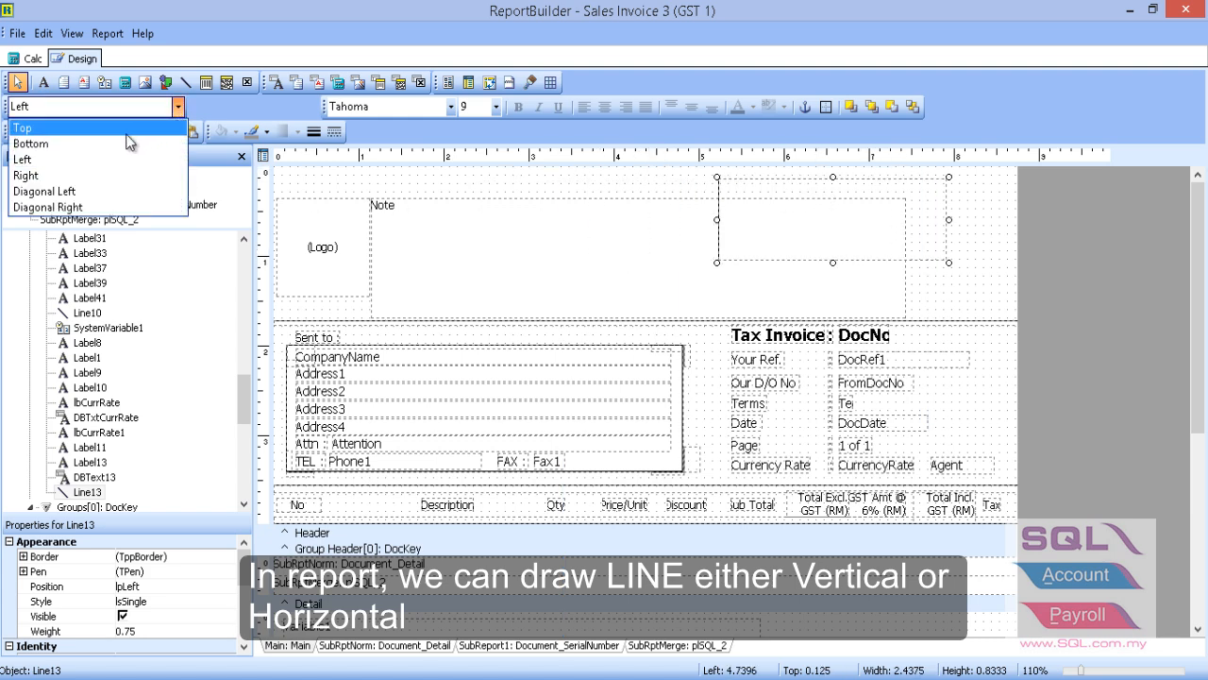
click(22, 128)
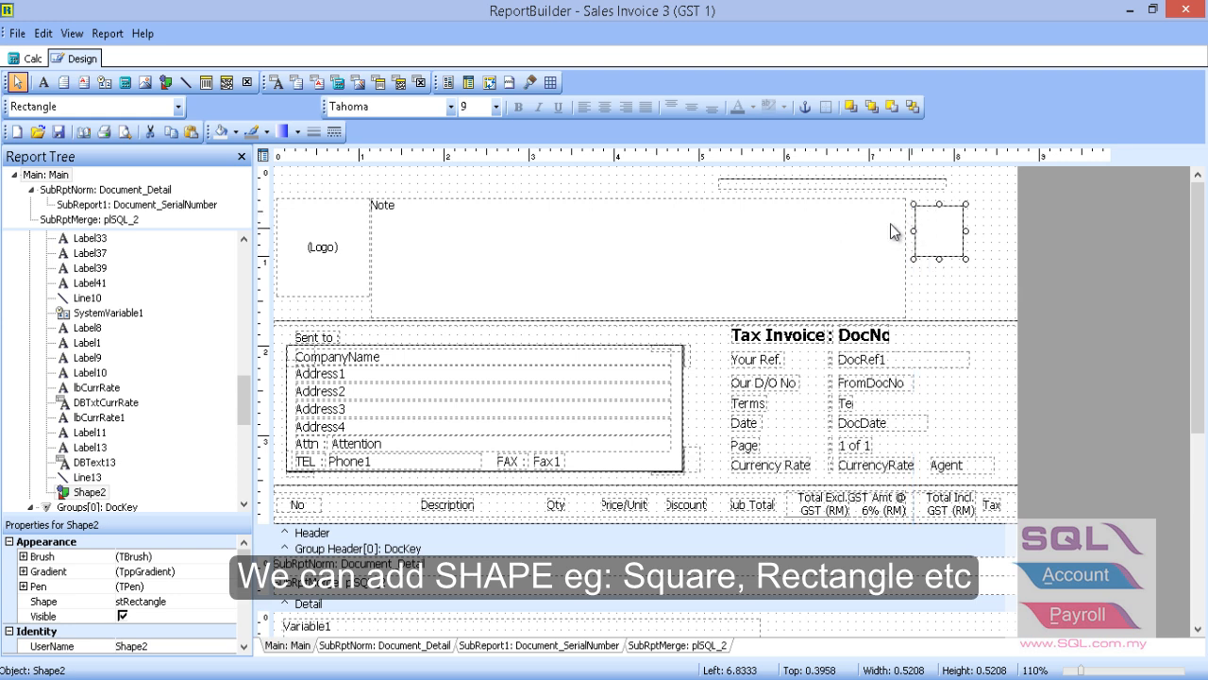
- Show the shape type list (Rectangle, Square, Ellipse, Circle) for Shape2 in the header
click(178, 106)
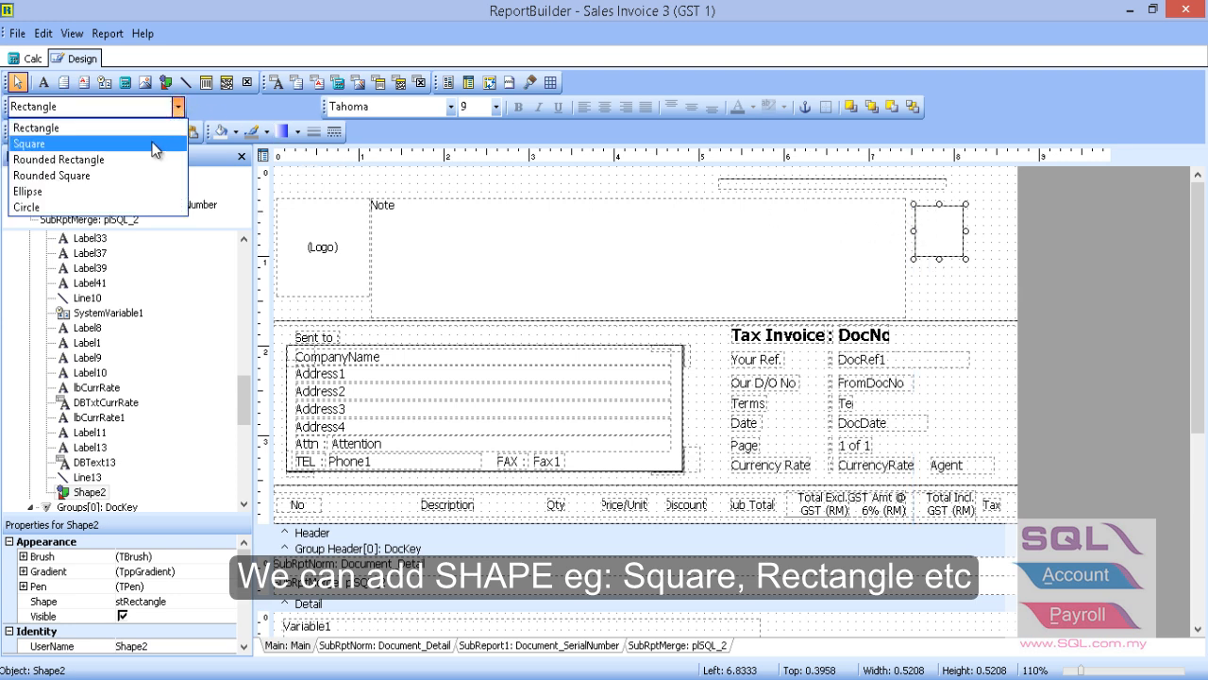
mouse_move(143, 193)
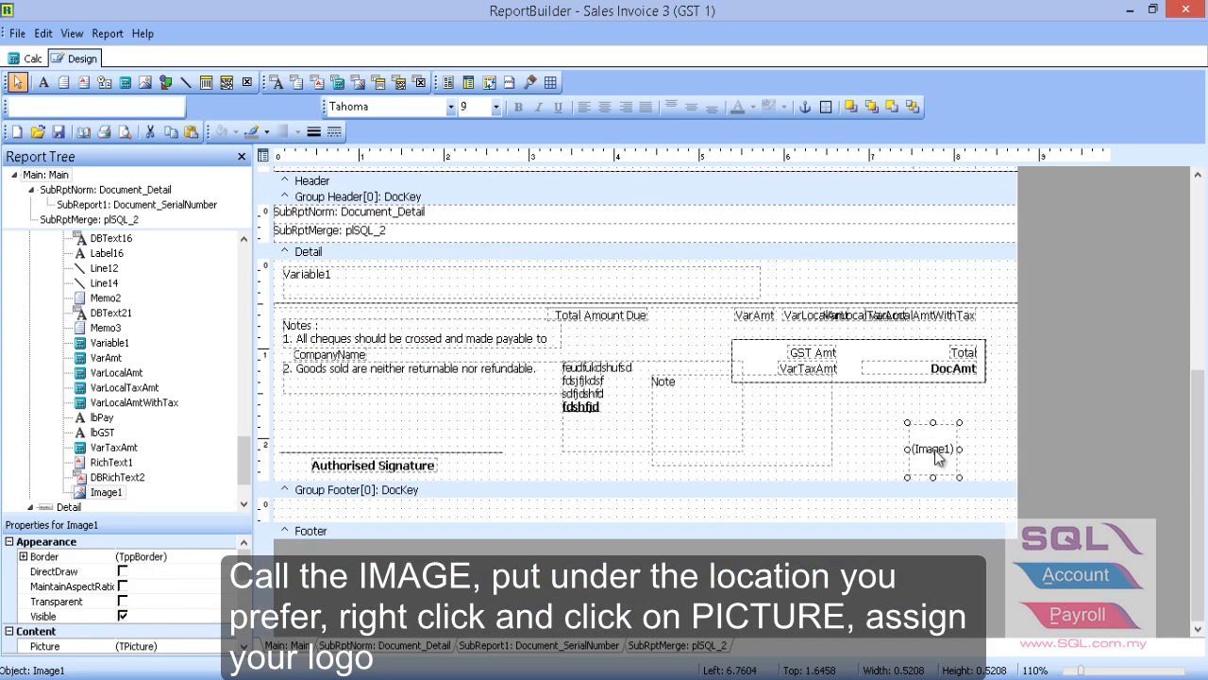
- Place Image1 below the totals and load the iso.png logo into it
drag(935, 459, 921, 443)
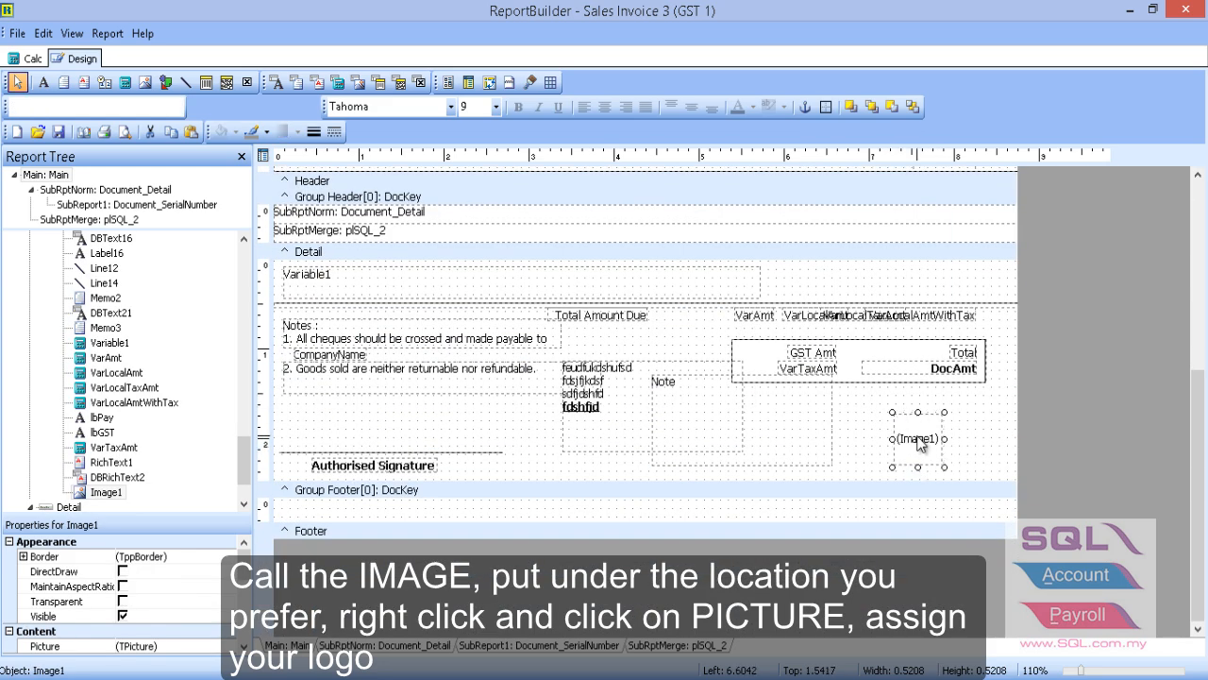
right_click(916, 438)
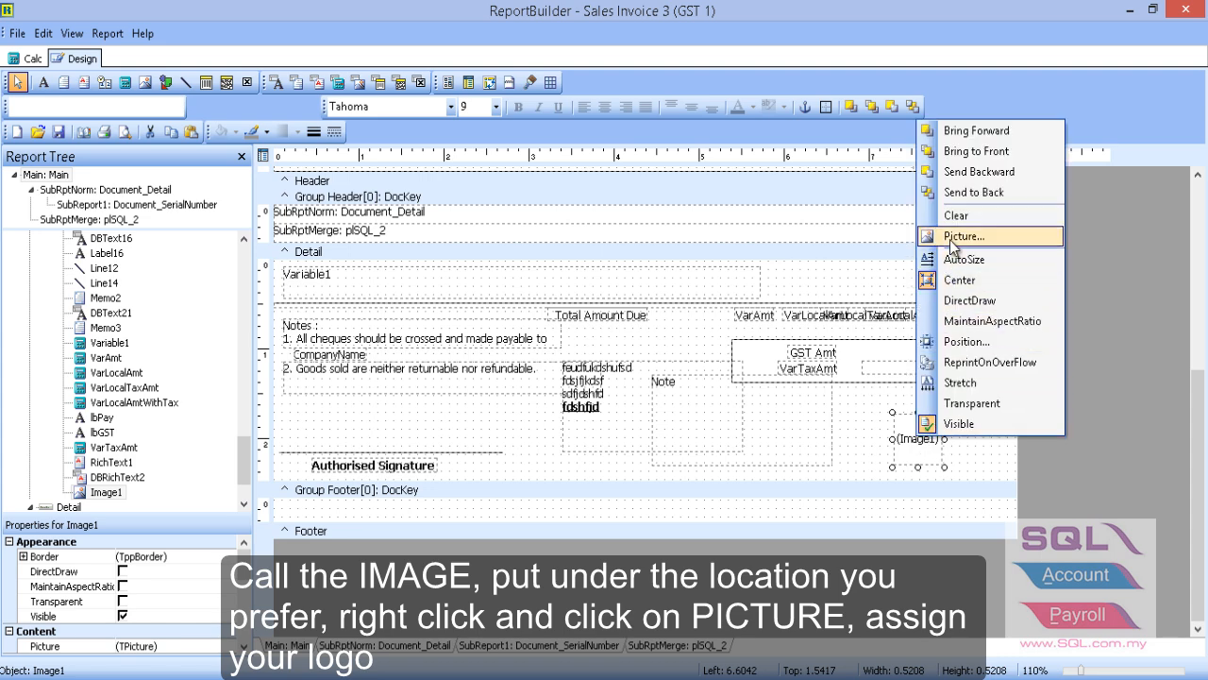
click(963, 234)
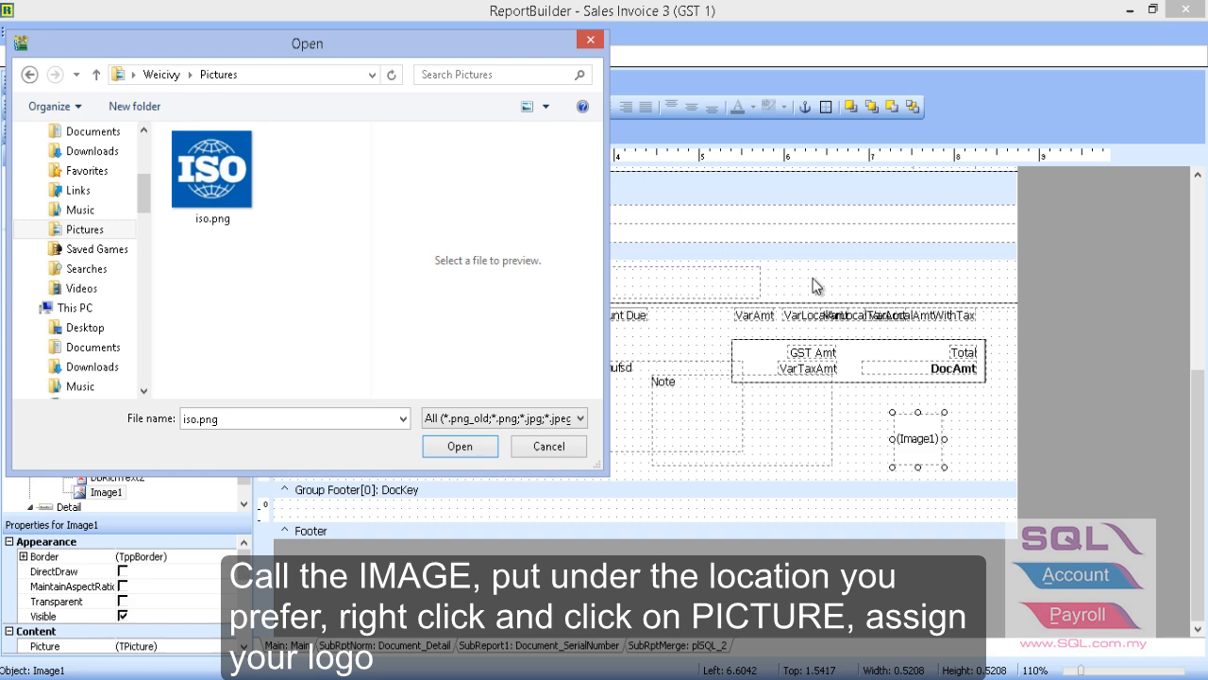
click(211, 168)
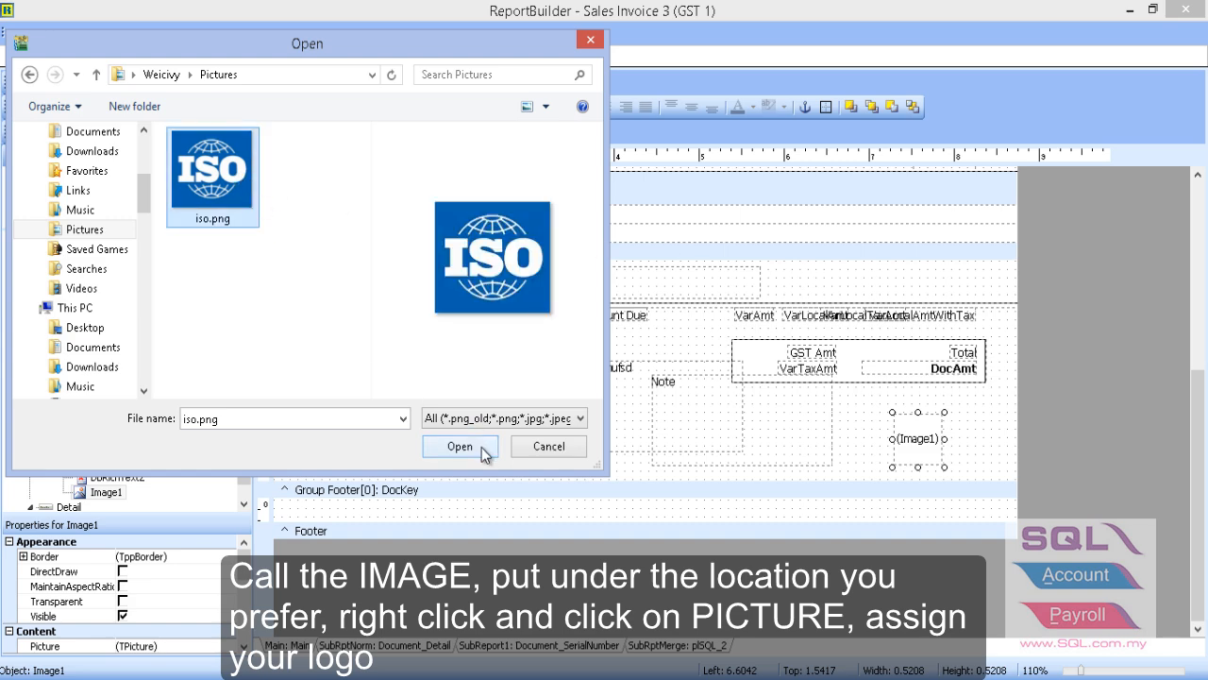
click(461, 446)
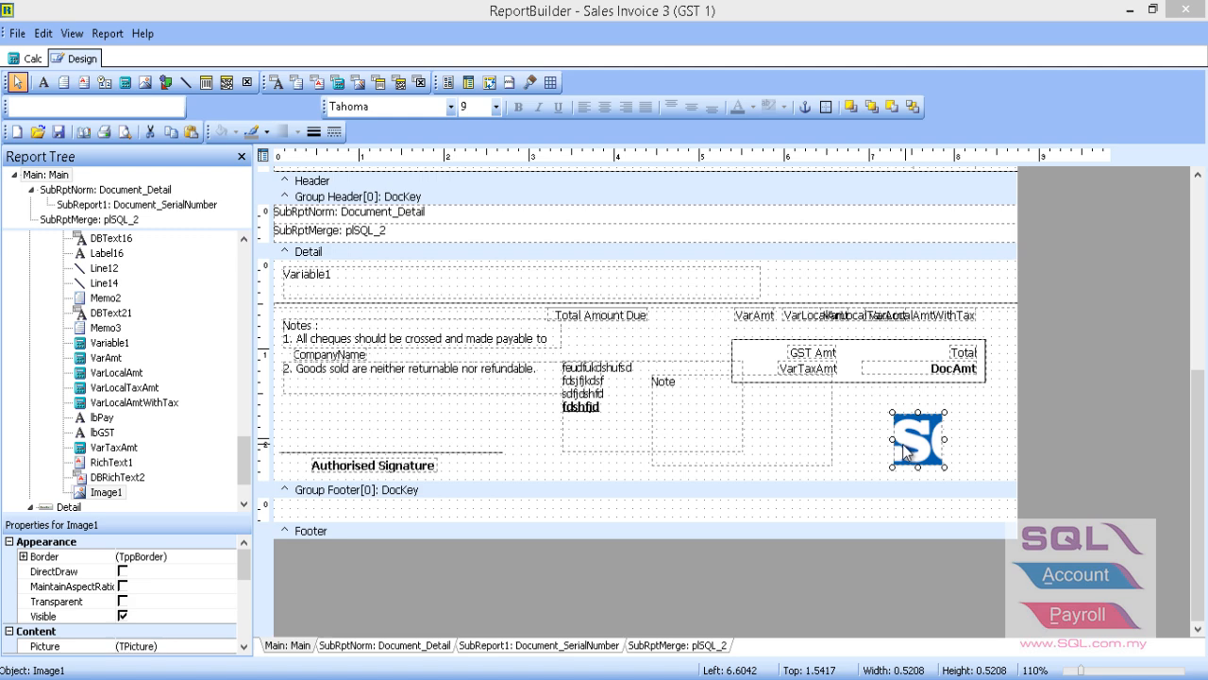
- Enable Stretch so the ISO logo fills its image box
right_click(916, 438)
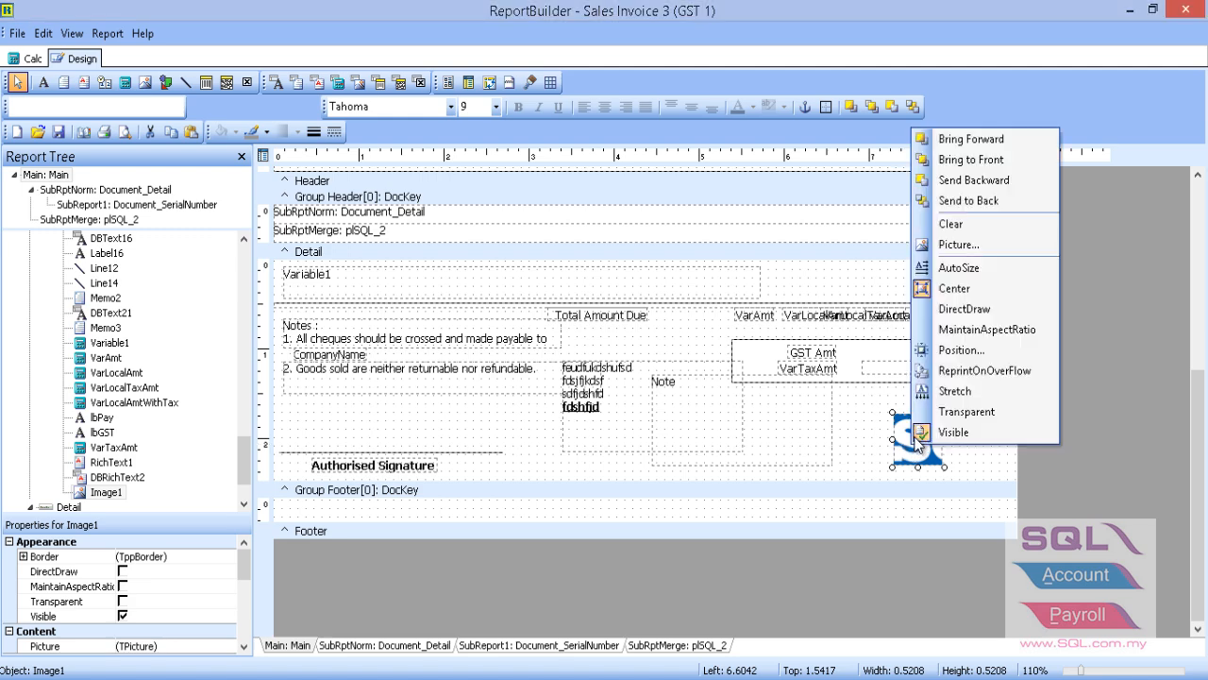
mouse_move(956, 391)
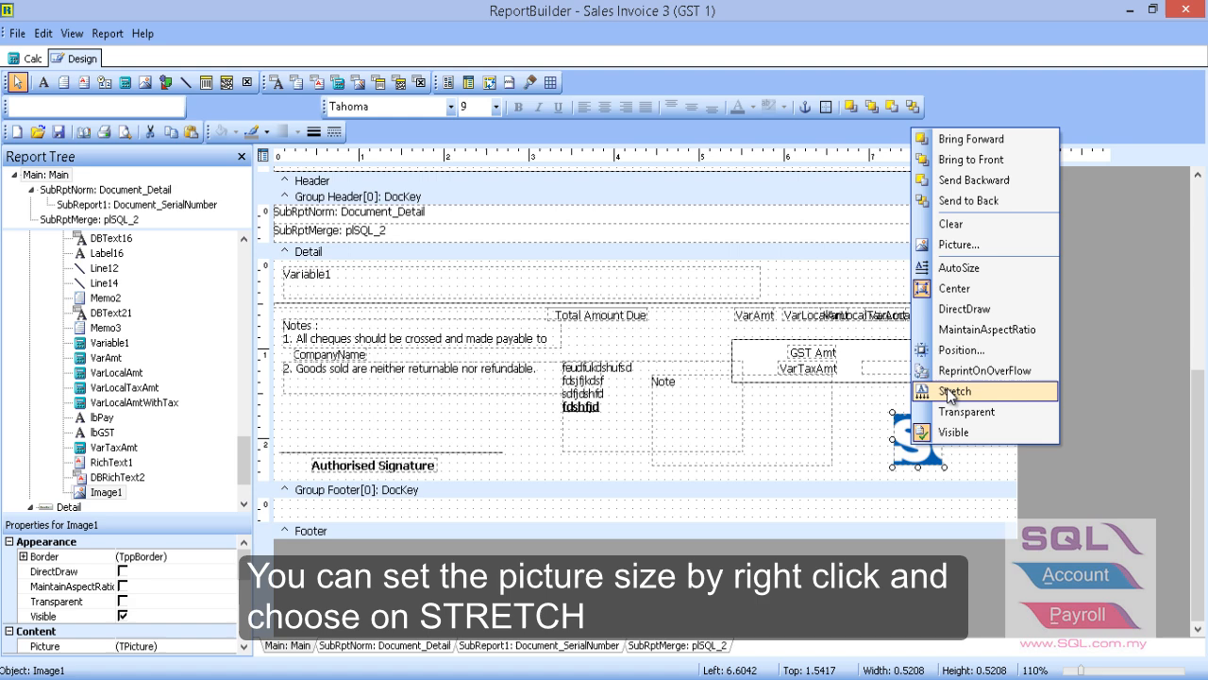
click(956, 391)
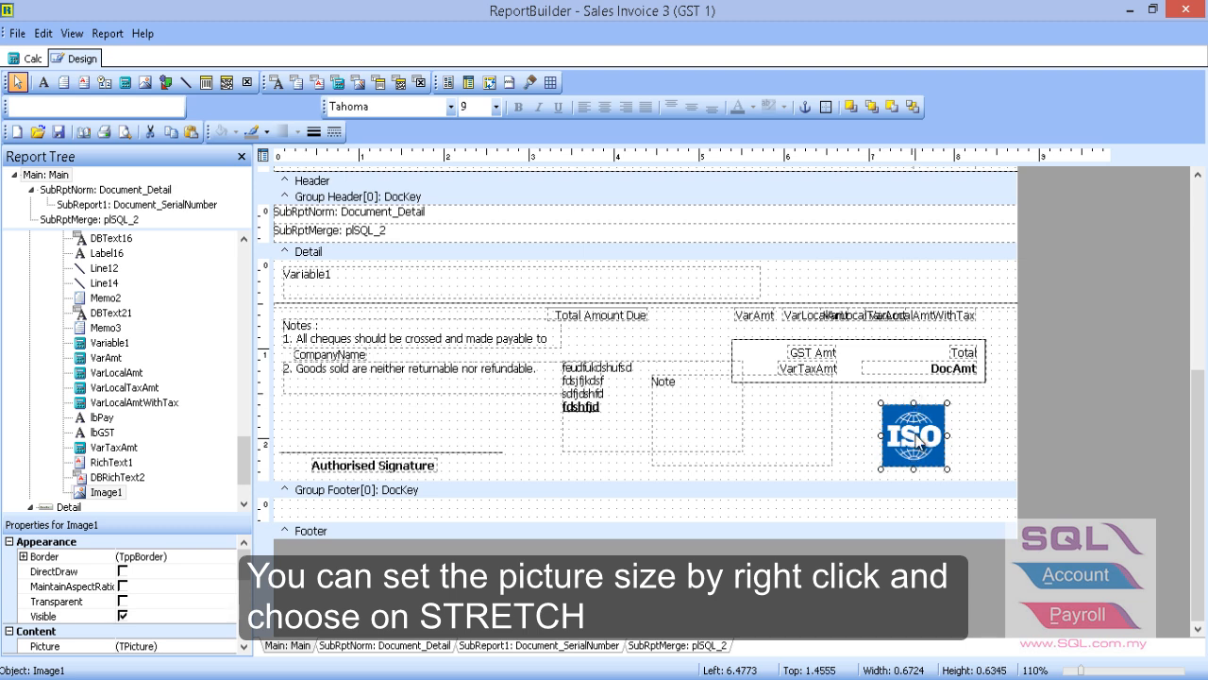
mouse_move(538, 353)
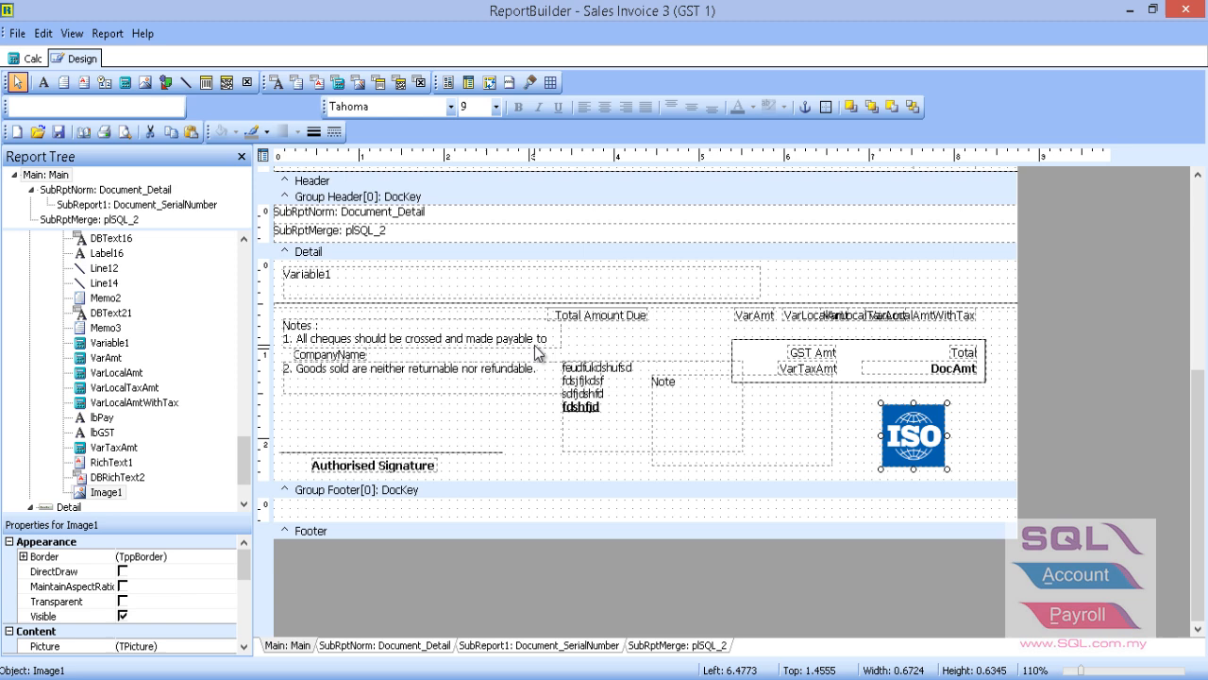
mouse_move(557, 348)
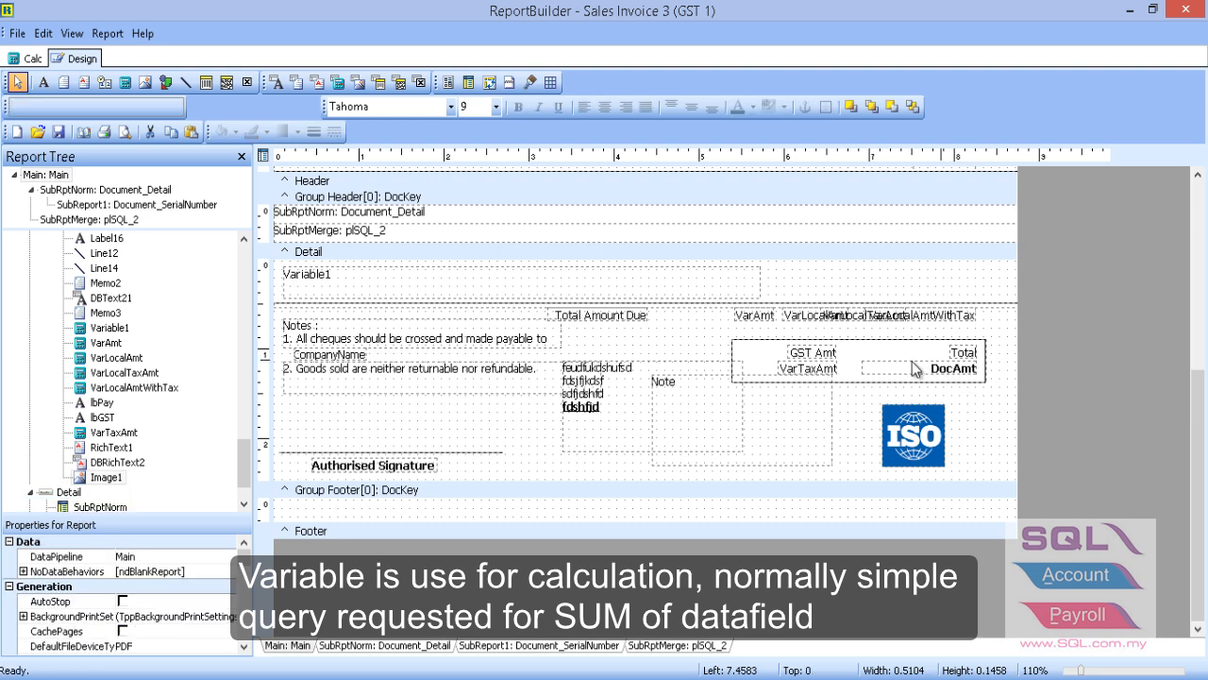
mouse_move(771, 321)
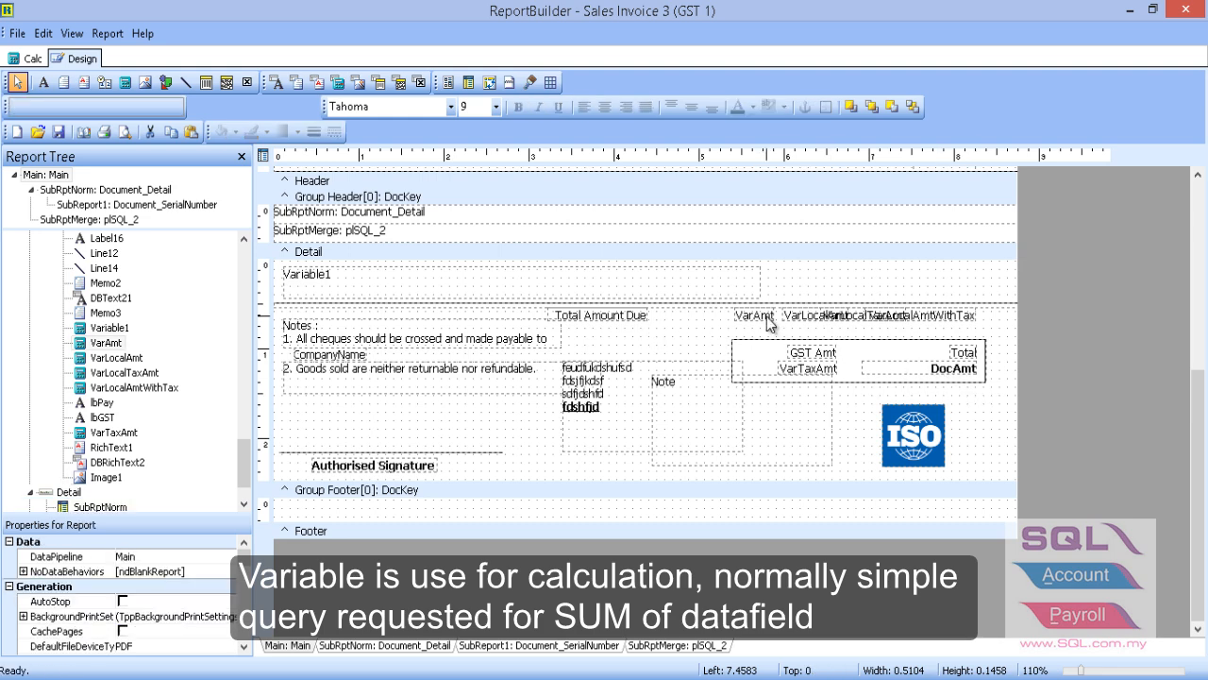
click(755, 314)
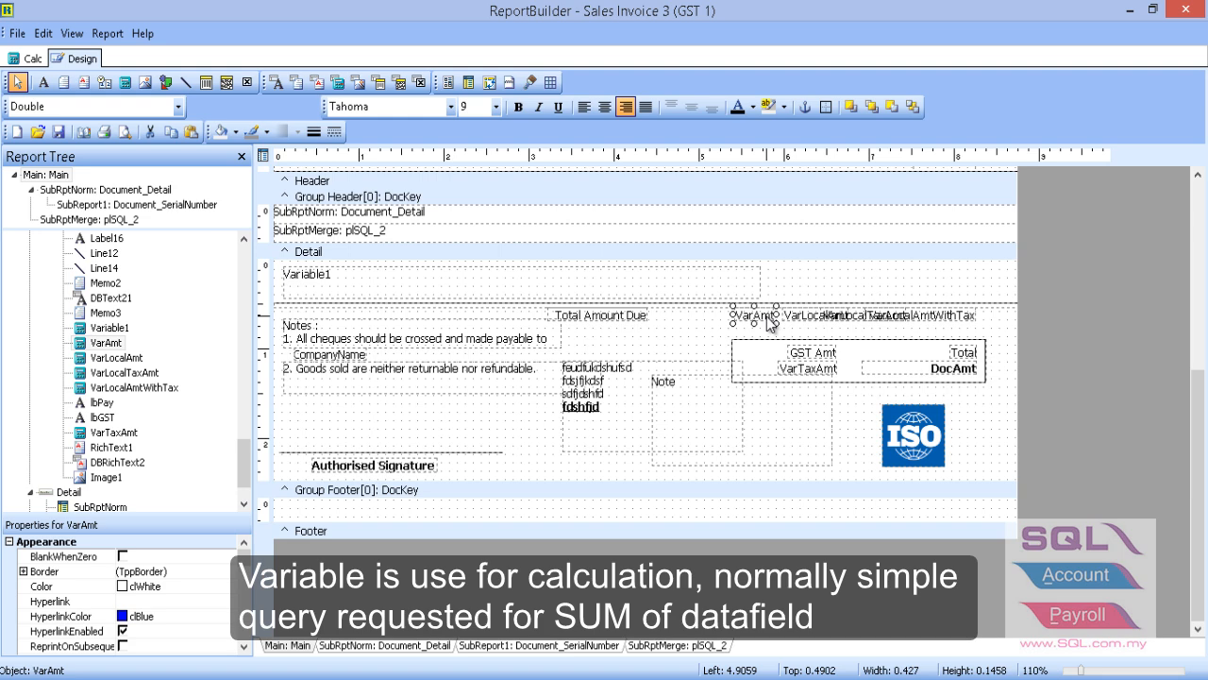
right_click(755, 317)
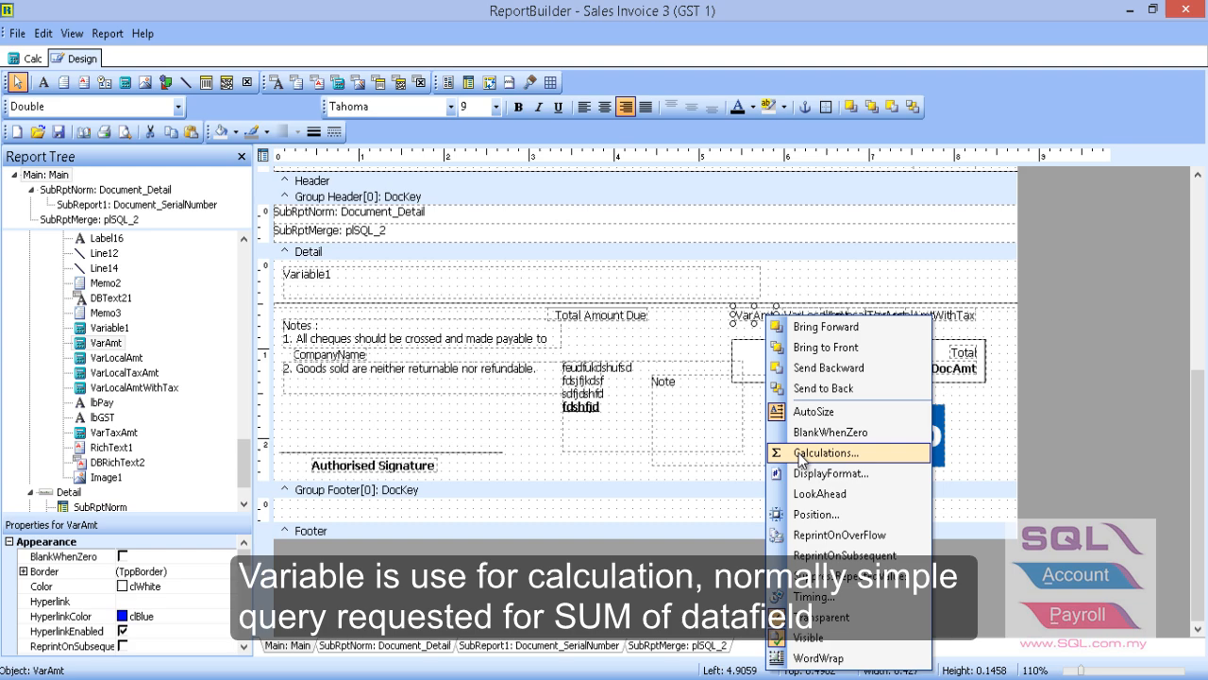
click(829, 453)
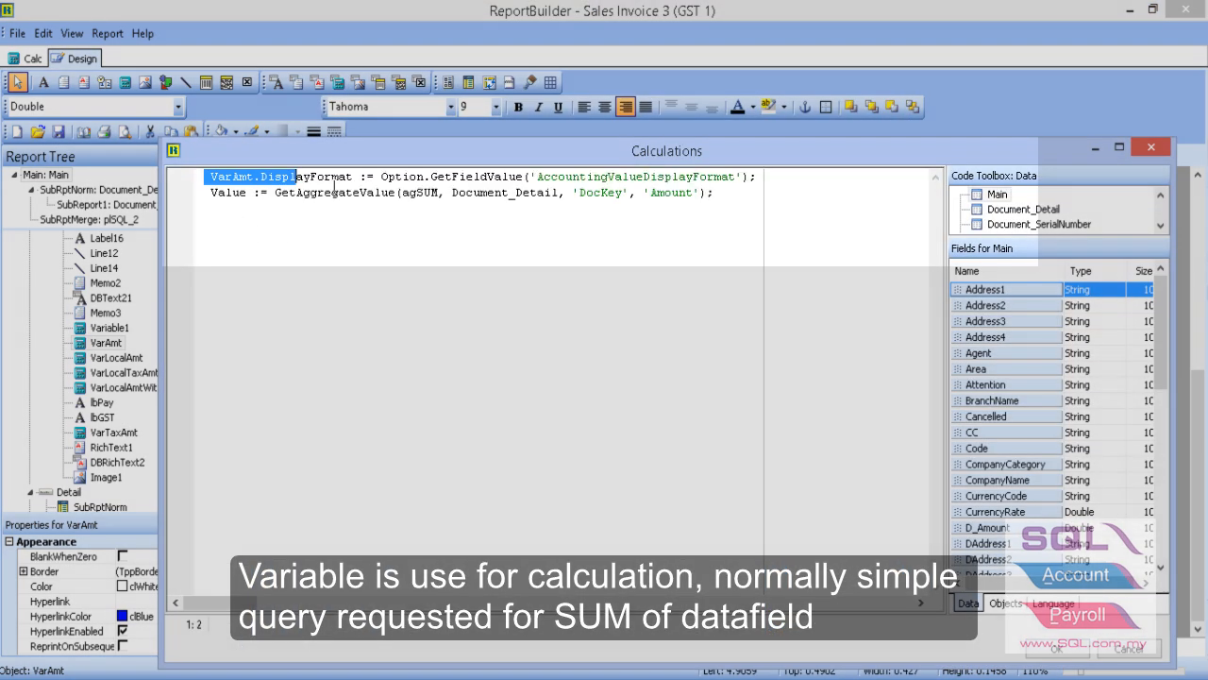
key(ctrl+a)
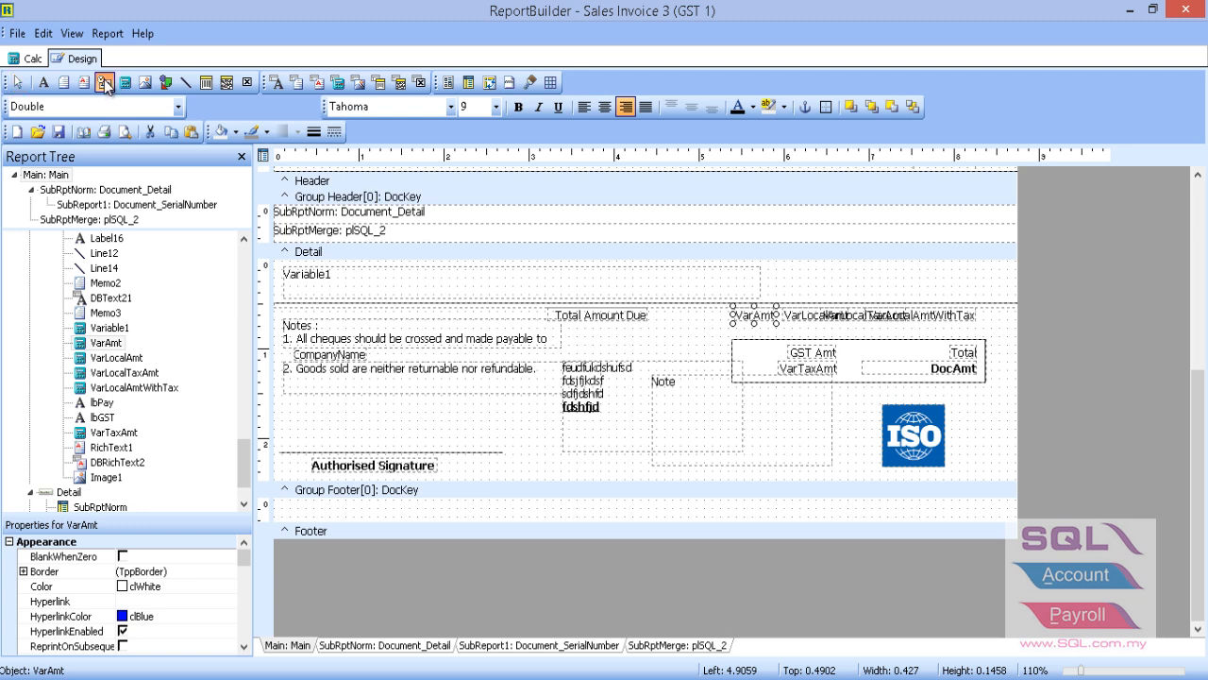
mouse_move(102, 83)
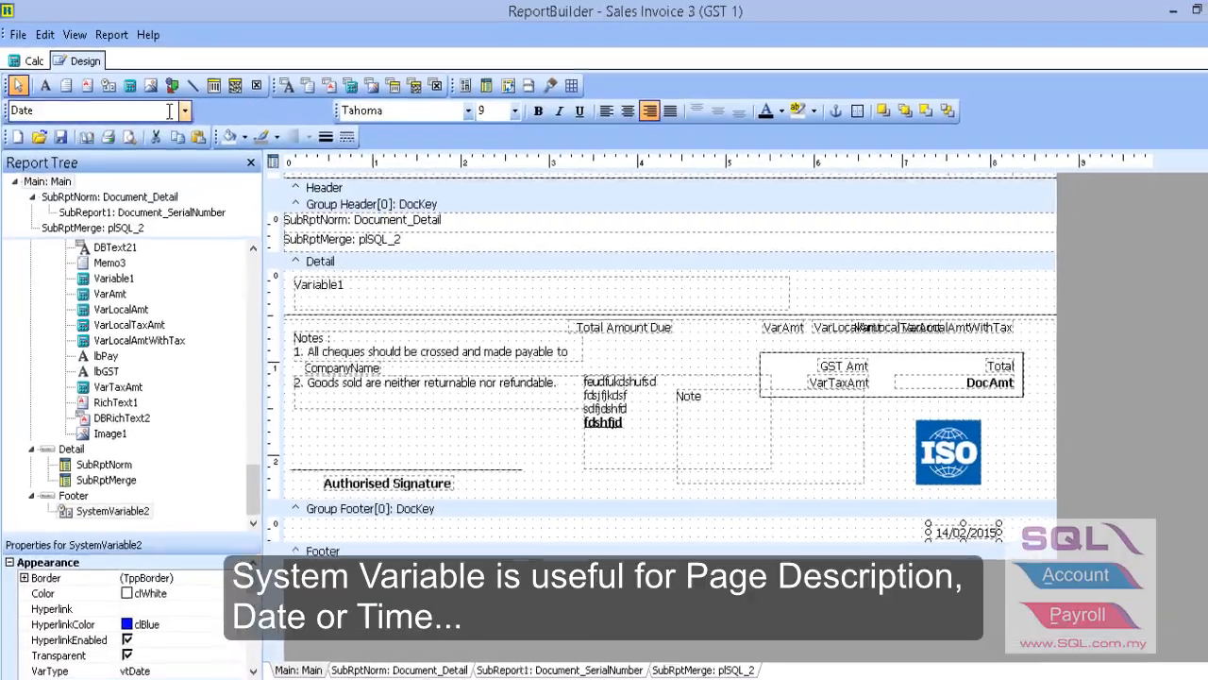
- Switch footer SystemVariable2 from Date to PageSetDesc
click(196, 119)
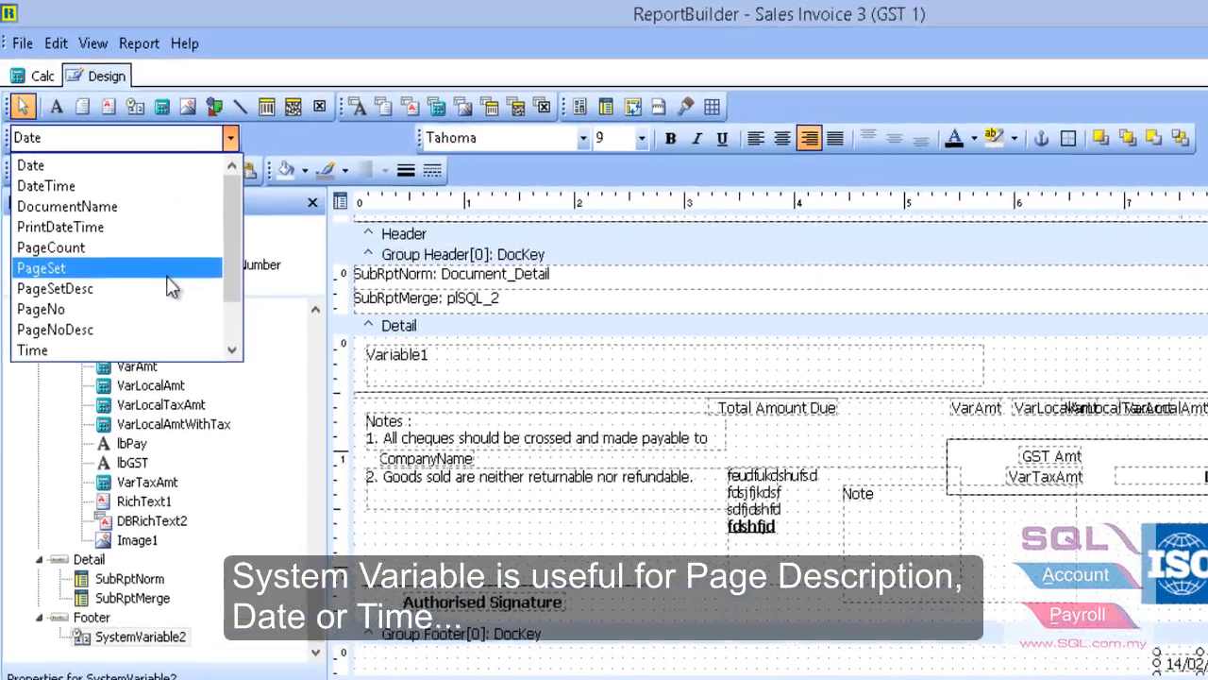
click(57, 287)
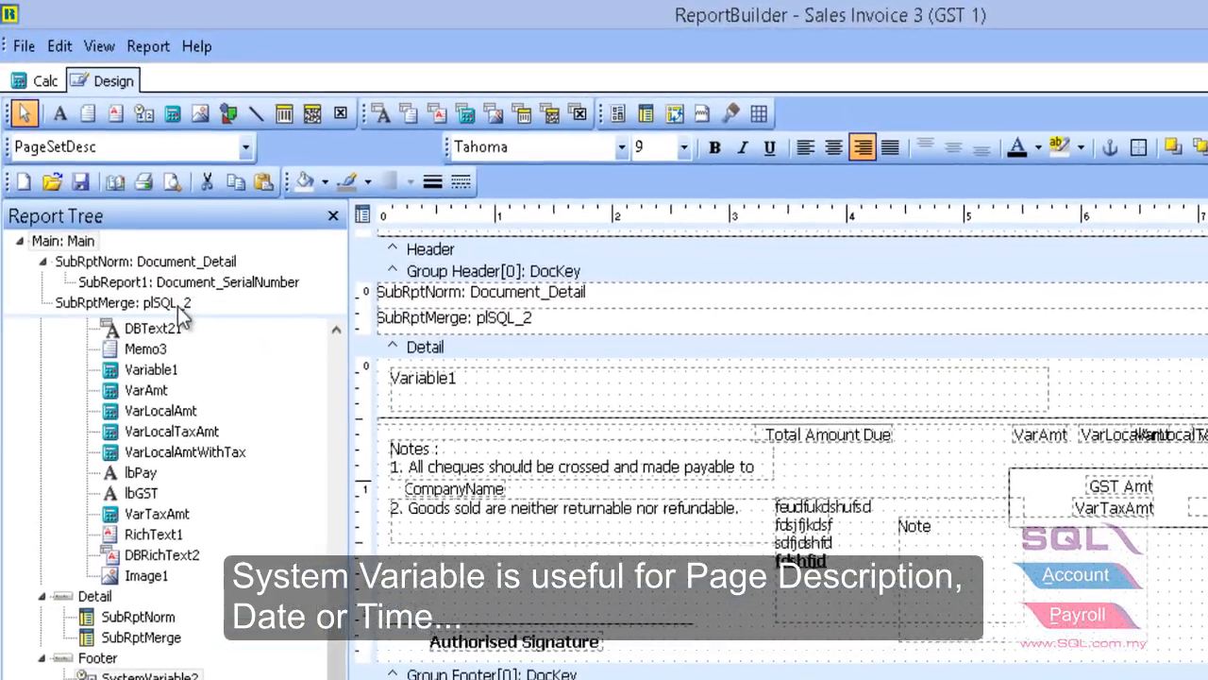